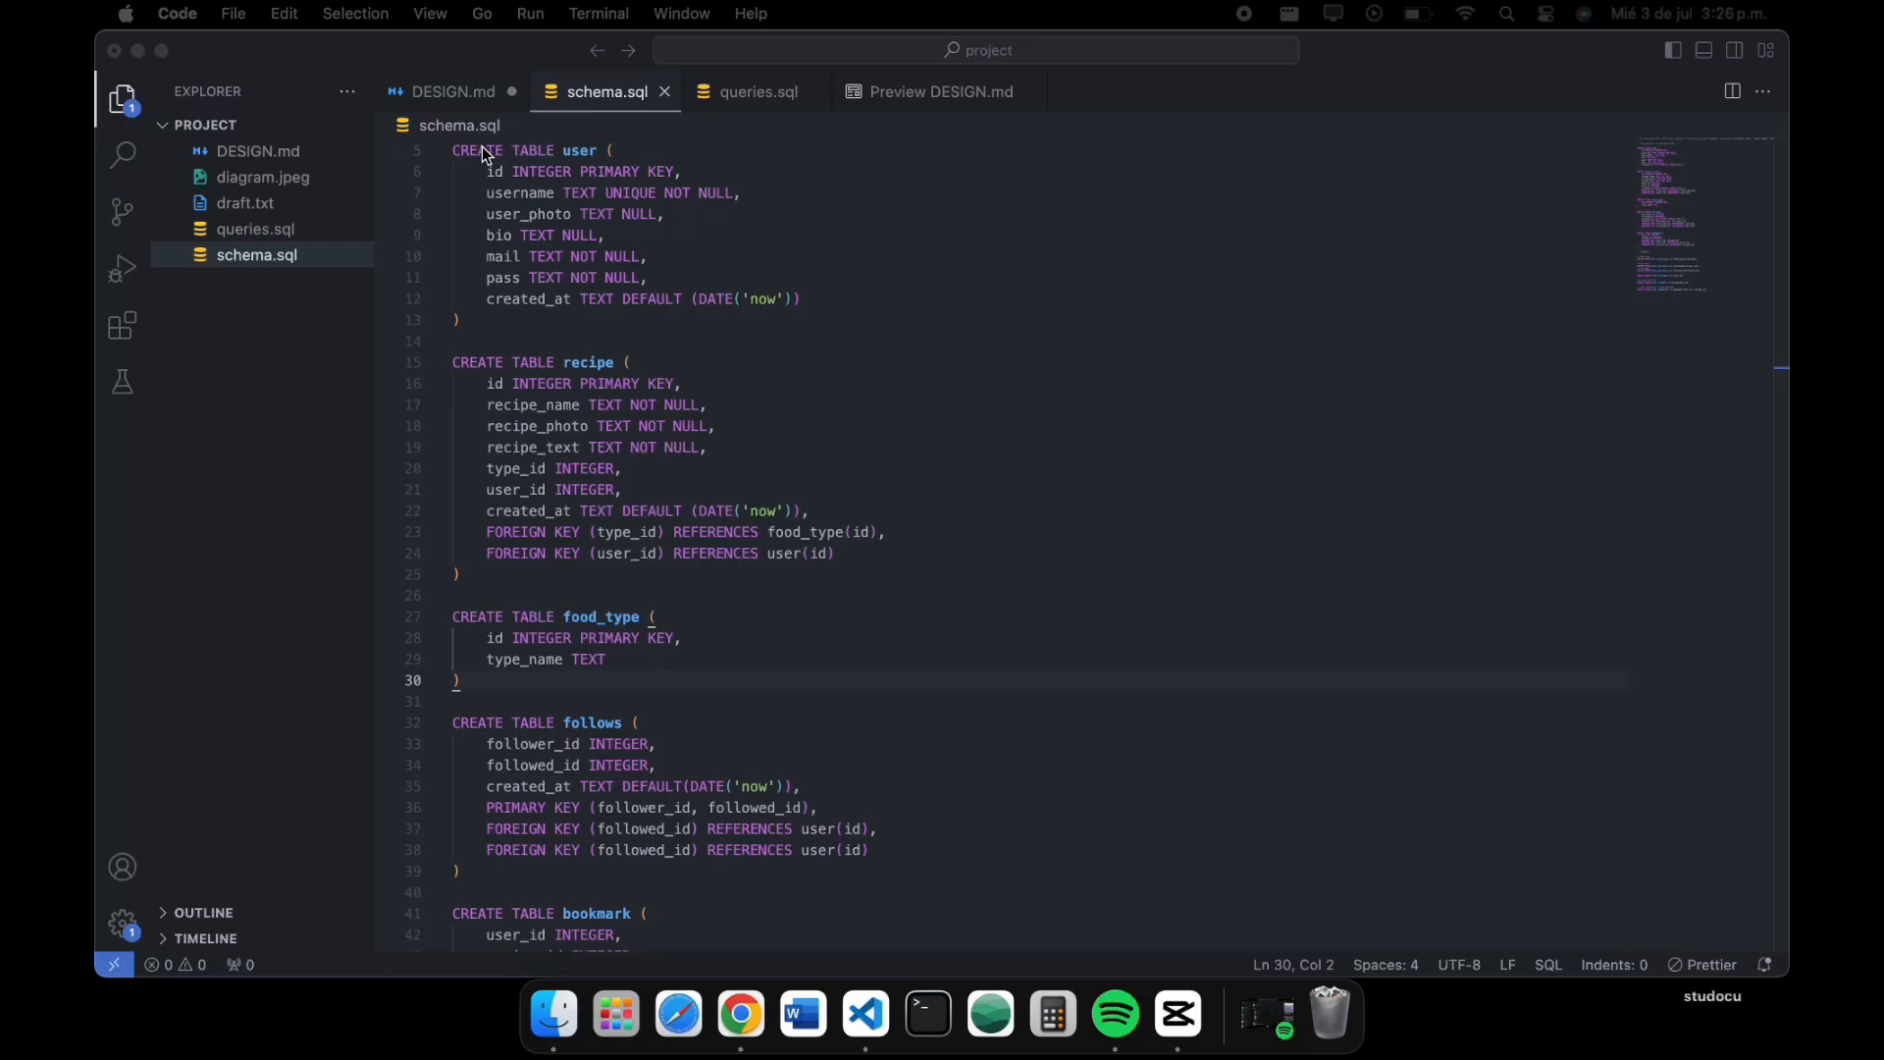
{"action": "mouse_move", "coordinate": [563, 367]}
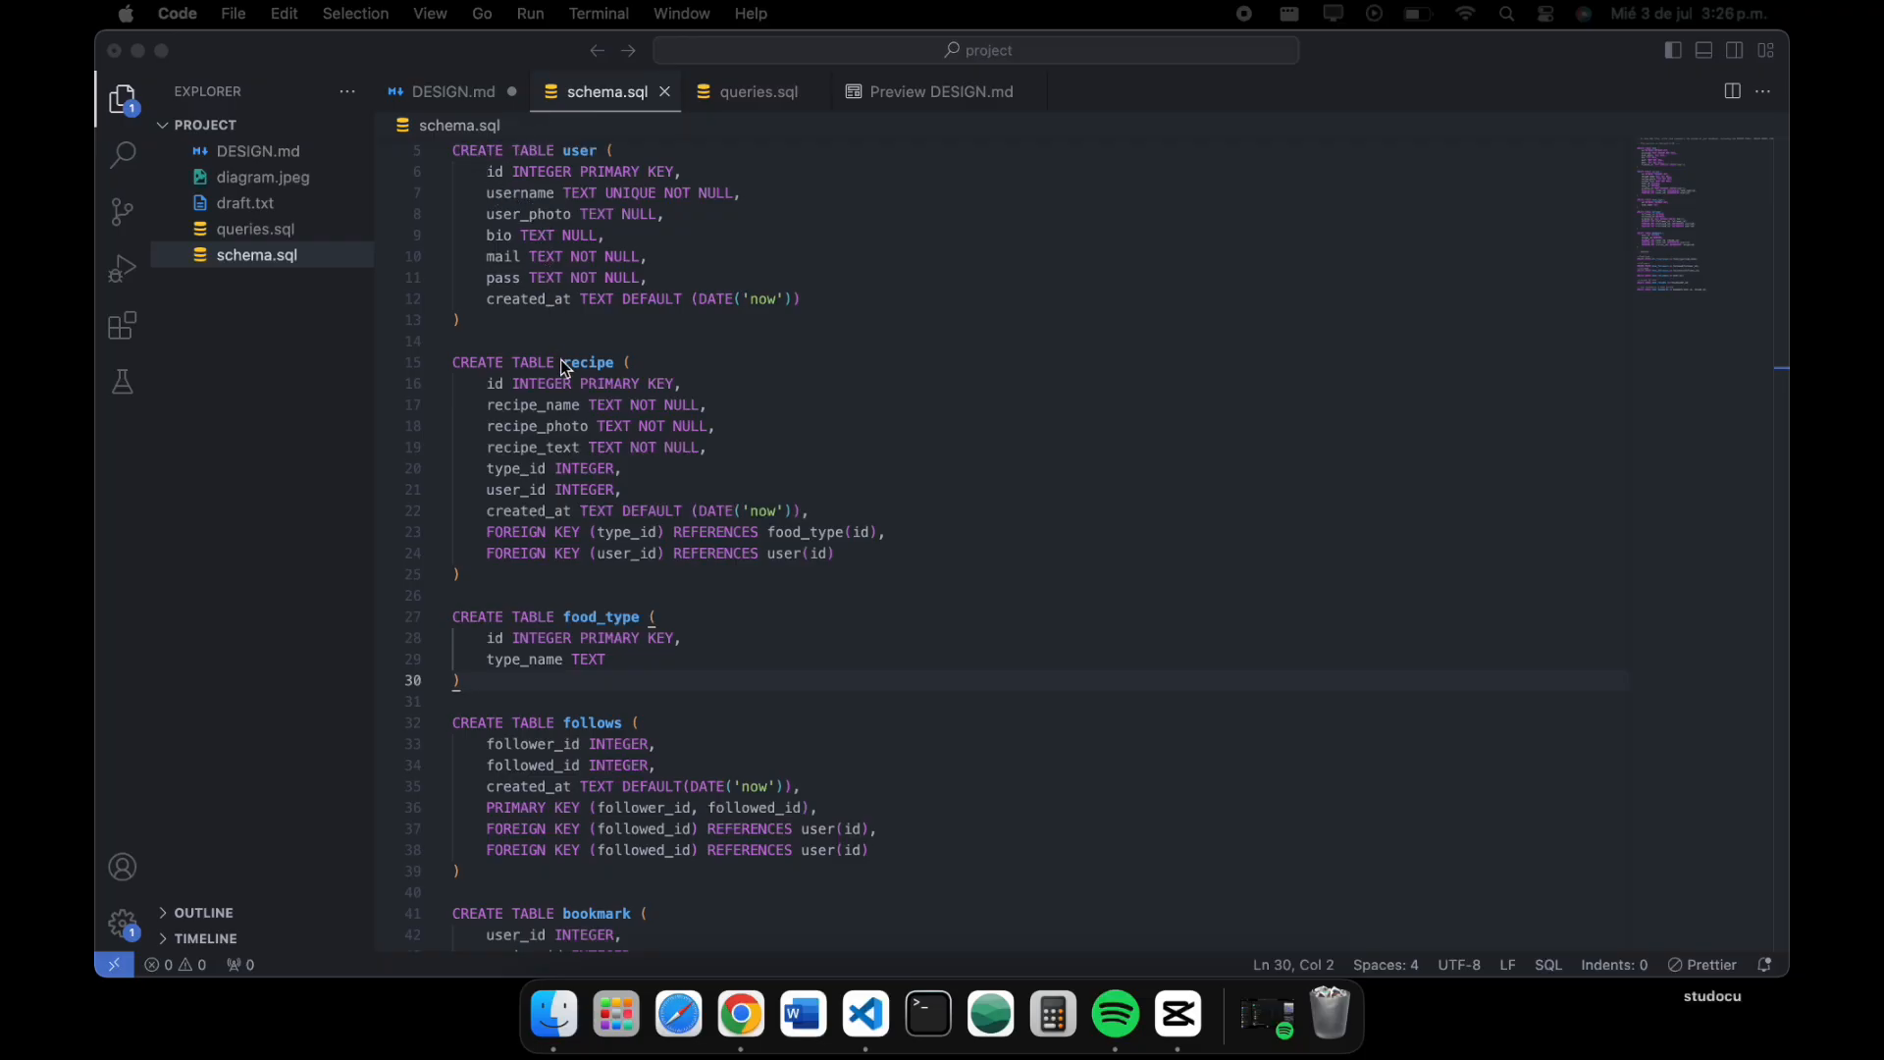
Scroll through schema.sql down to the INDEXES section at the end of the file
{"action": "scroll", "scroll_direction": "down", "scroll_amount": 3}
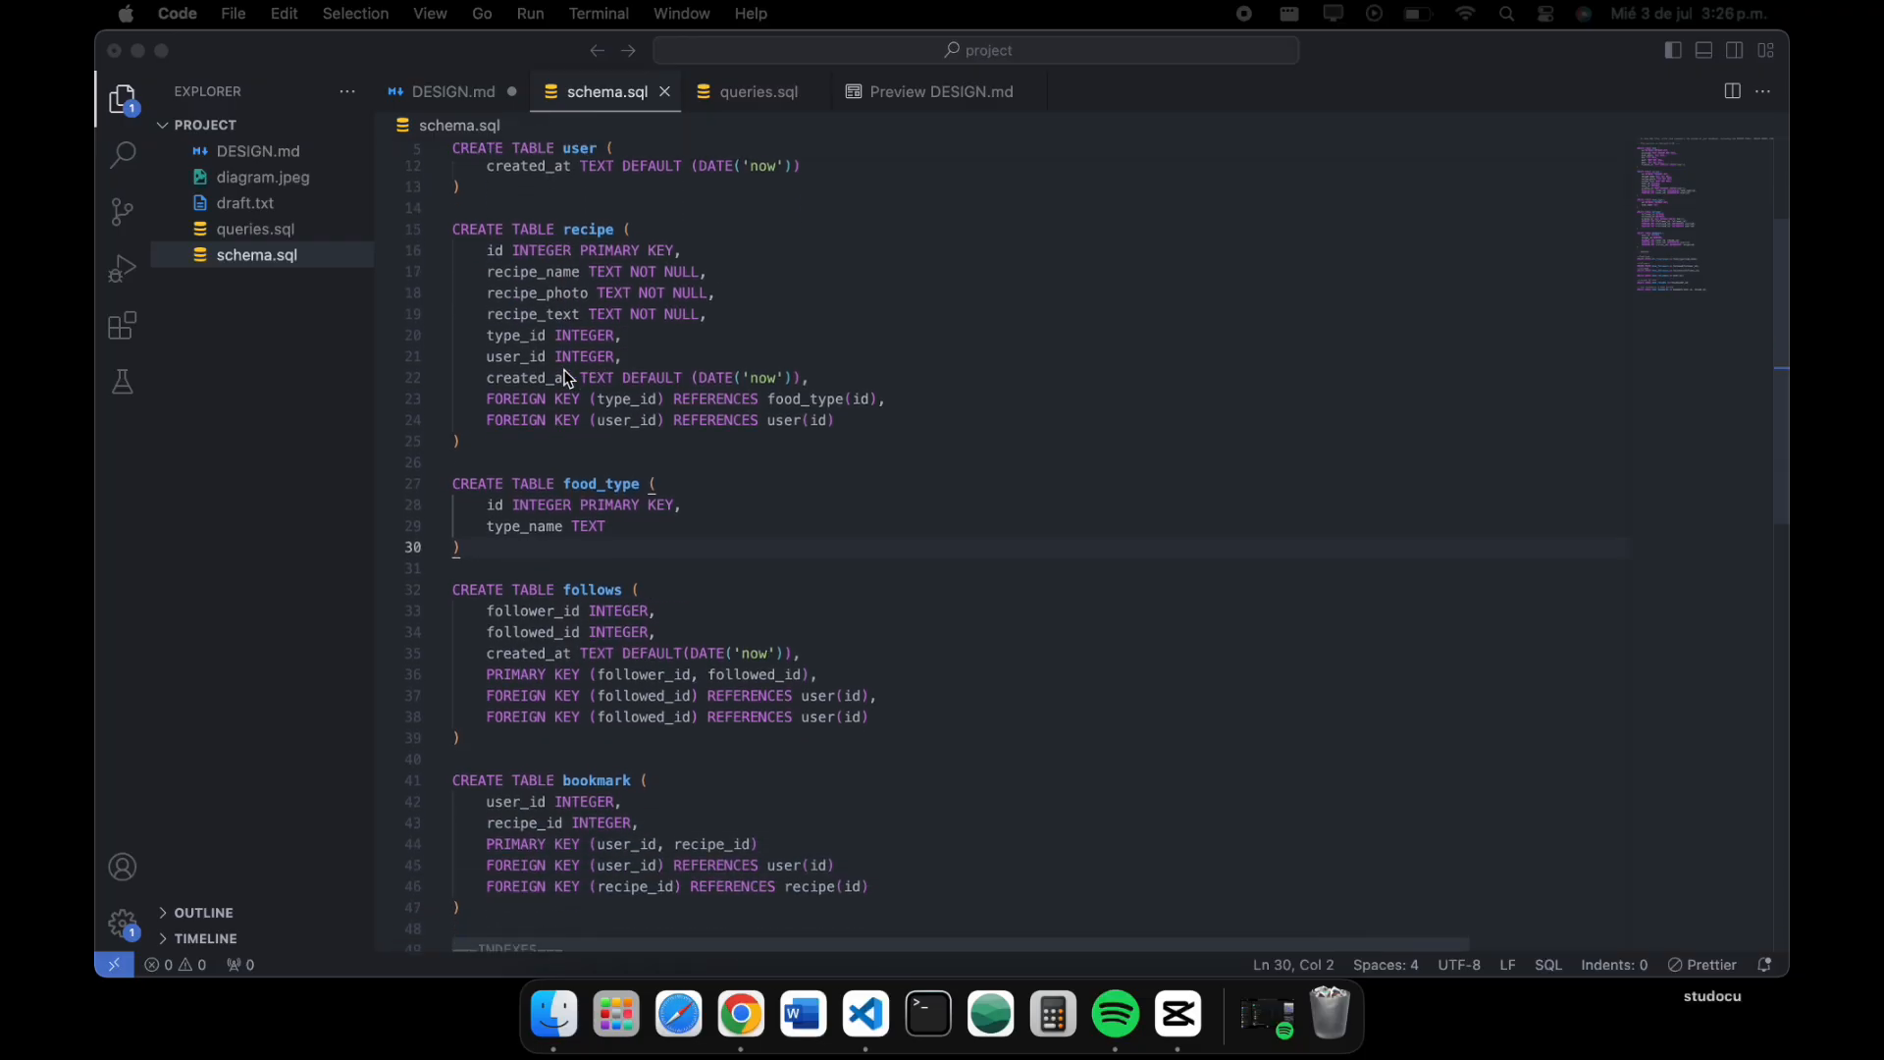
{"action": "mouse_move", "coordinate": [711, 383]}
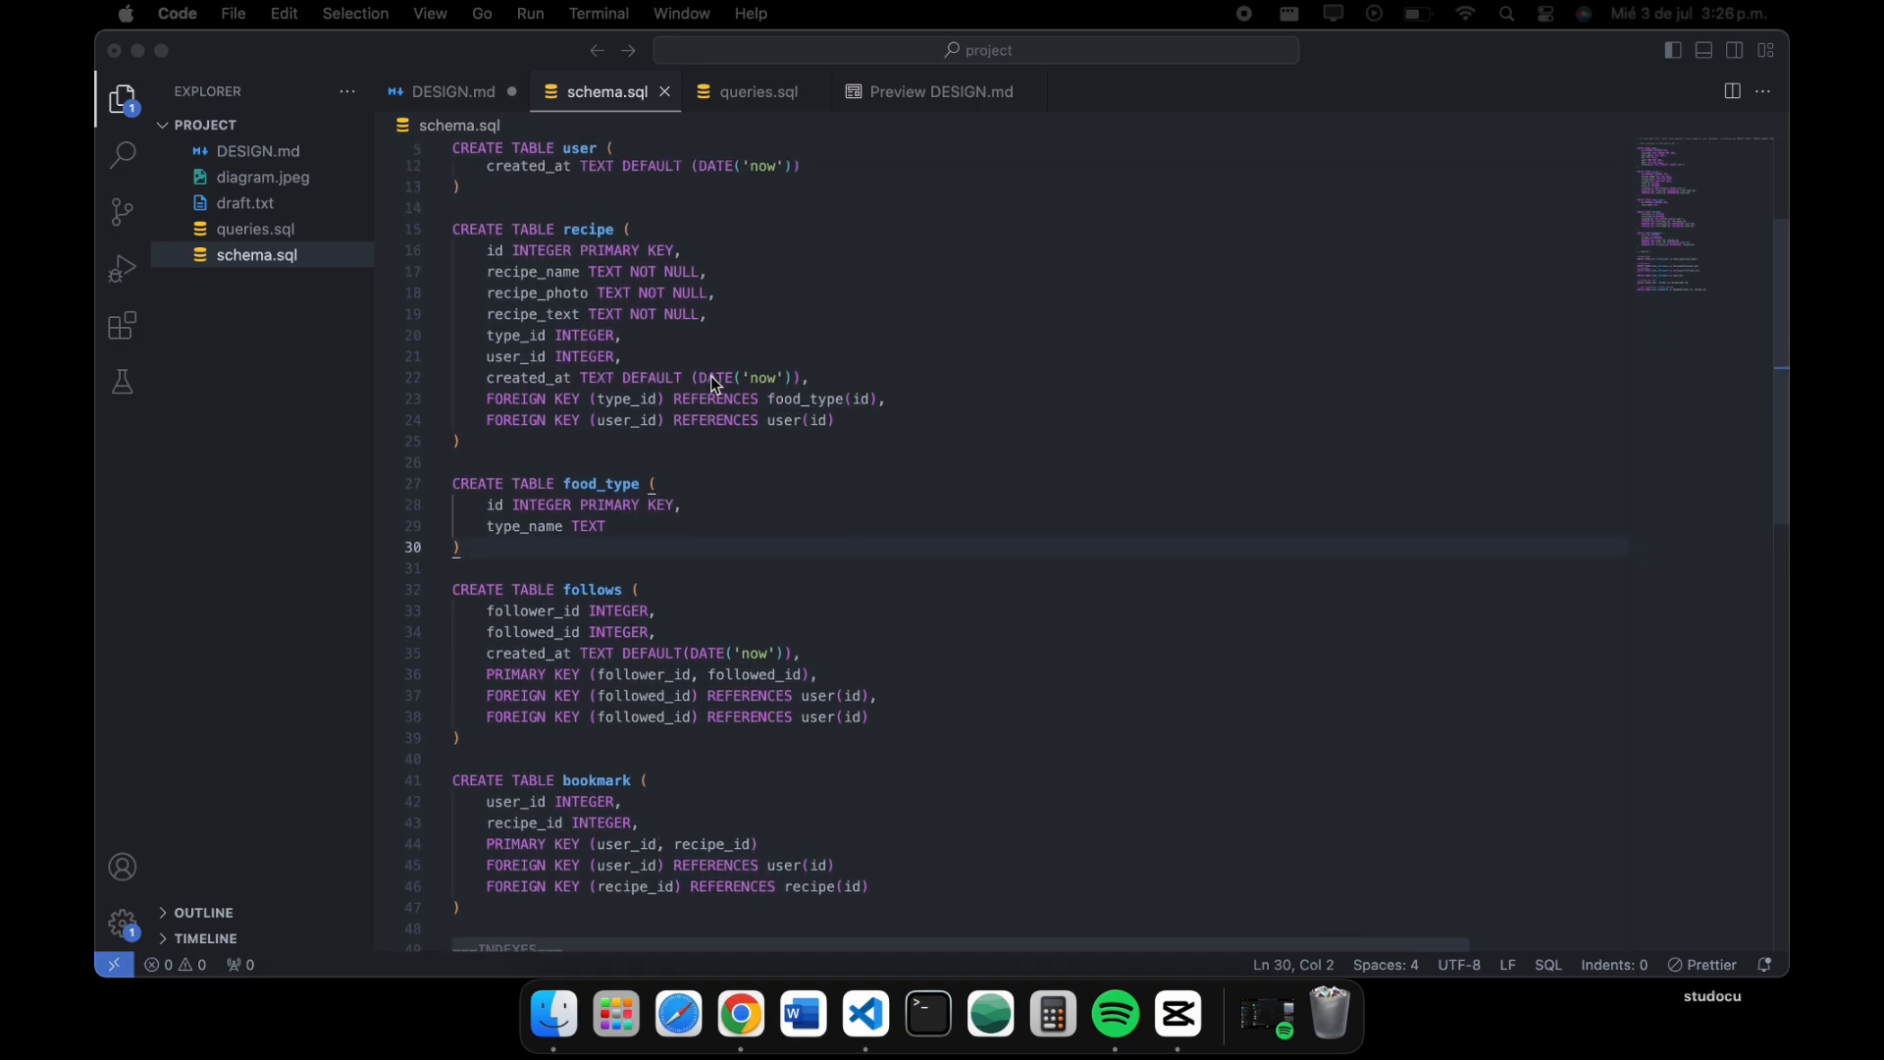
{"action": "scroll", "scroll_direction": "up", "scroll_amount": 3}
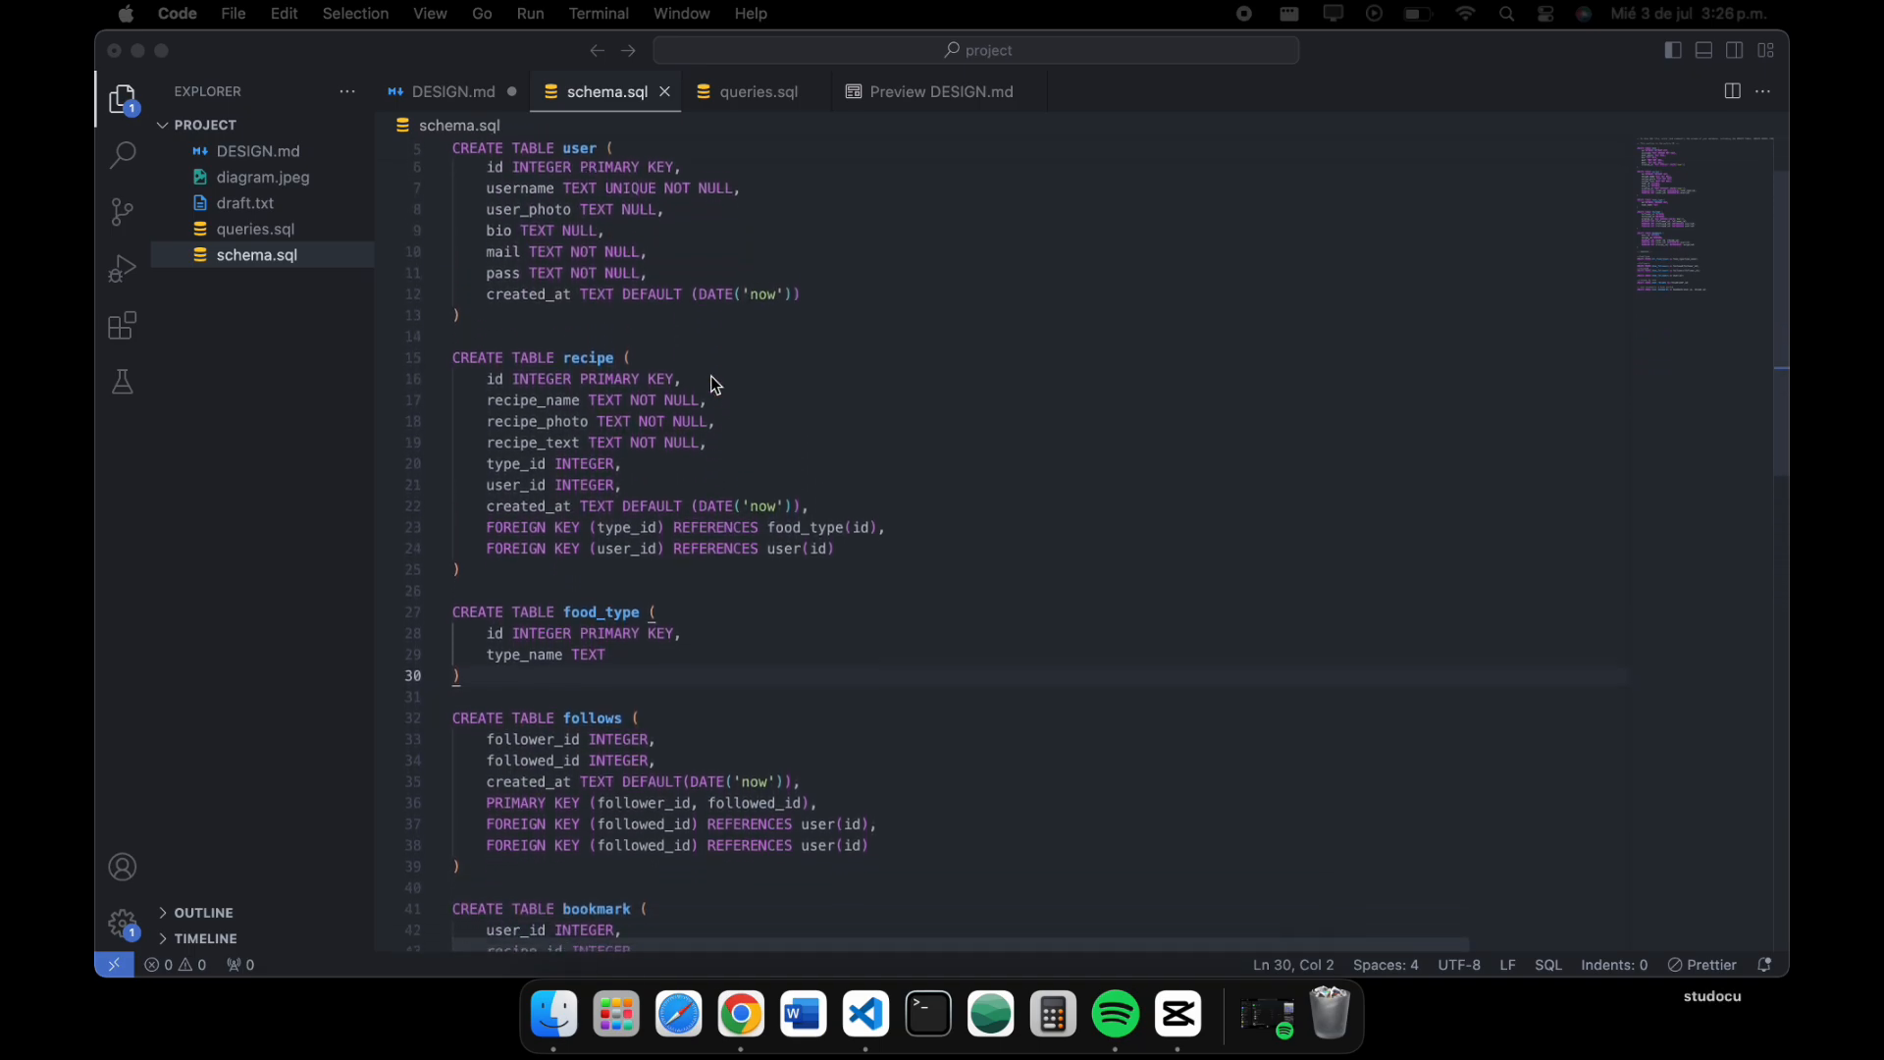
{"action": "scroll", "scroll_direction": "down", "scroll_amount": 3}
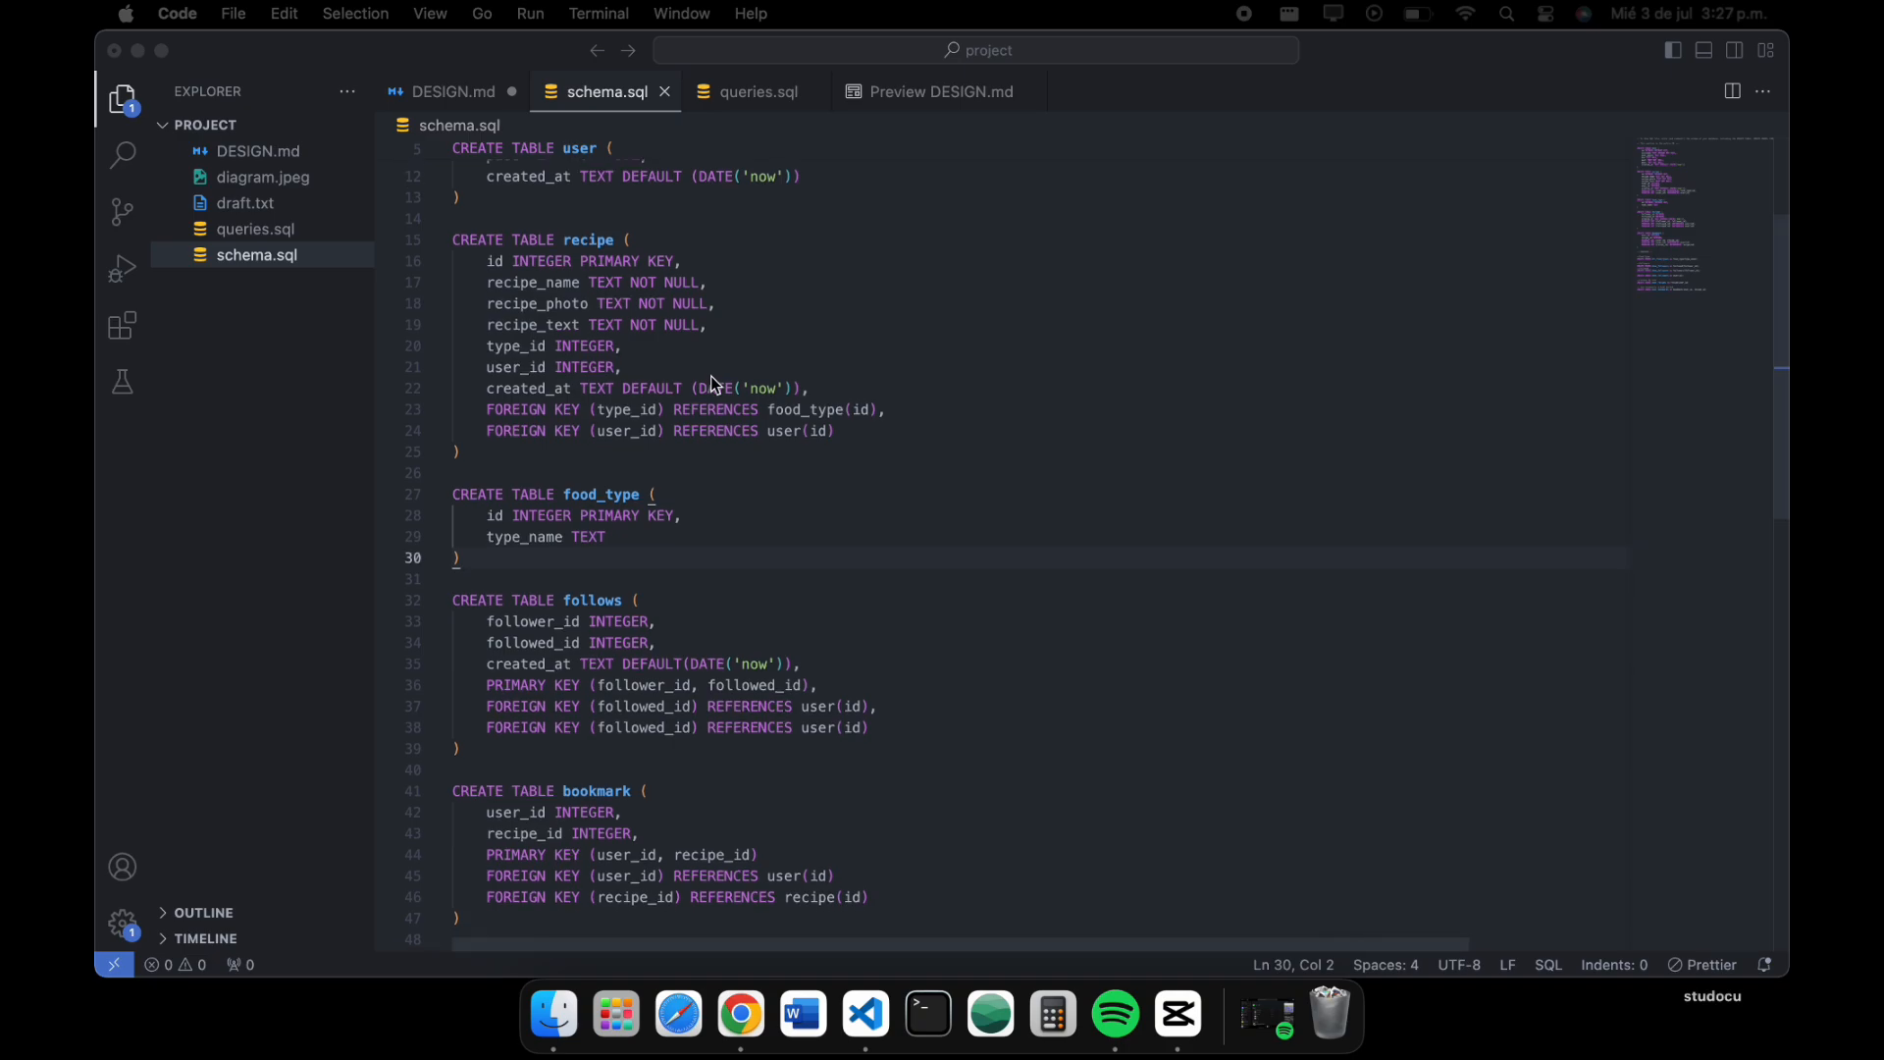
{"action": "scroll", "scroll_direction": "down", "scroll_amount": 3}
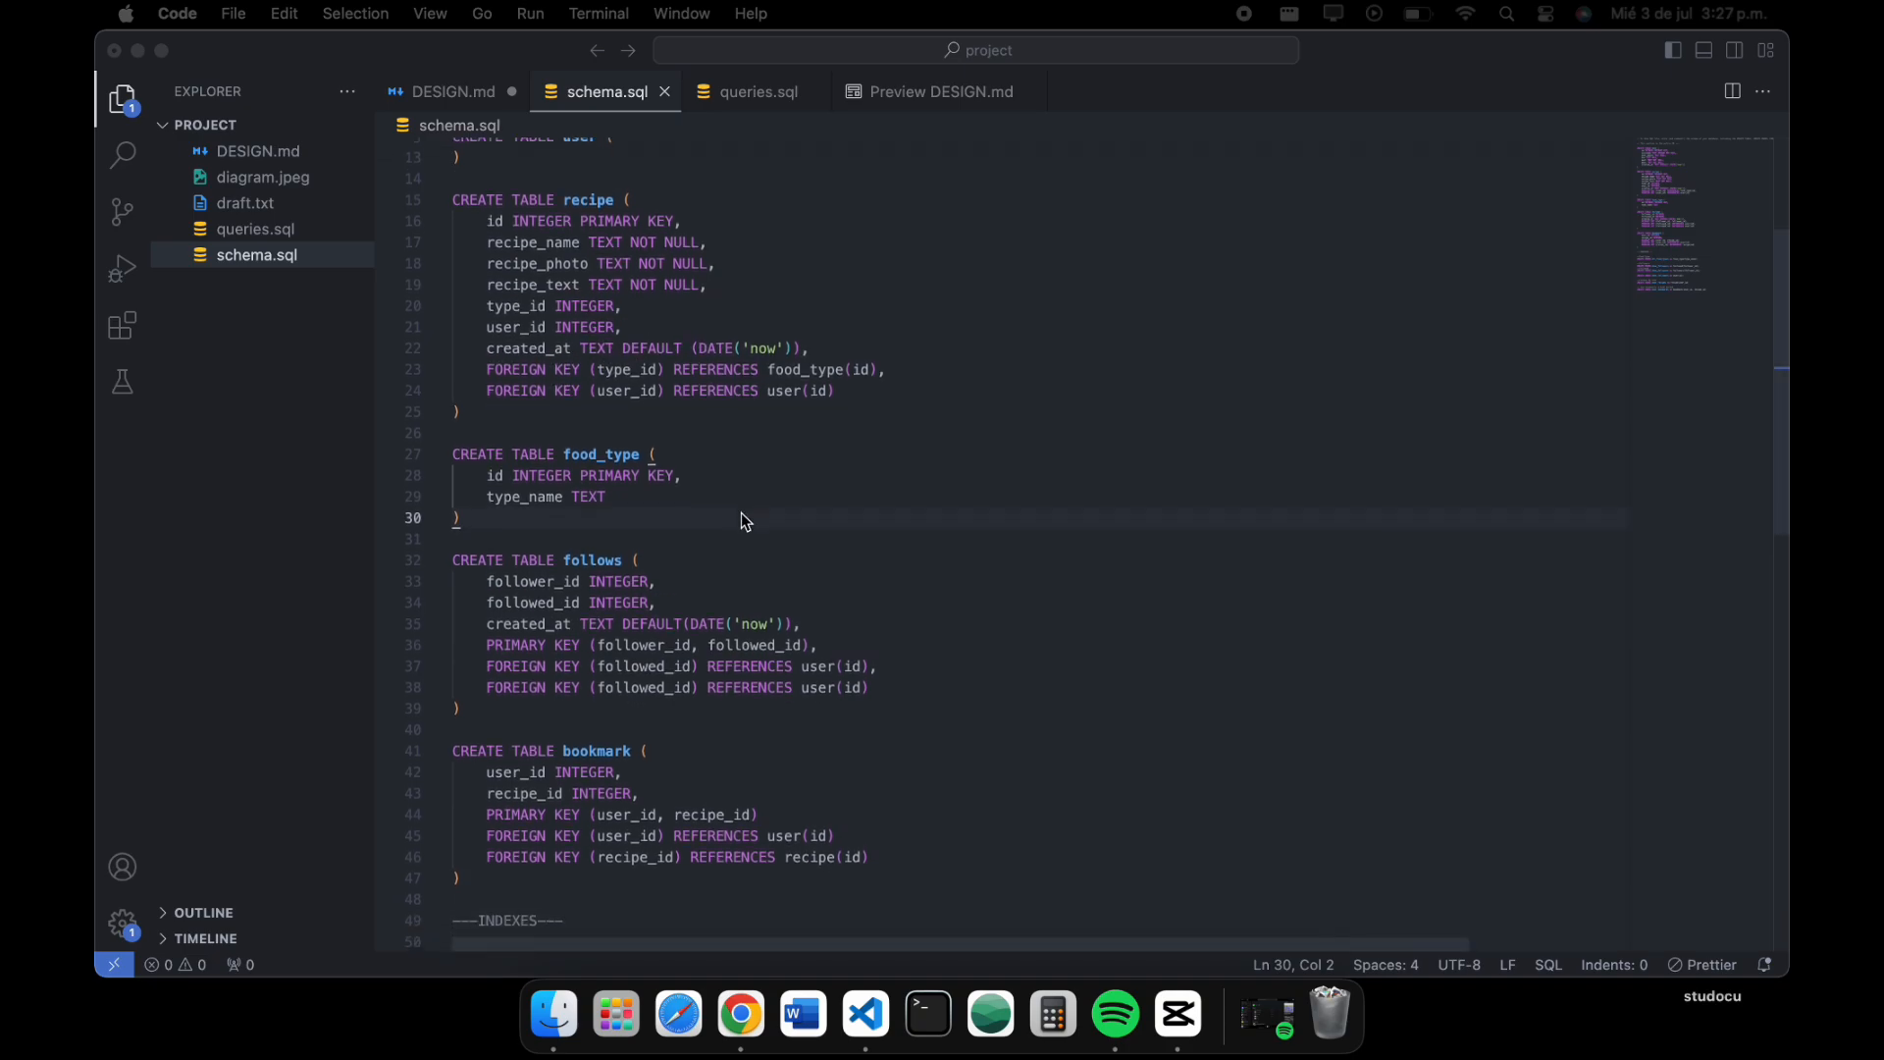
{"action": "scroll", "scroll_direction": "down", "scroll_amount": 3}
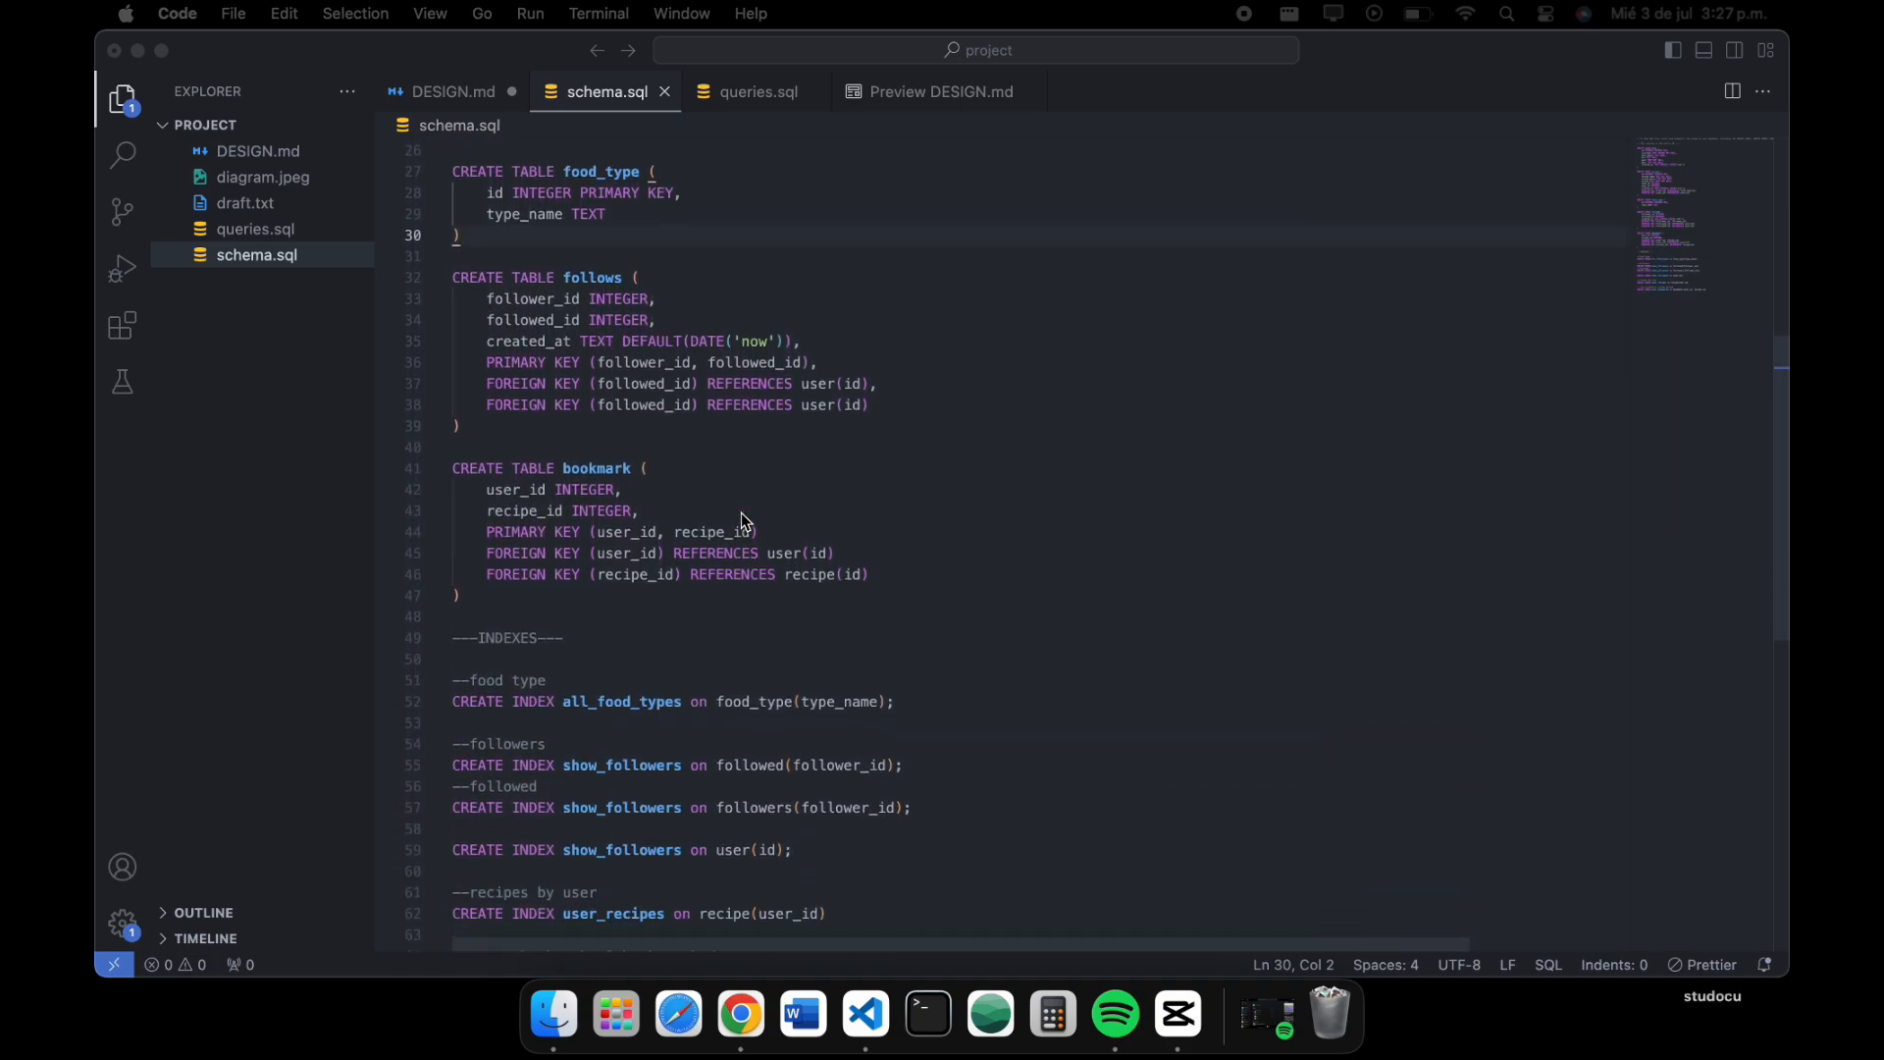
{"action": "scroll", "scroll_direction": "down", "scroll_amount": 3}
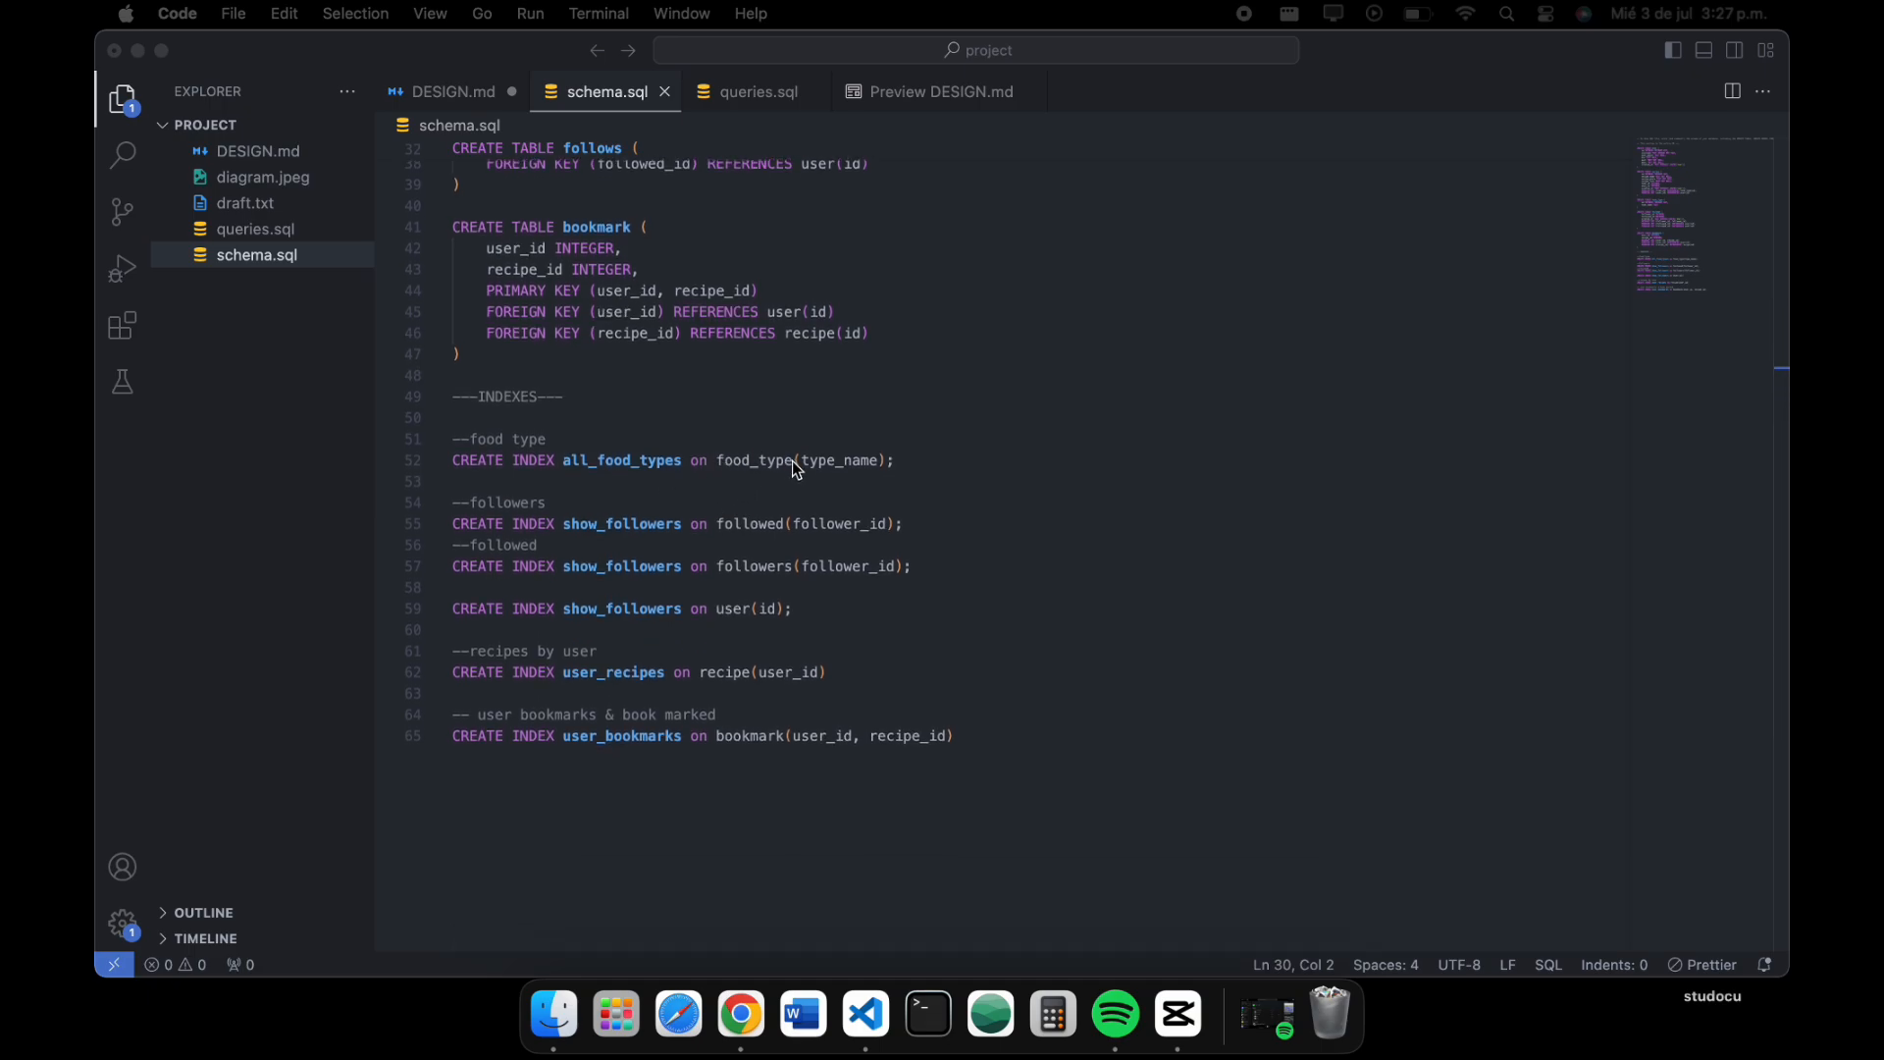
{"action": "mouse_move", "coordinate": [901, 483]}
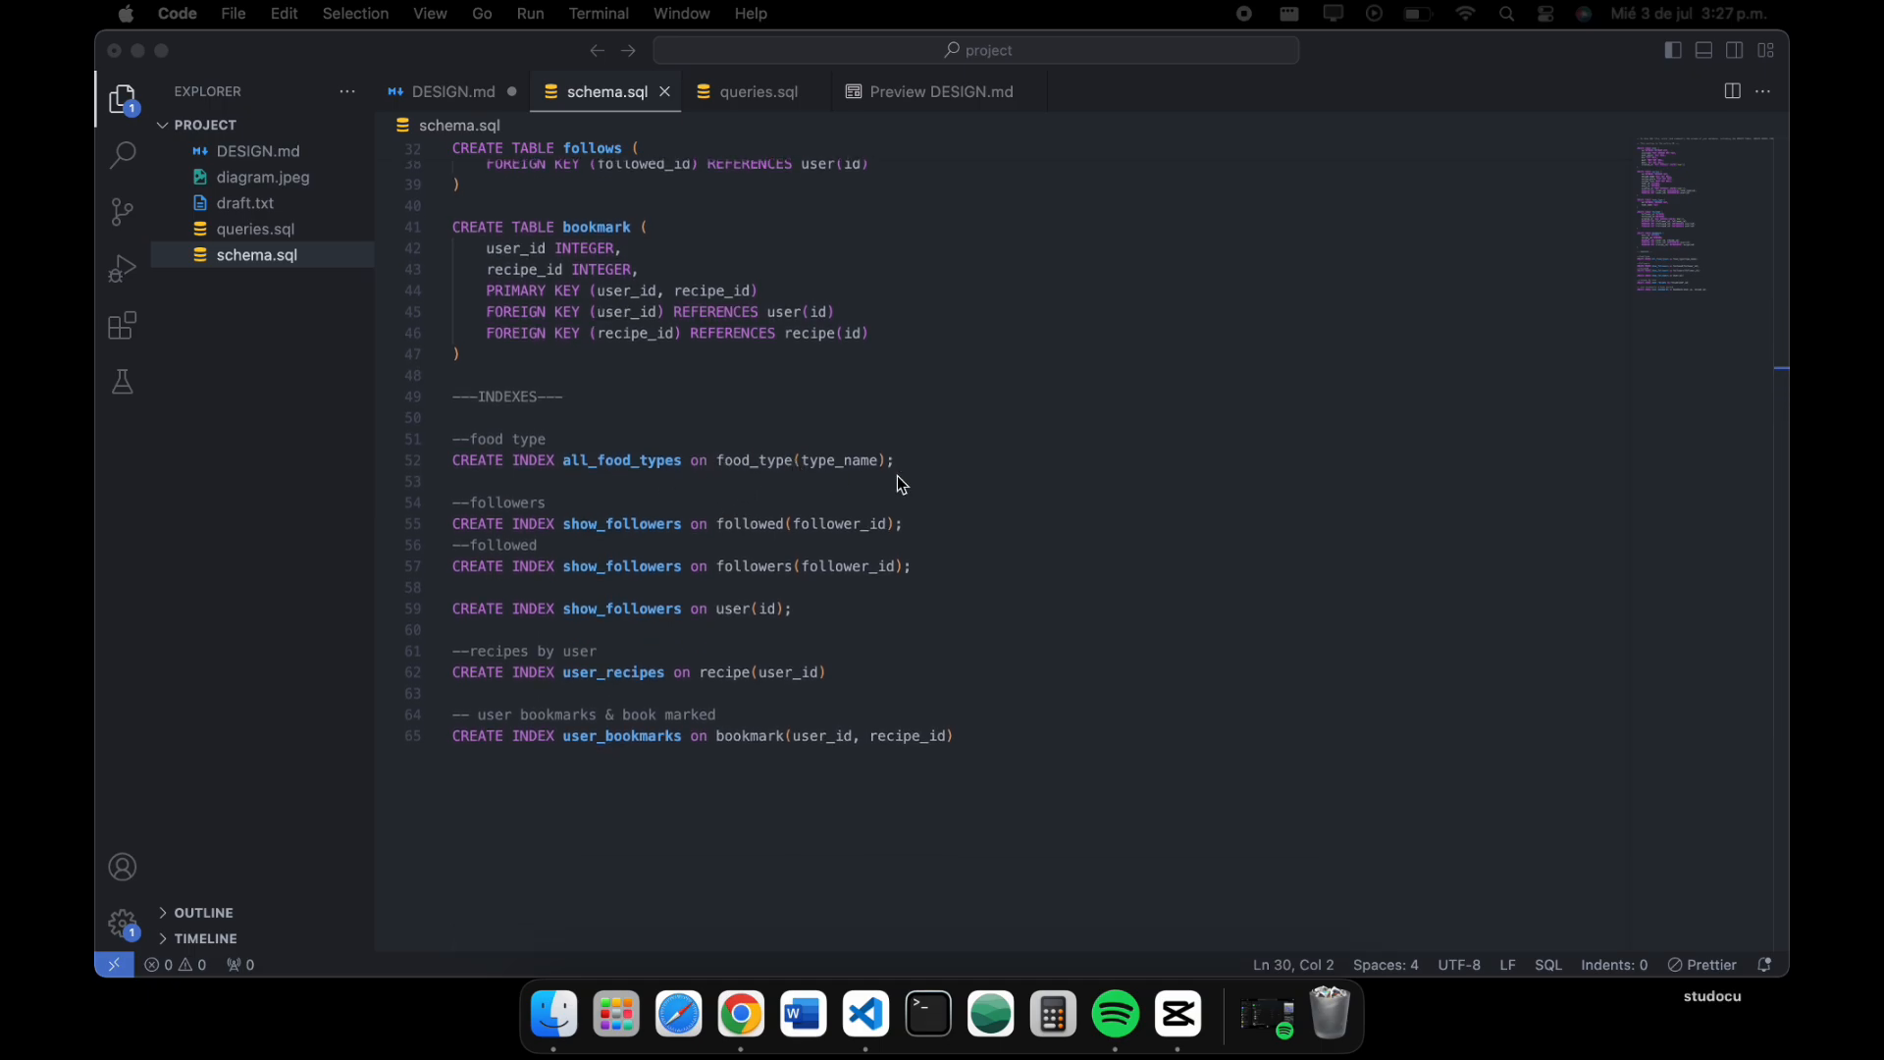
{"action": "mouse_move", "coordinate": [946, 487]}
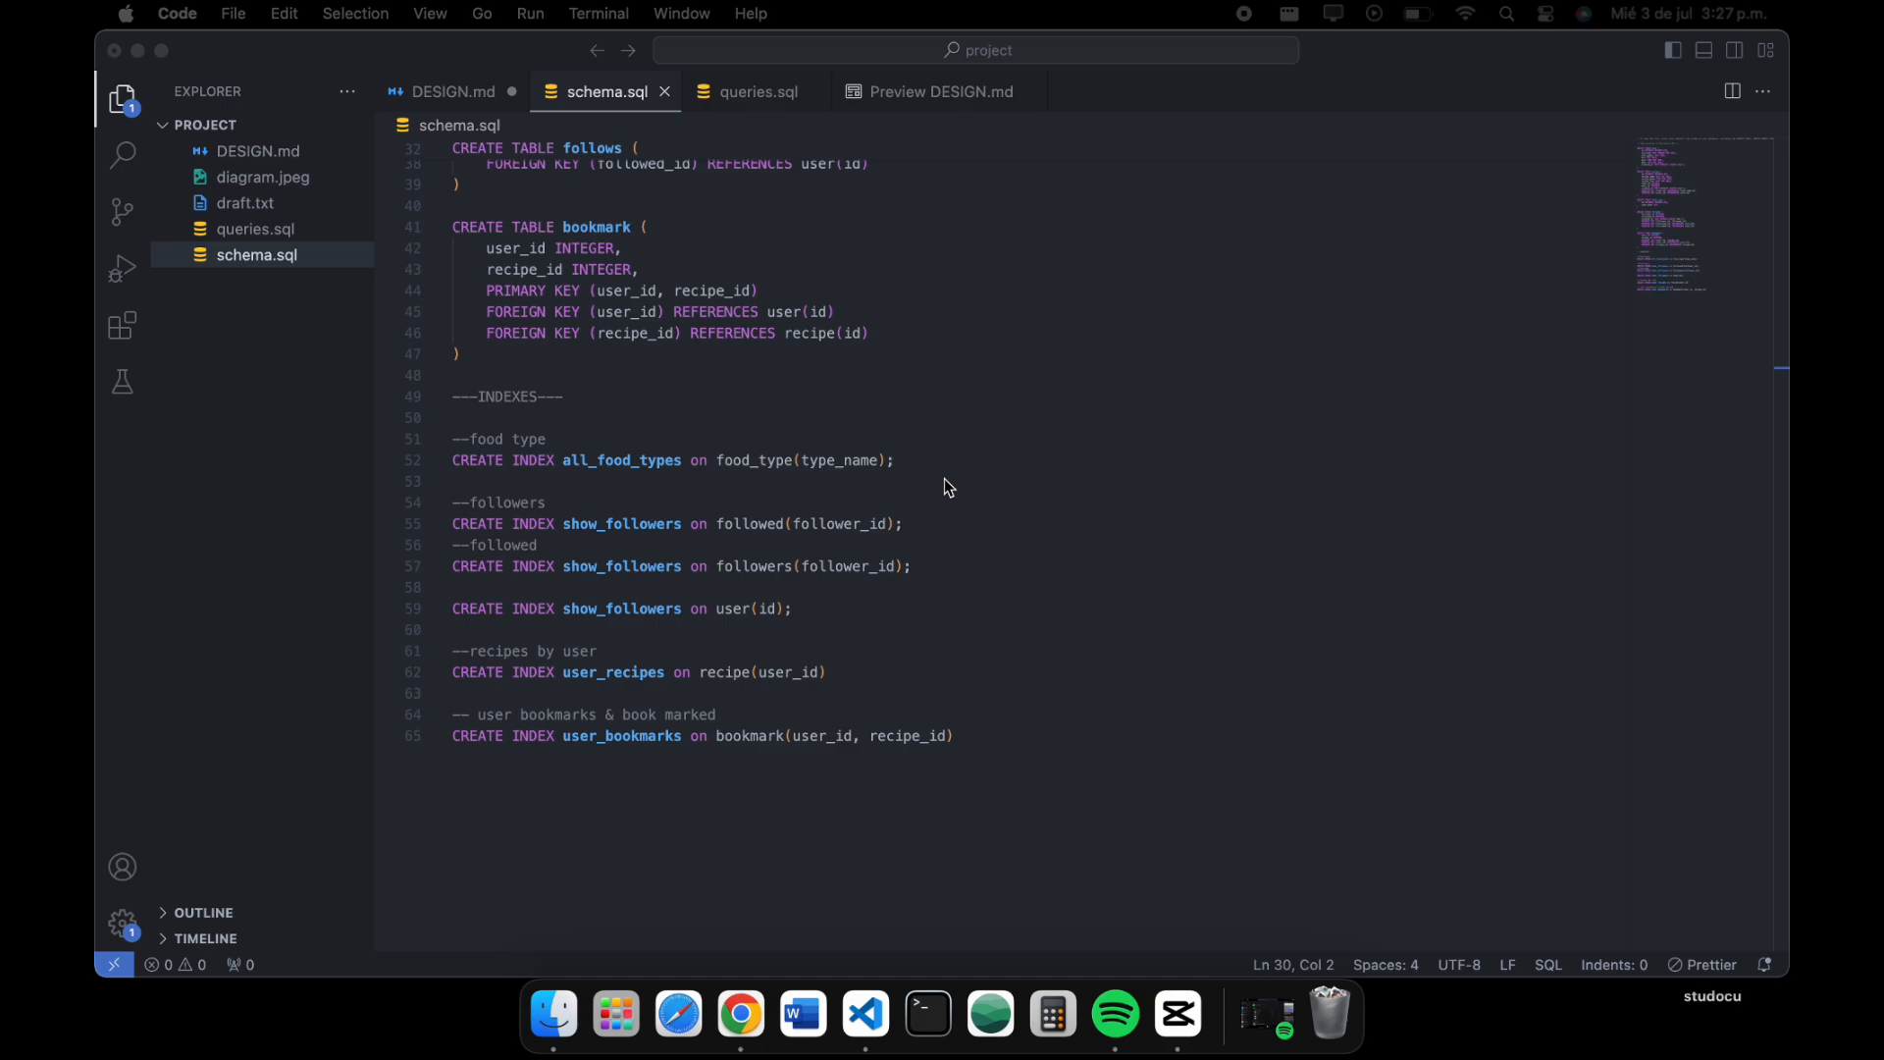
{"action": "mouse_move", "coordinate": [555, 522]}
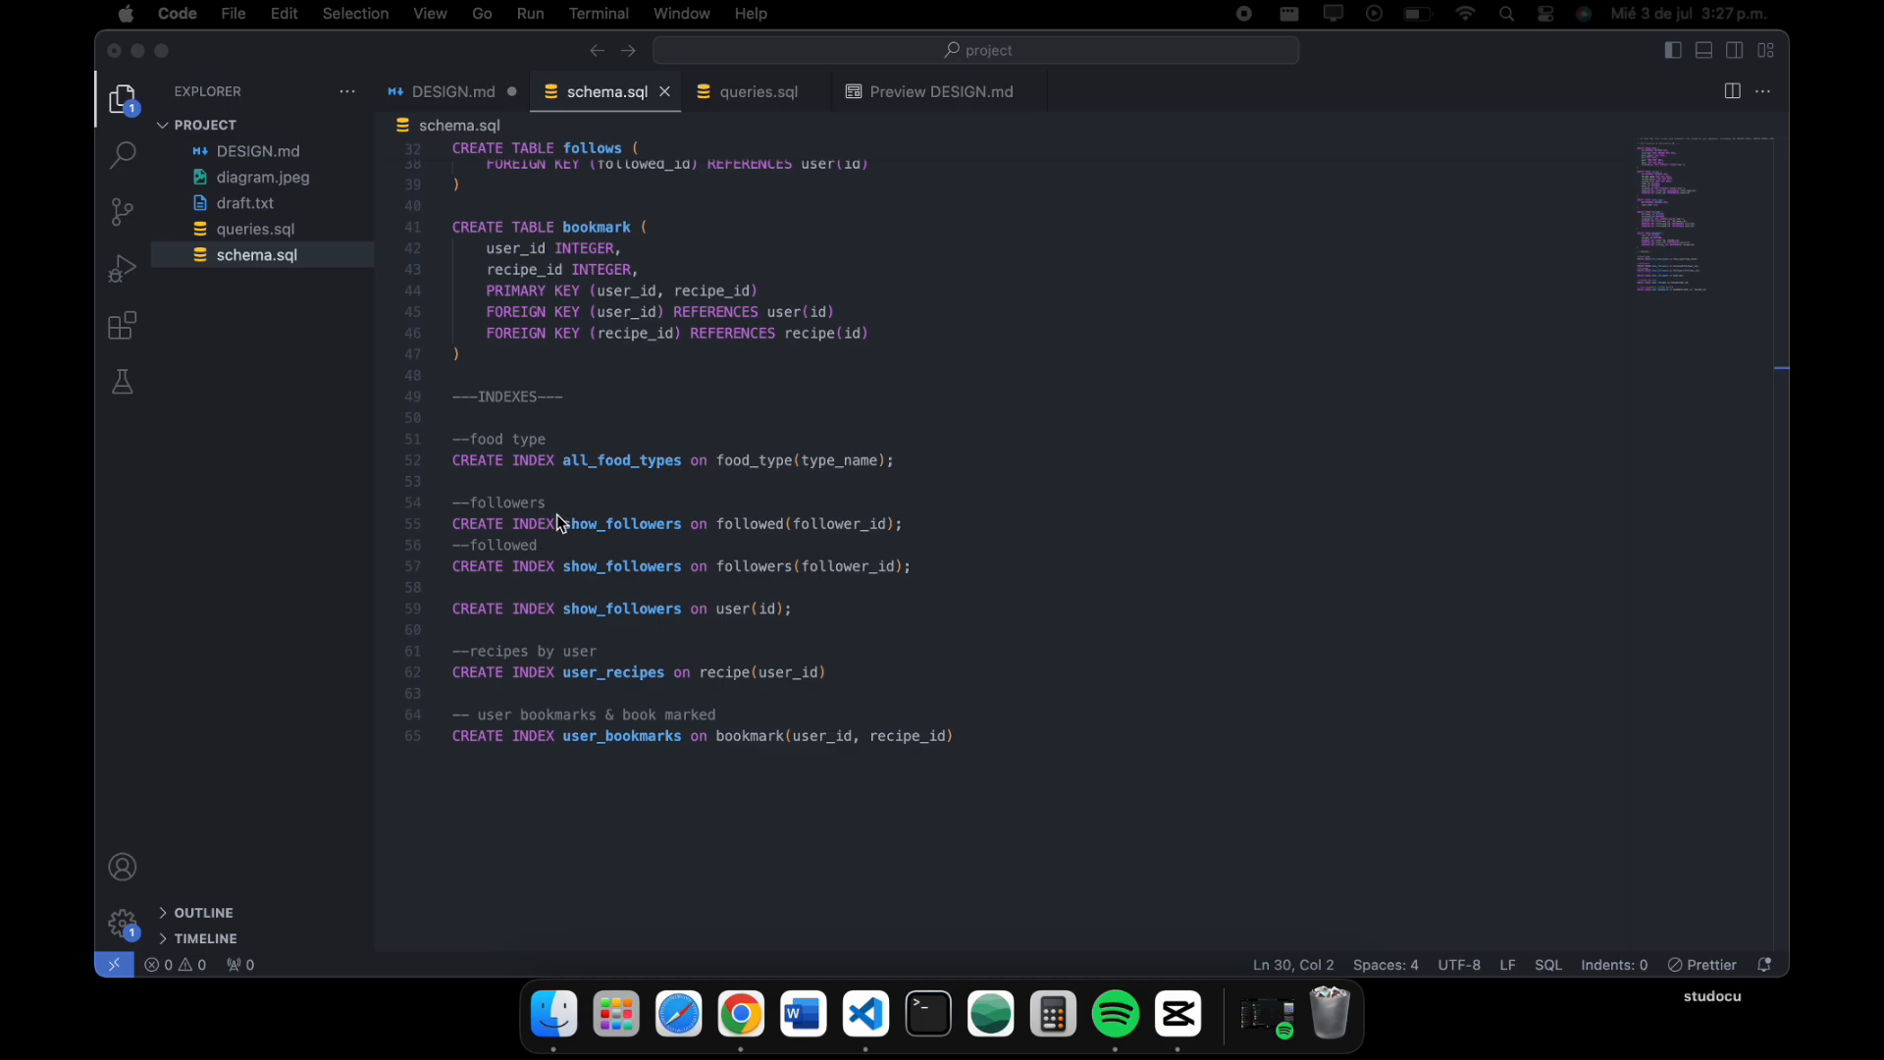
{"action": "mouse_move", "coordinate": [456, 557]}
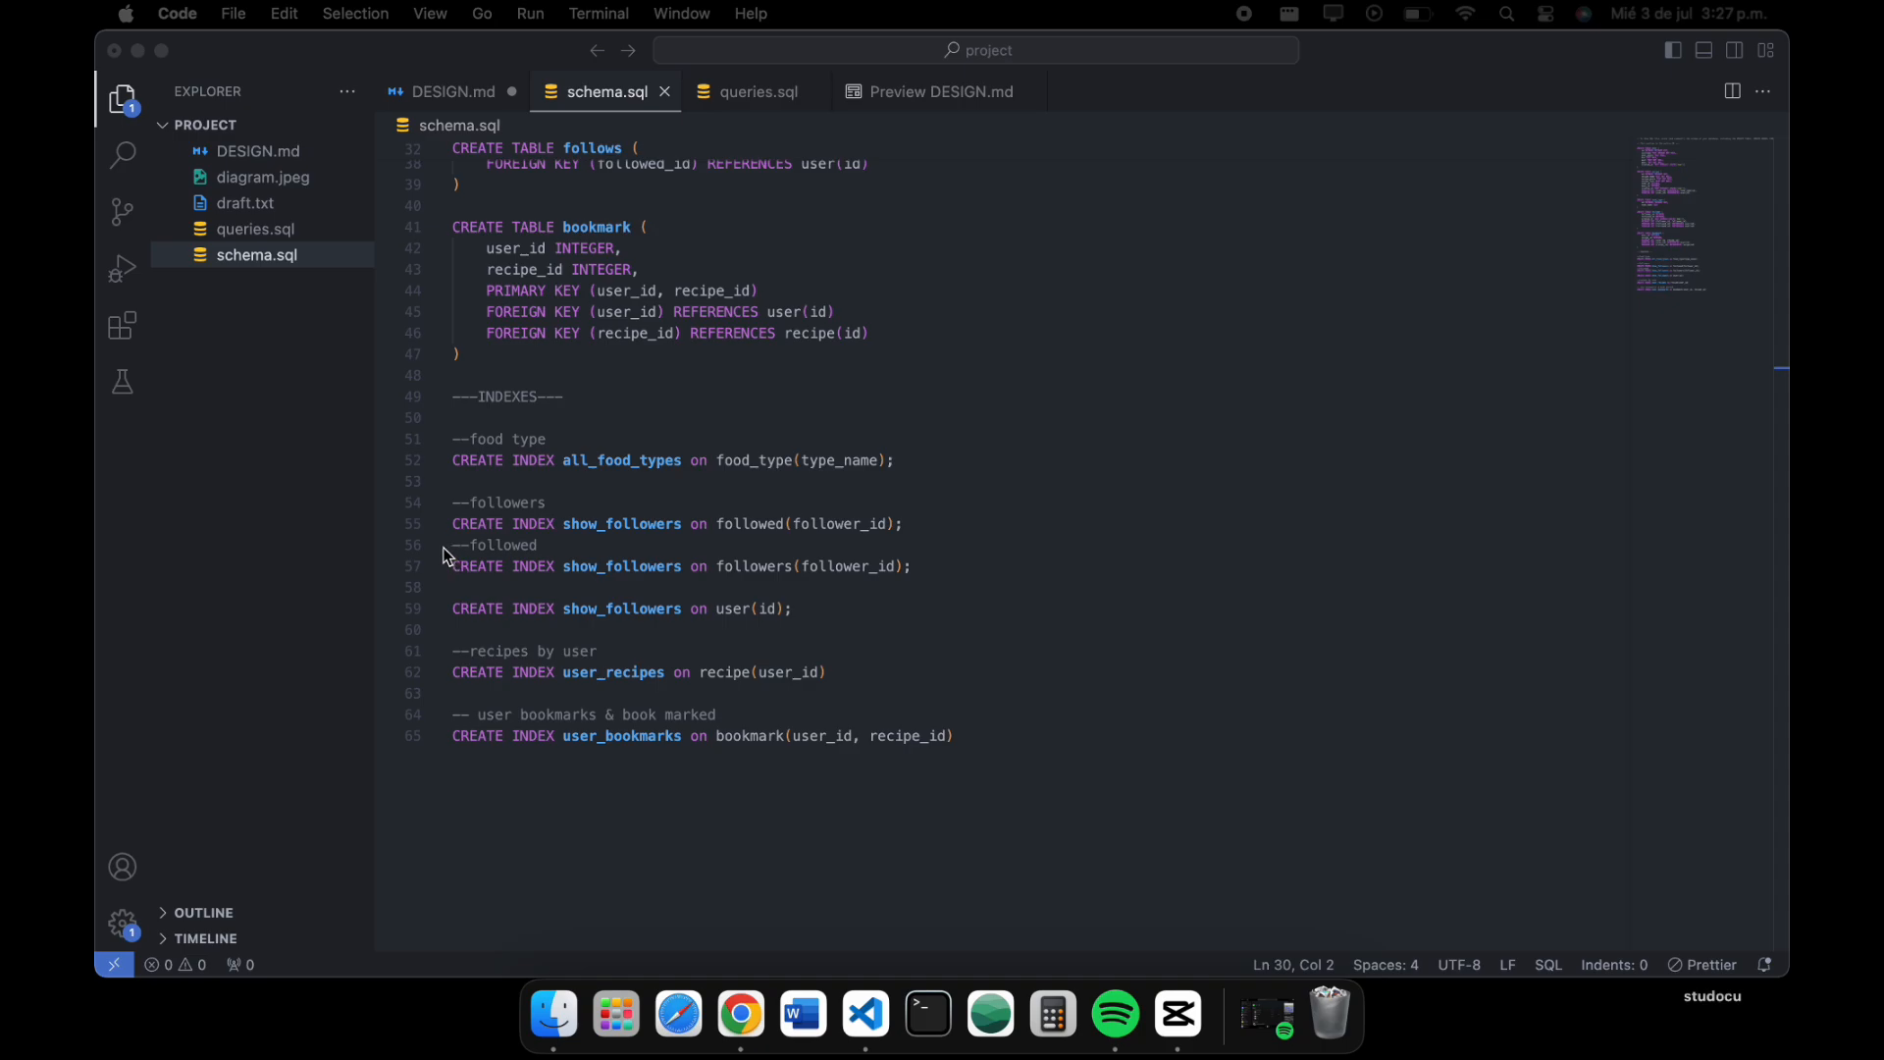
{"action": "scroll", "scroll_direction": "down", "scroll_amount": 3}
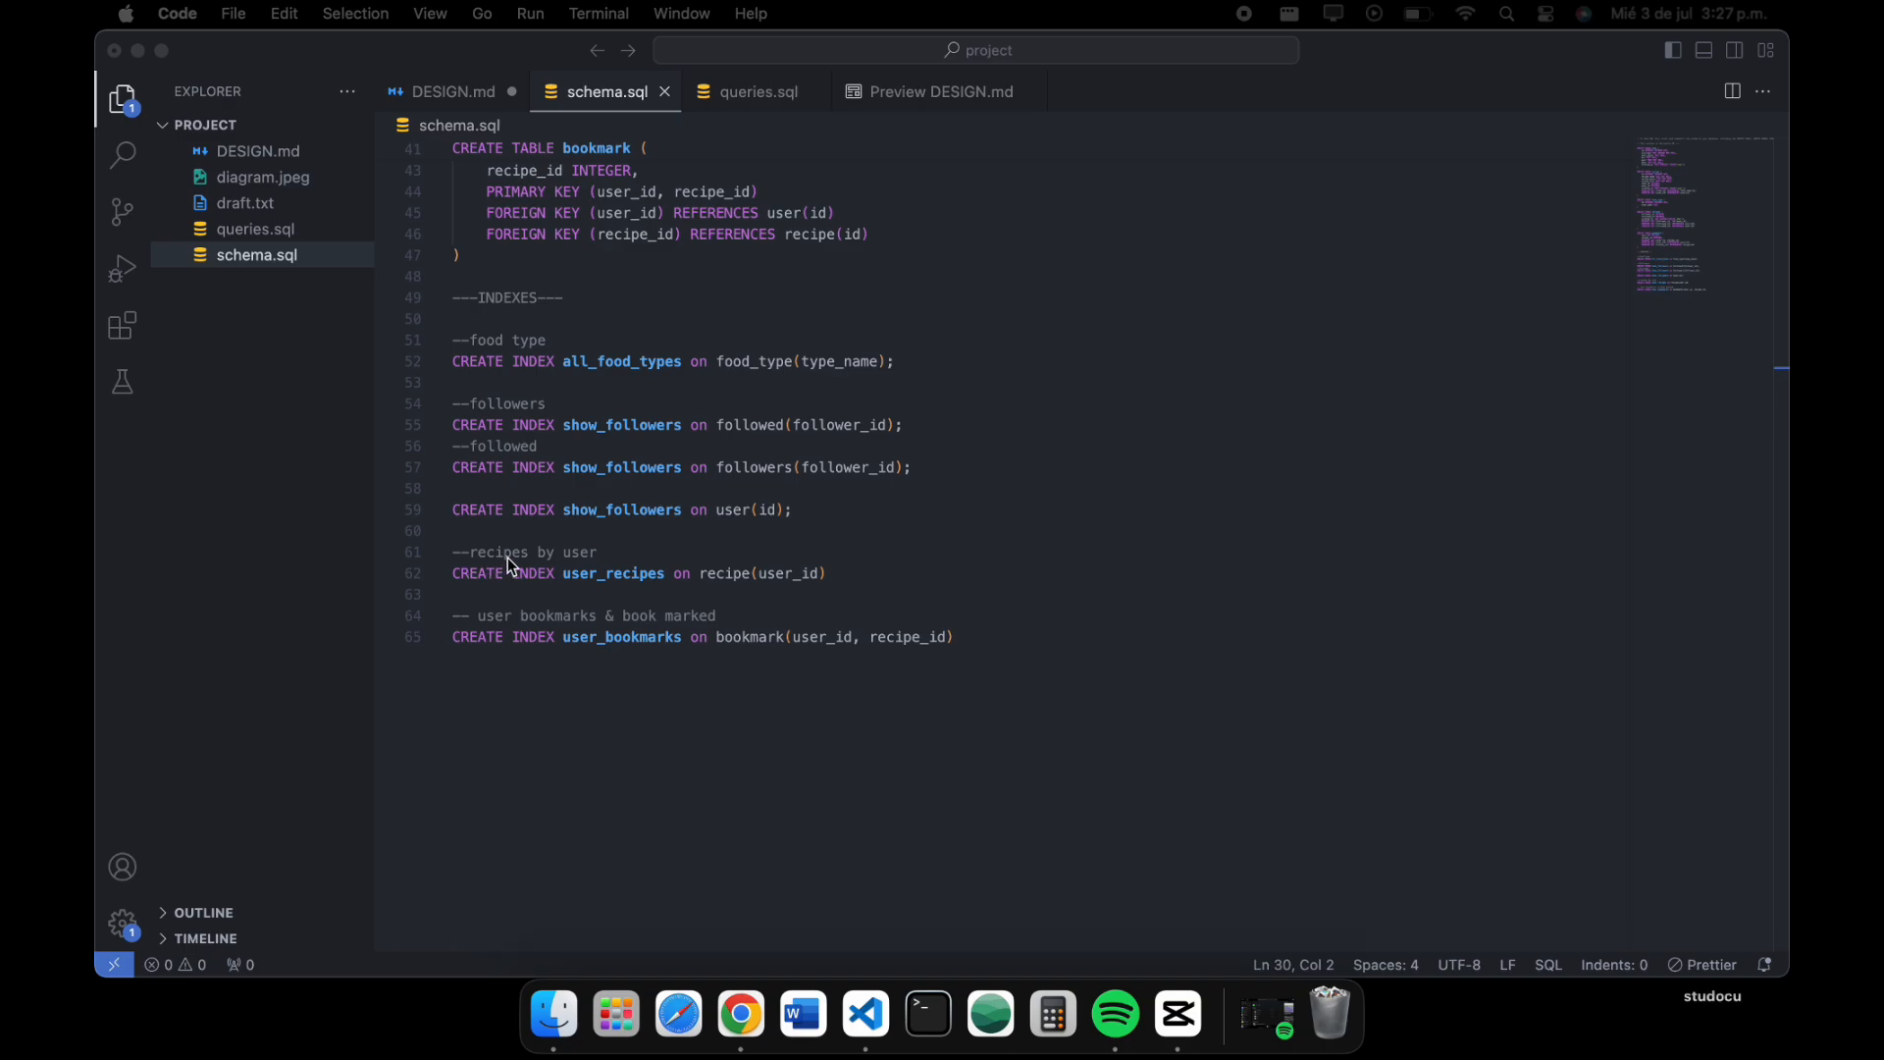
{"action": "mouse_move", "coordinate": [534, 614]}
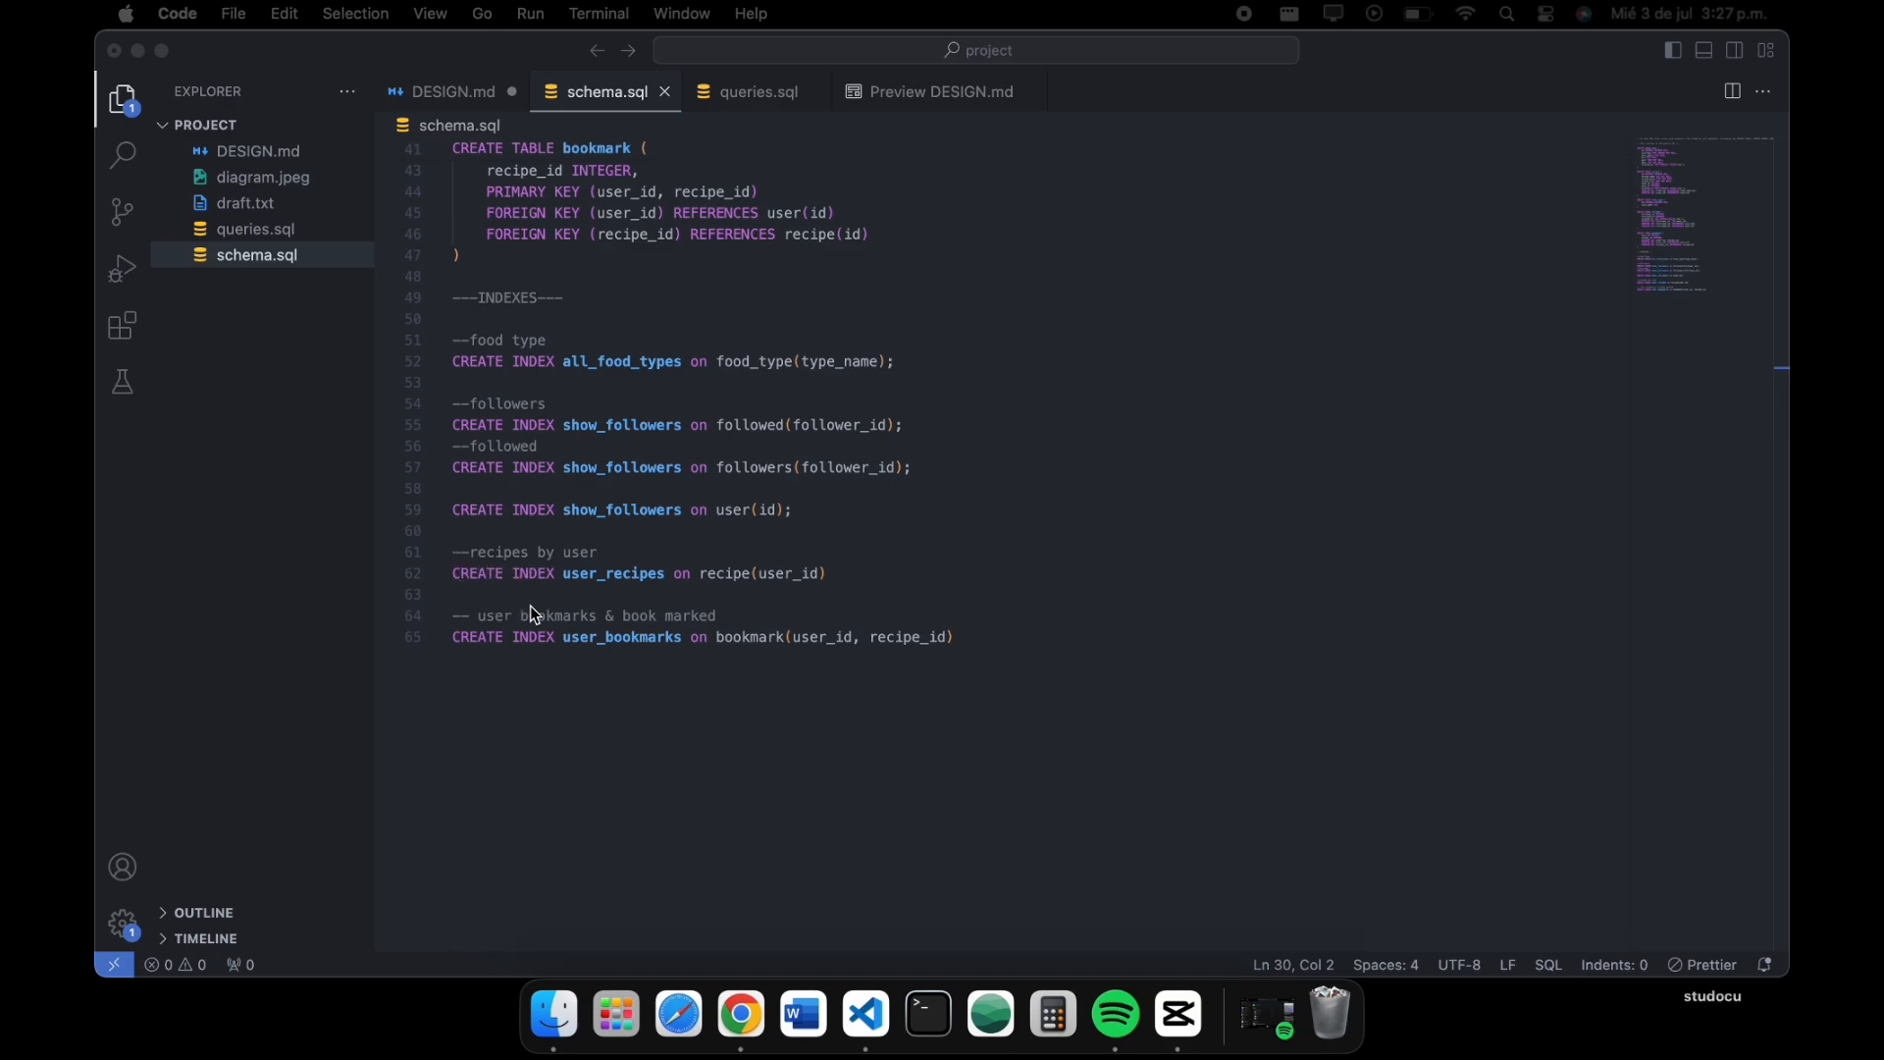
{"action": "mouse_move", "coordinate": [670, 597]}
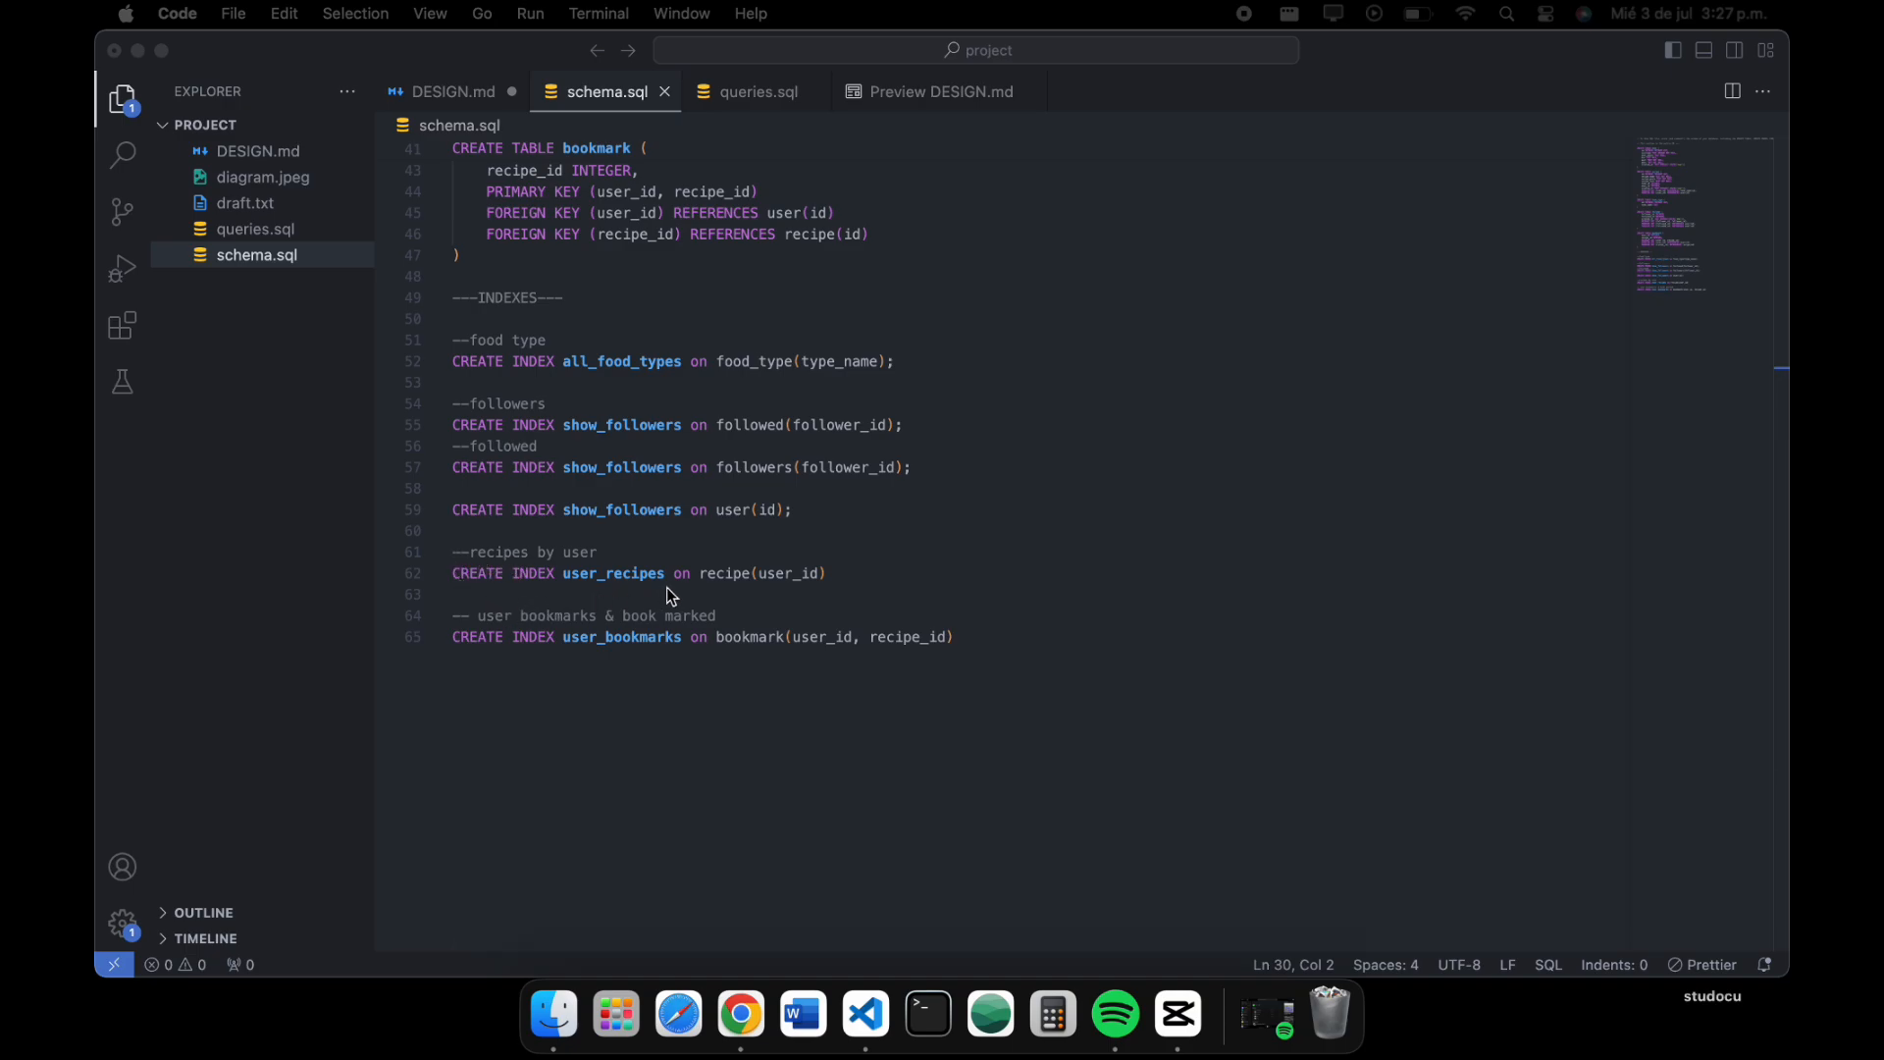
{"action": "mouse_move", "coordinate": [775, 591]}
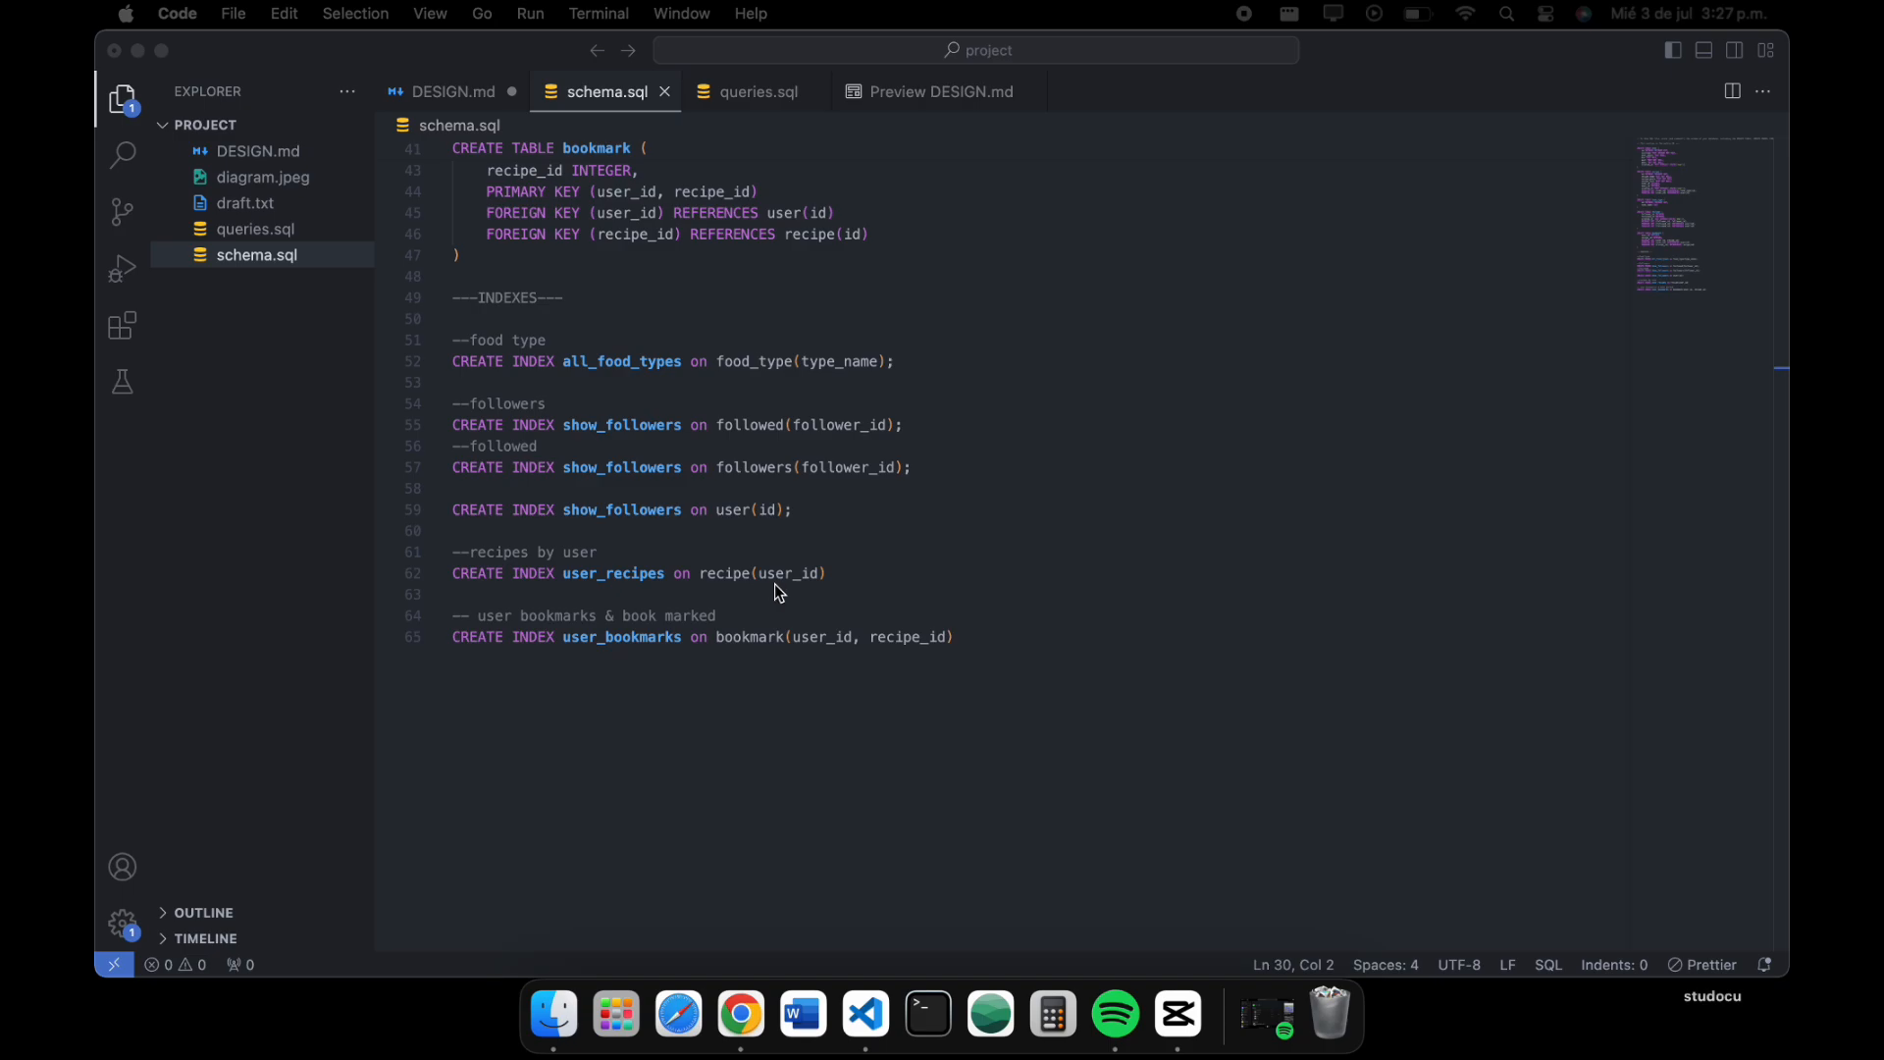
{"action": "mouse_move", "coordinate": [978, 665]}
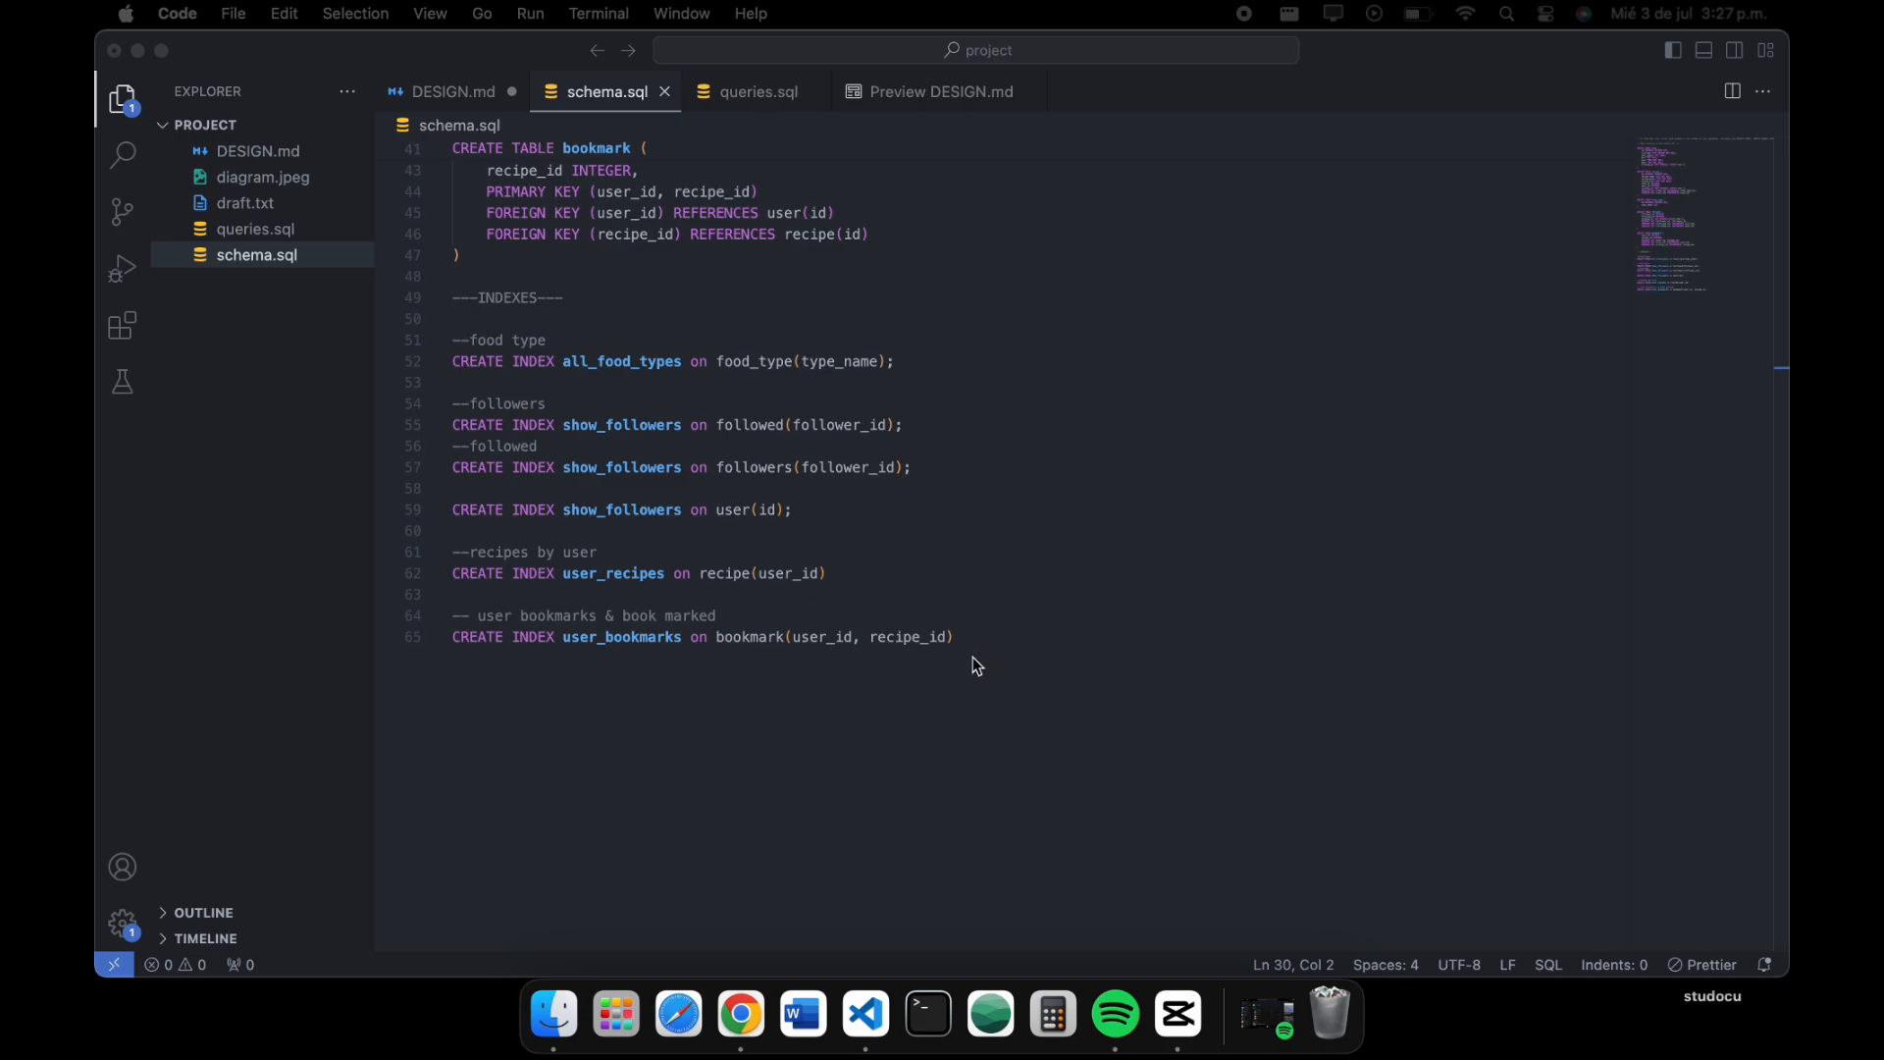
{"action": "mouse_move", "coordinate": [522, 683]}
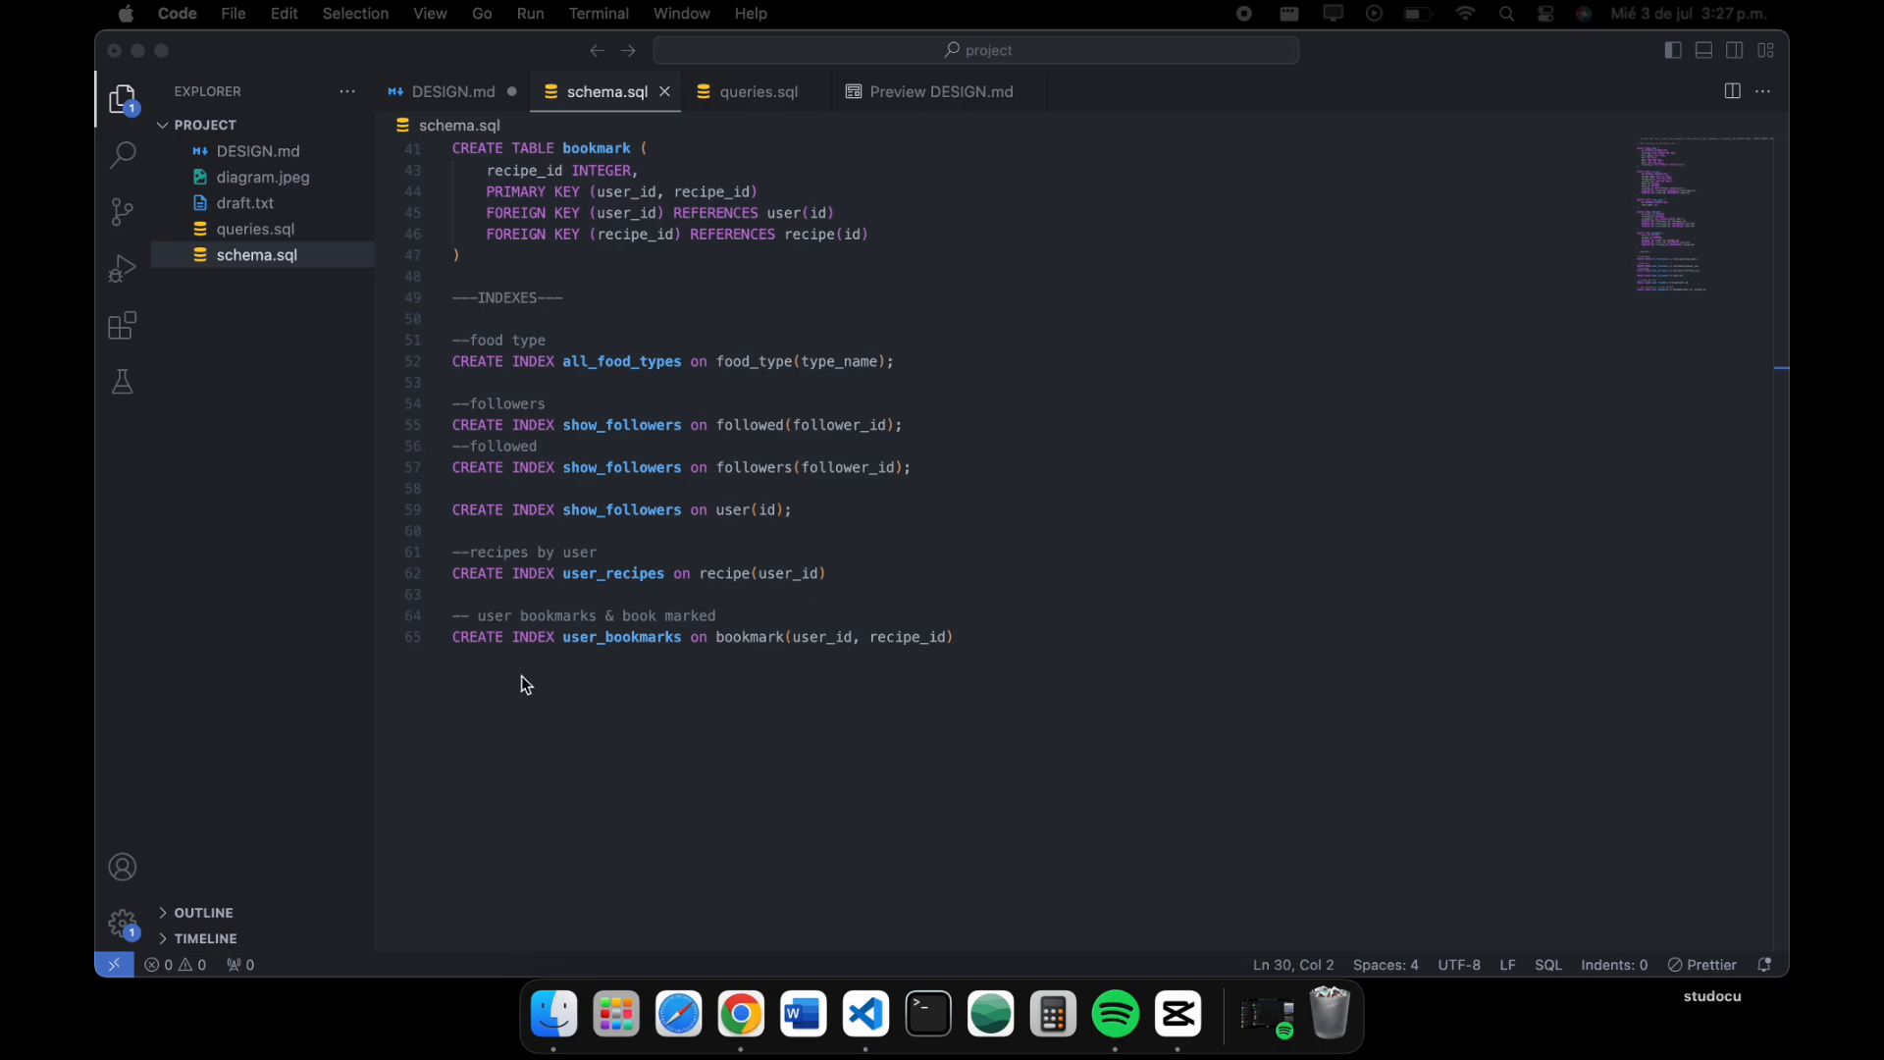
{"action": "mouse_move", "coordinate": [748, 673]}
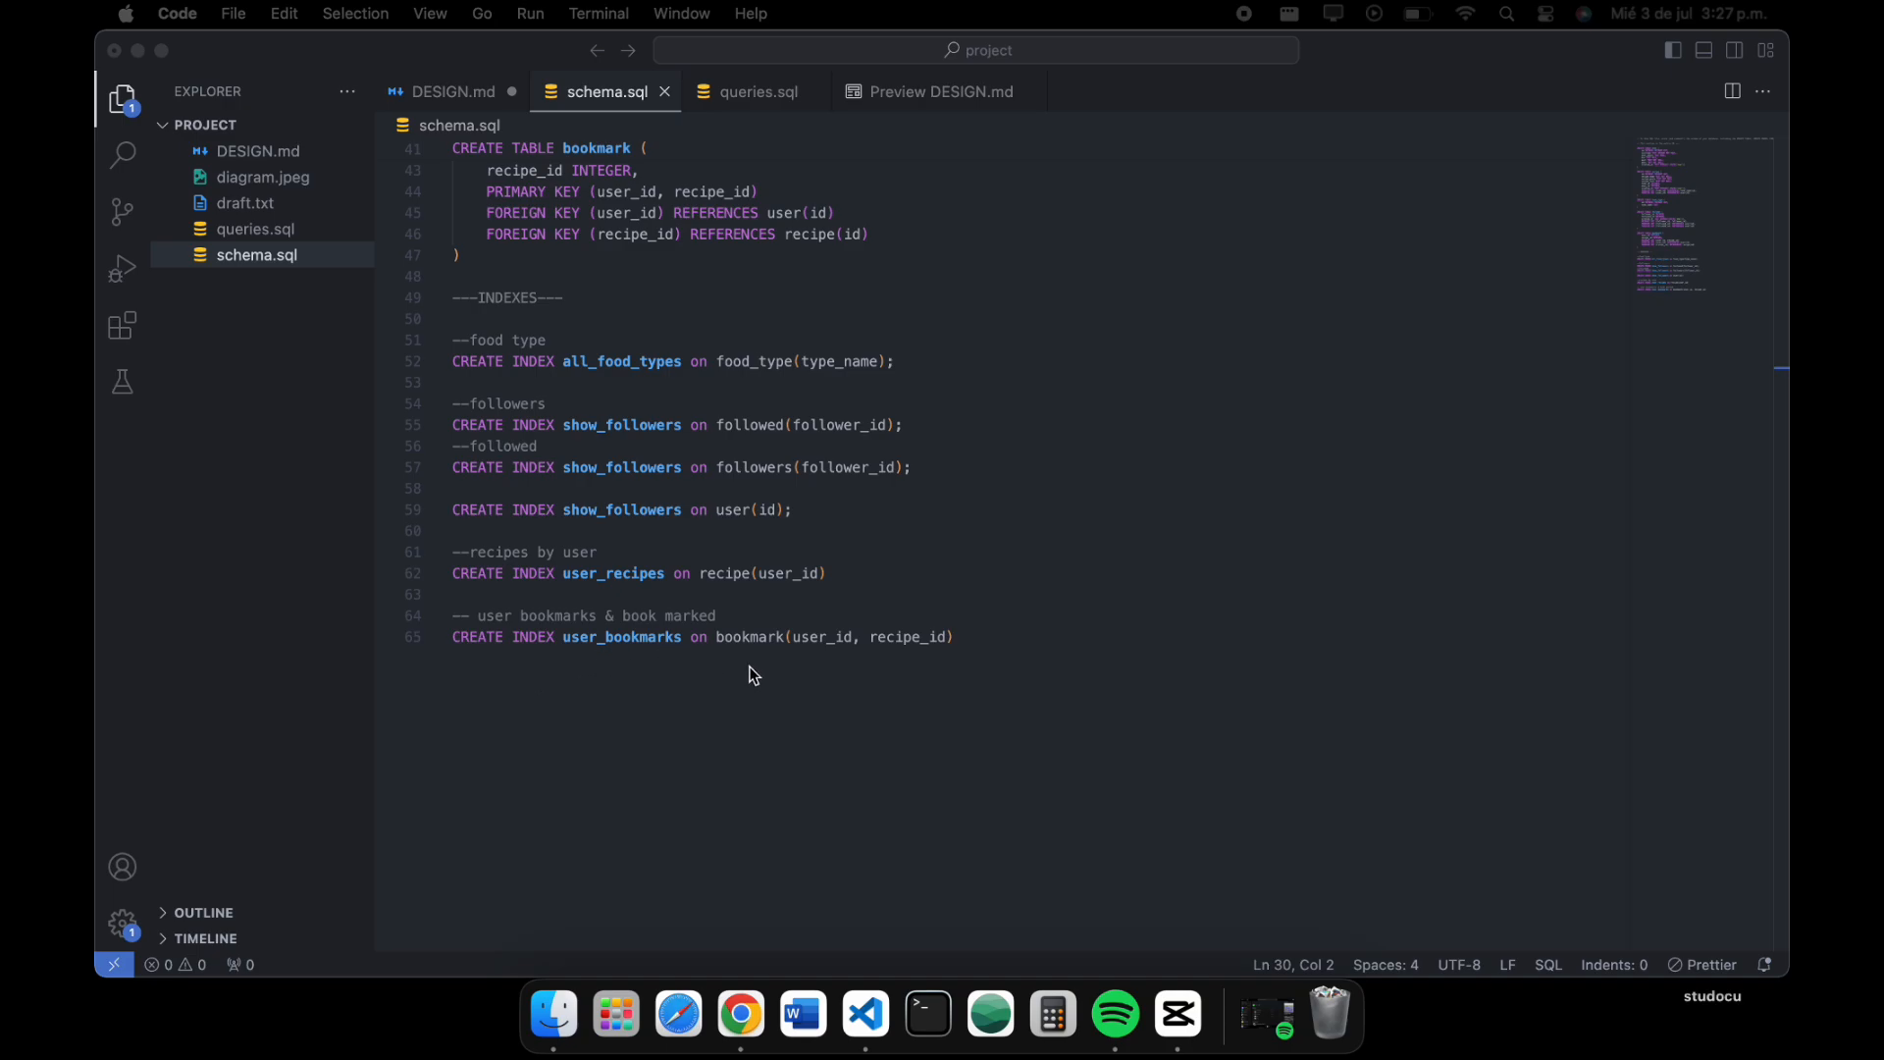
{"action": "mouse_move", "coordinate": [985, 418]}
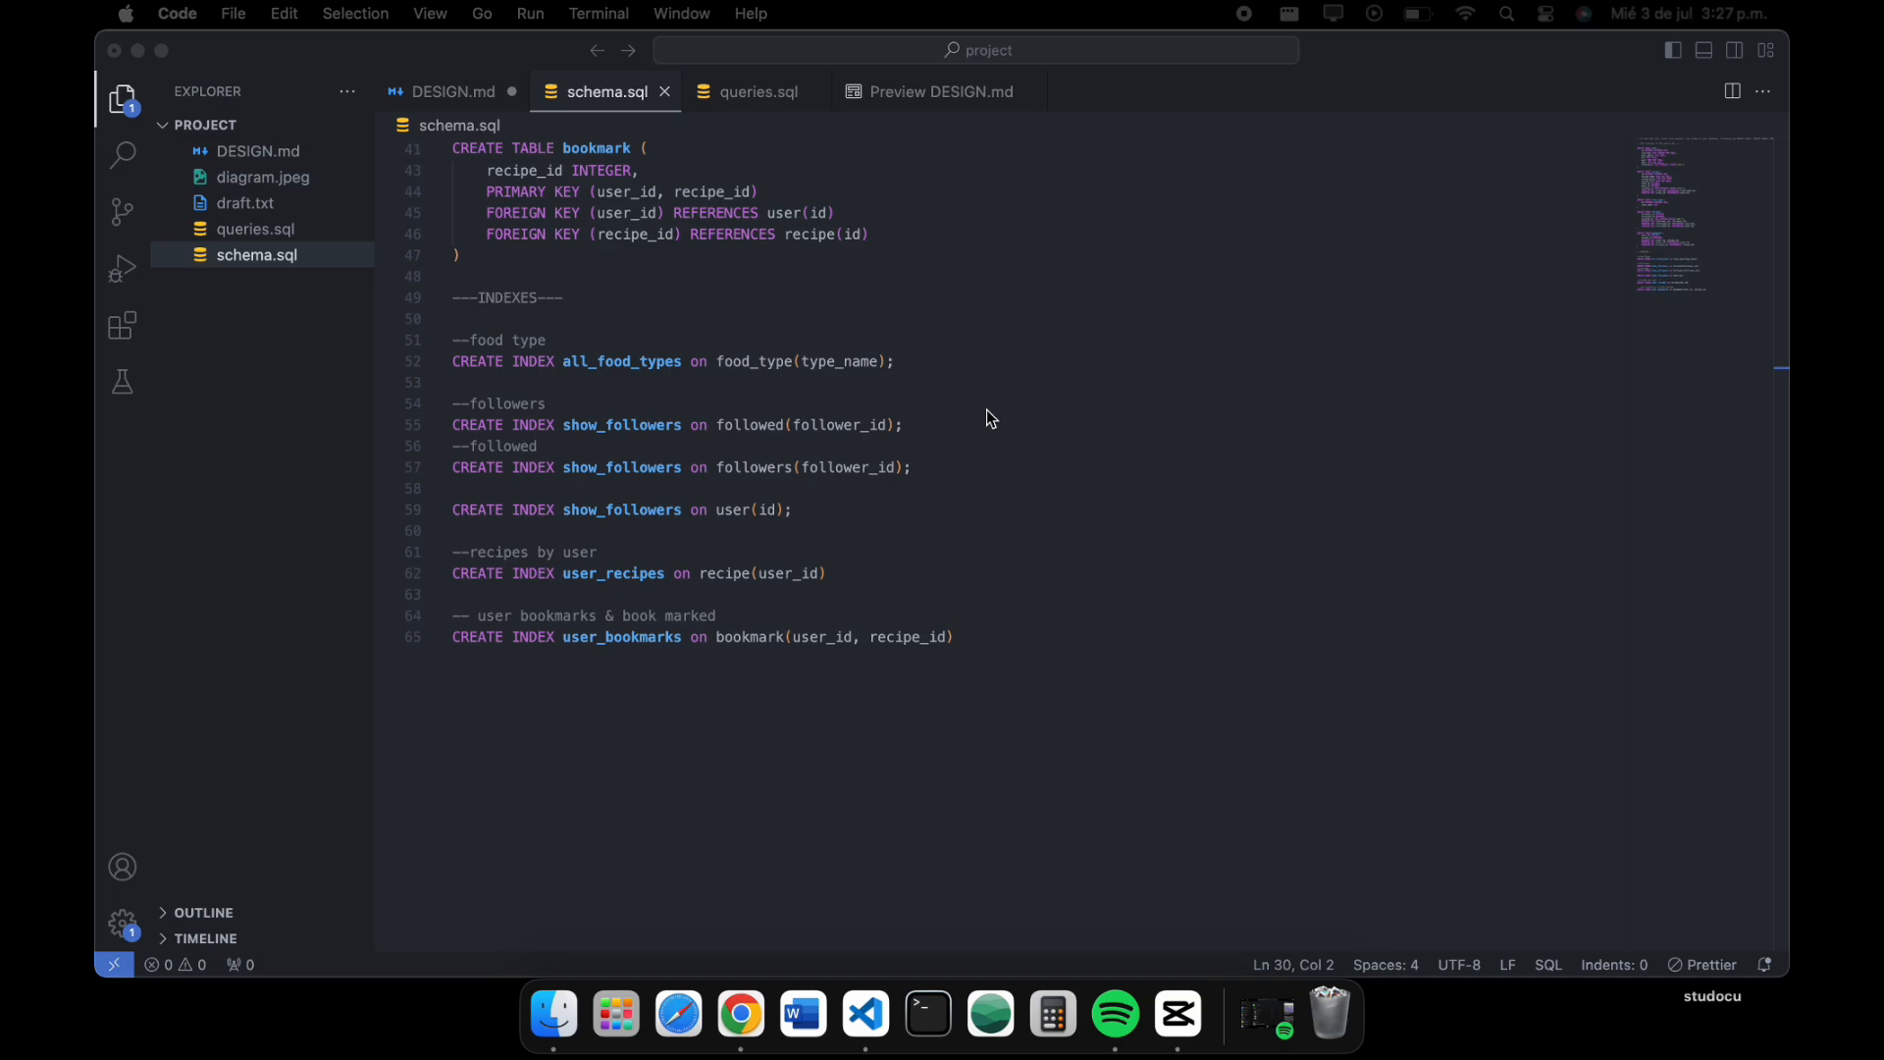
Switch to queries.sql showing recipe, post, bookmark, follow and follower queries
{"action": "left_click", "coordinate": [754, 93]}
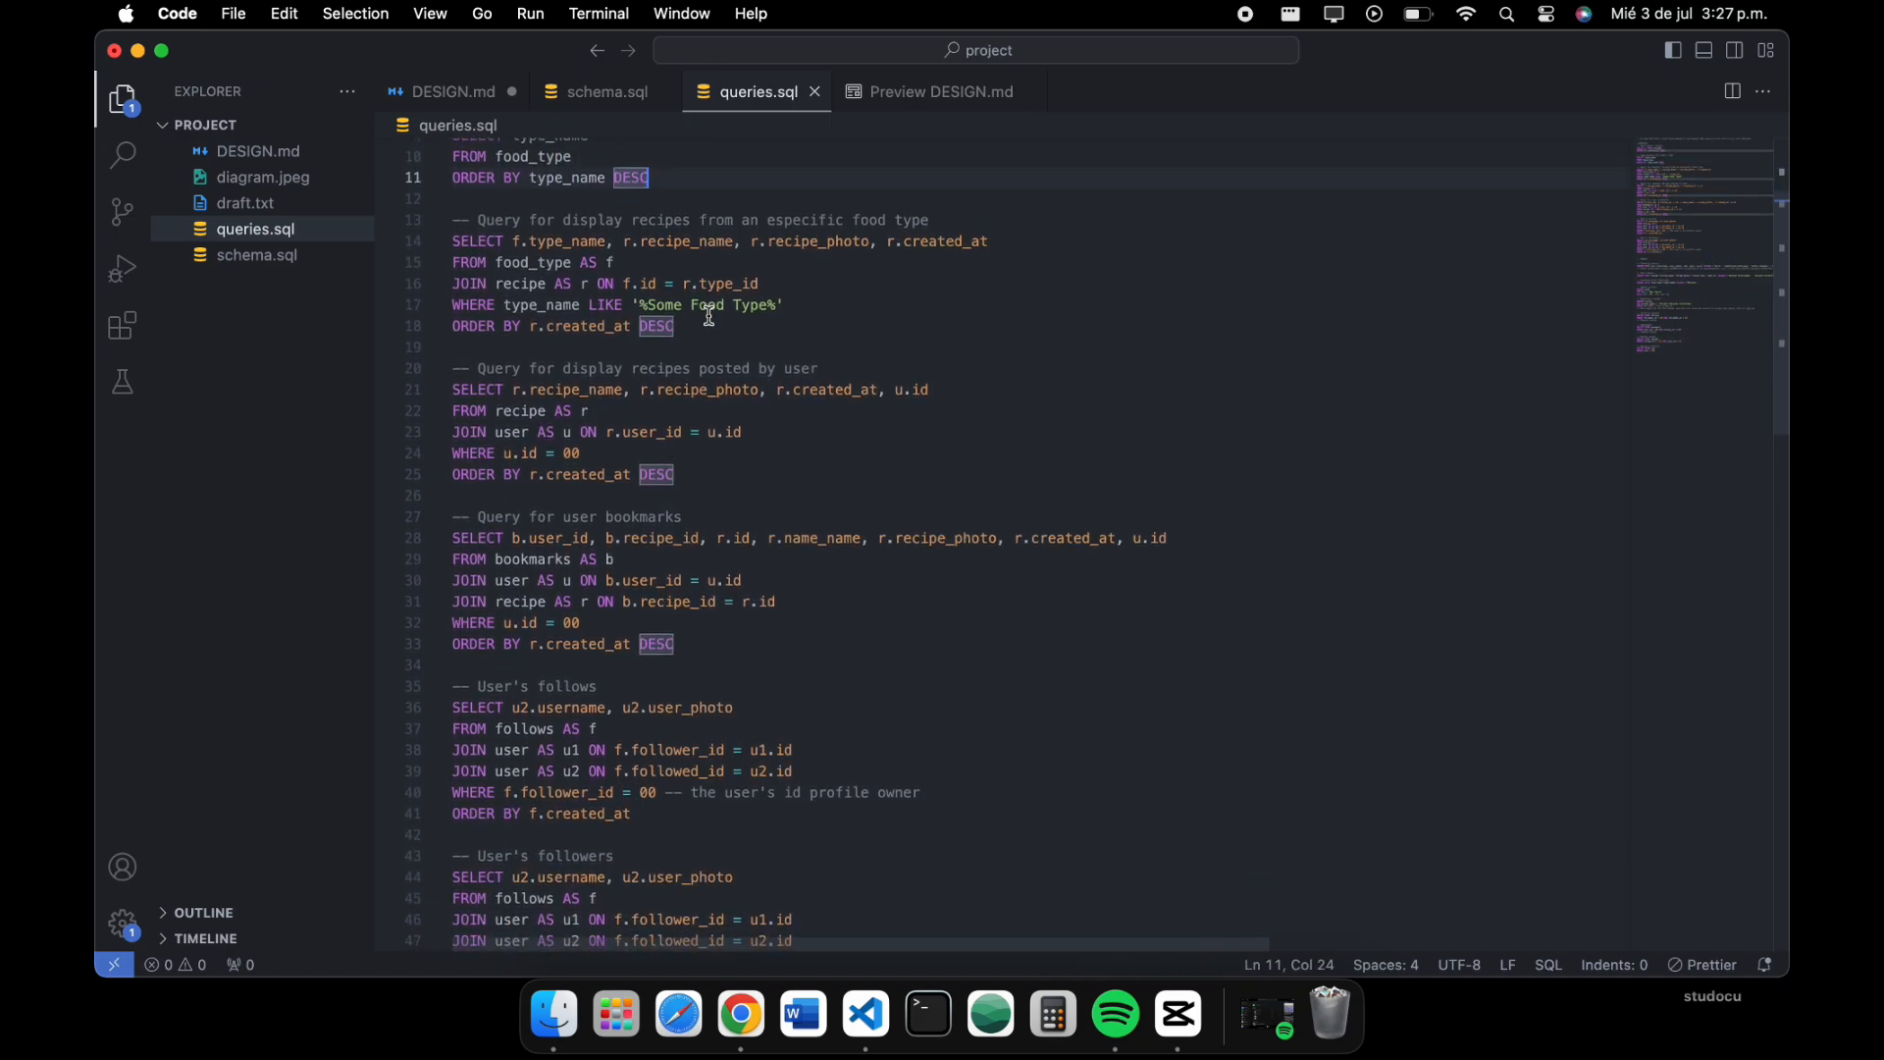
{"action": "scroll", "scroll_direction": "up", "scroll_amount": 3}
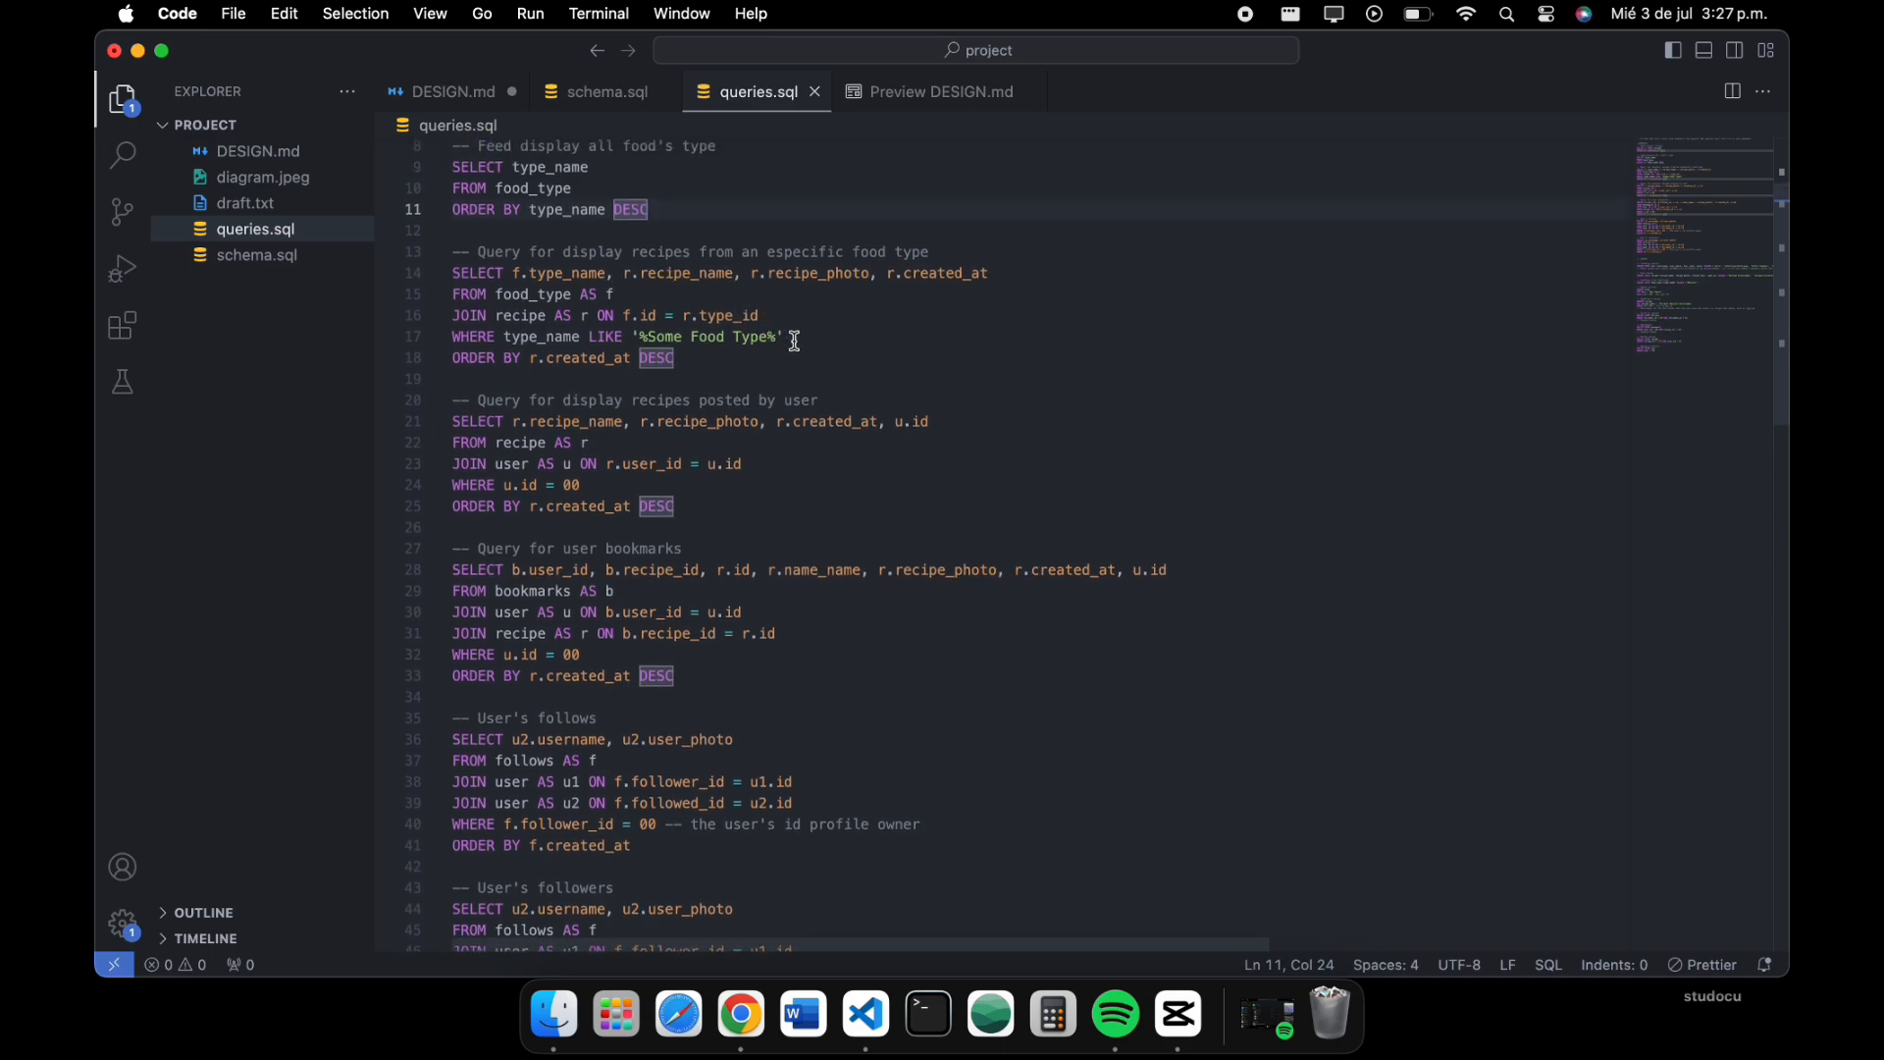
{"action": "mouse_move", "coordinate": [962, 430]}
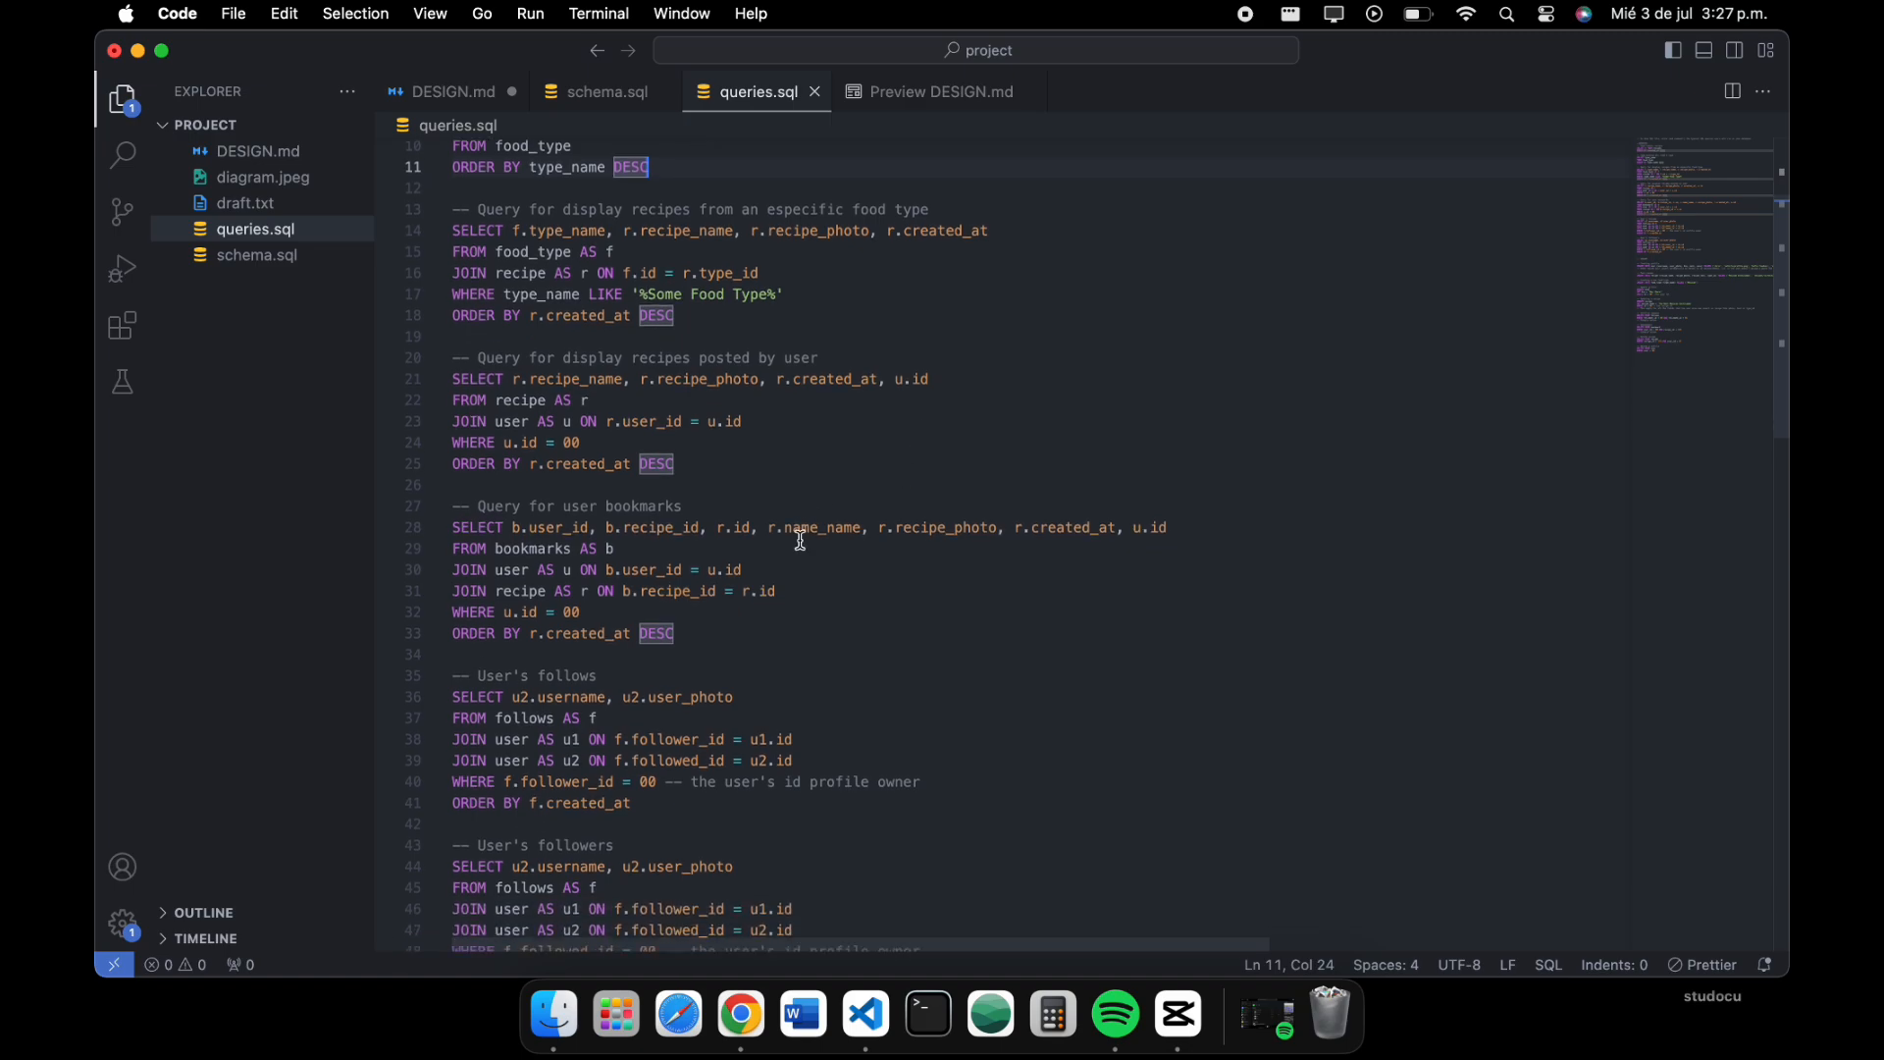
{"action": "scroll", "scroll_direction": "down", "scroll_amount": 3}
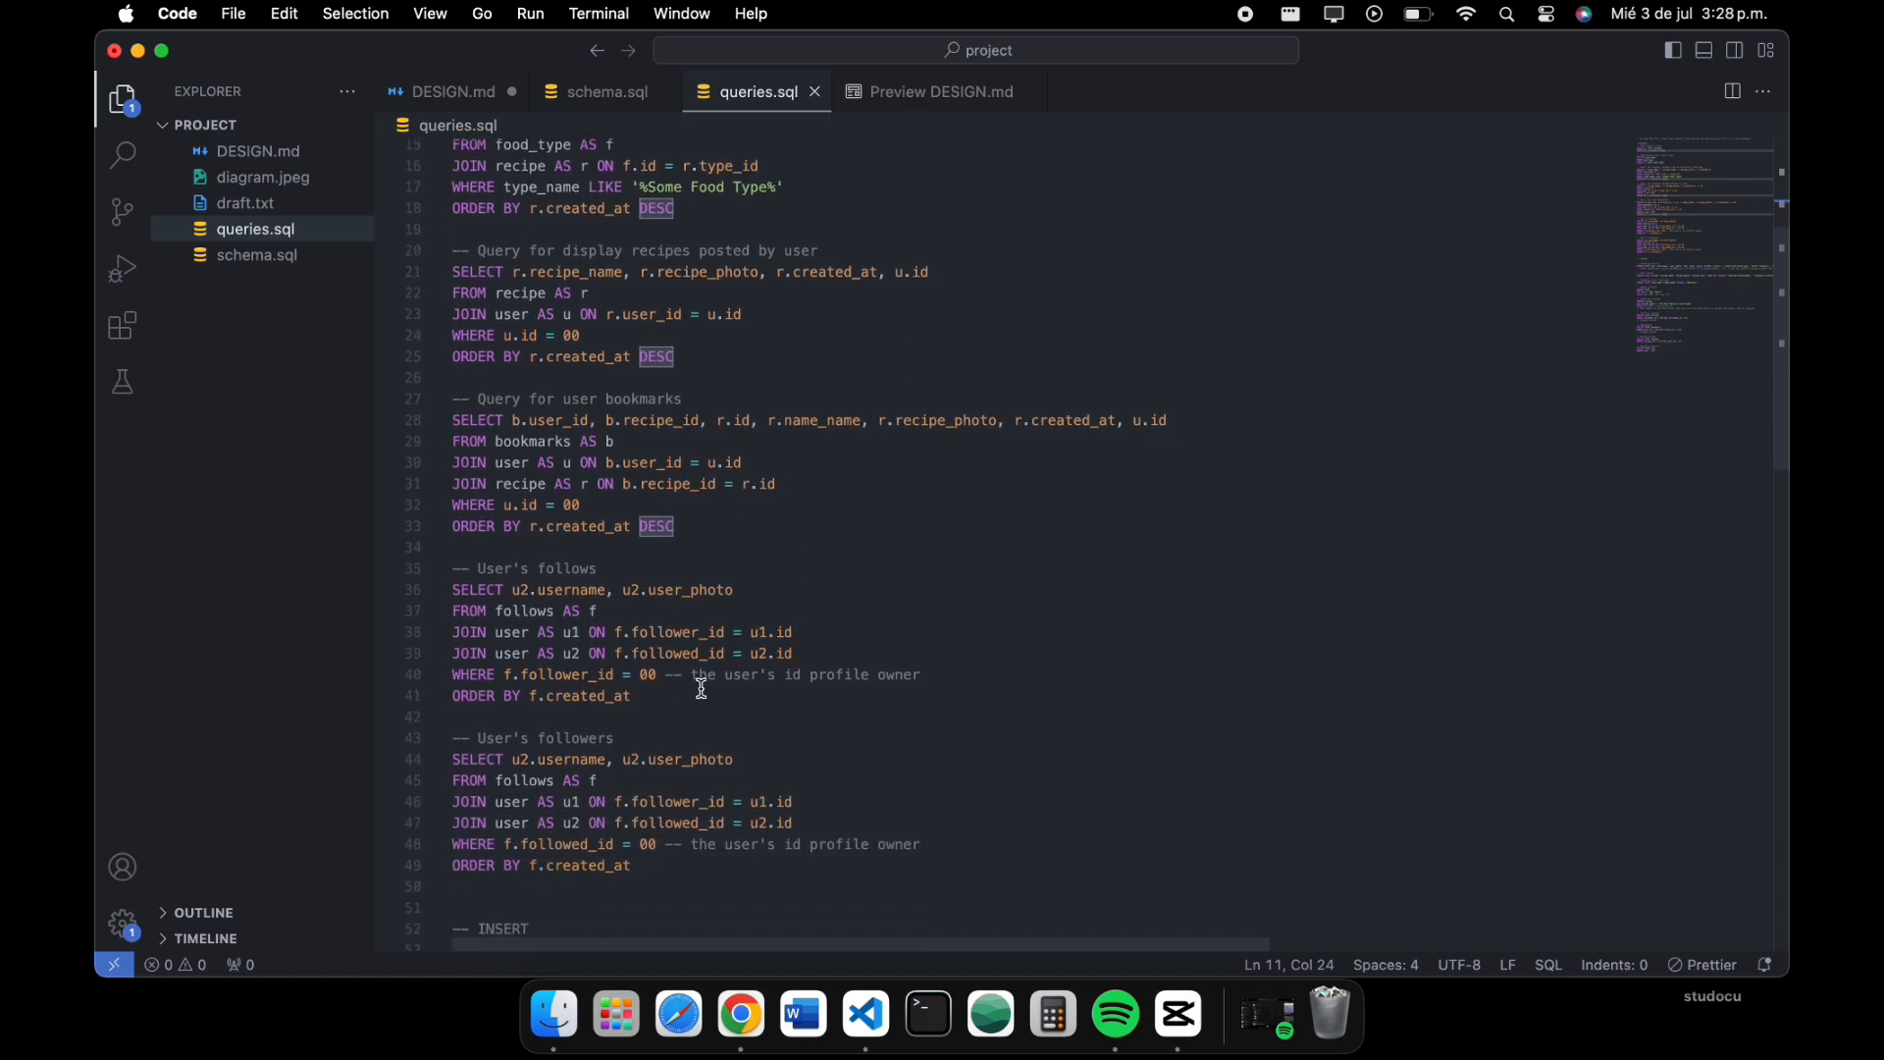
{"action": "scroll", "scroll_direction": "down", "scroll_amount": 3}
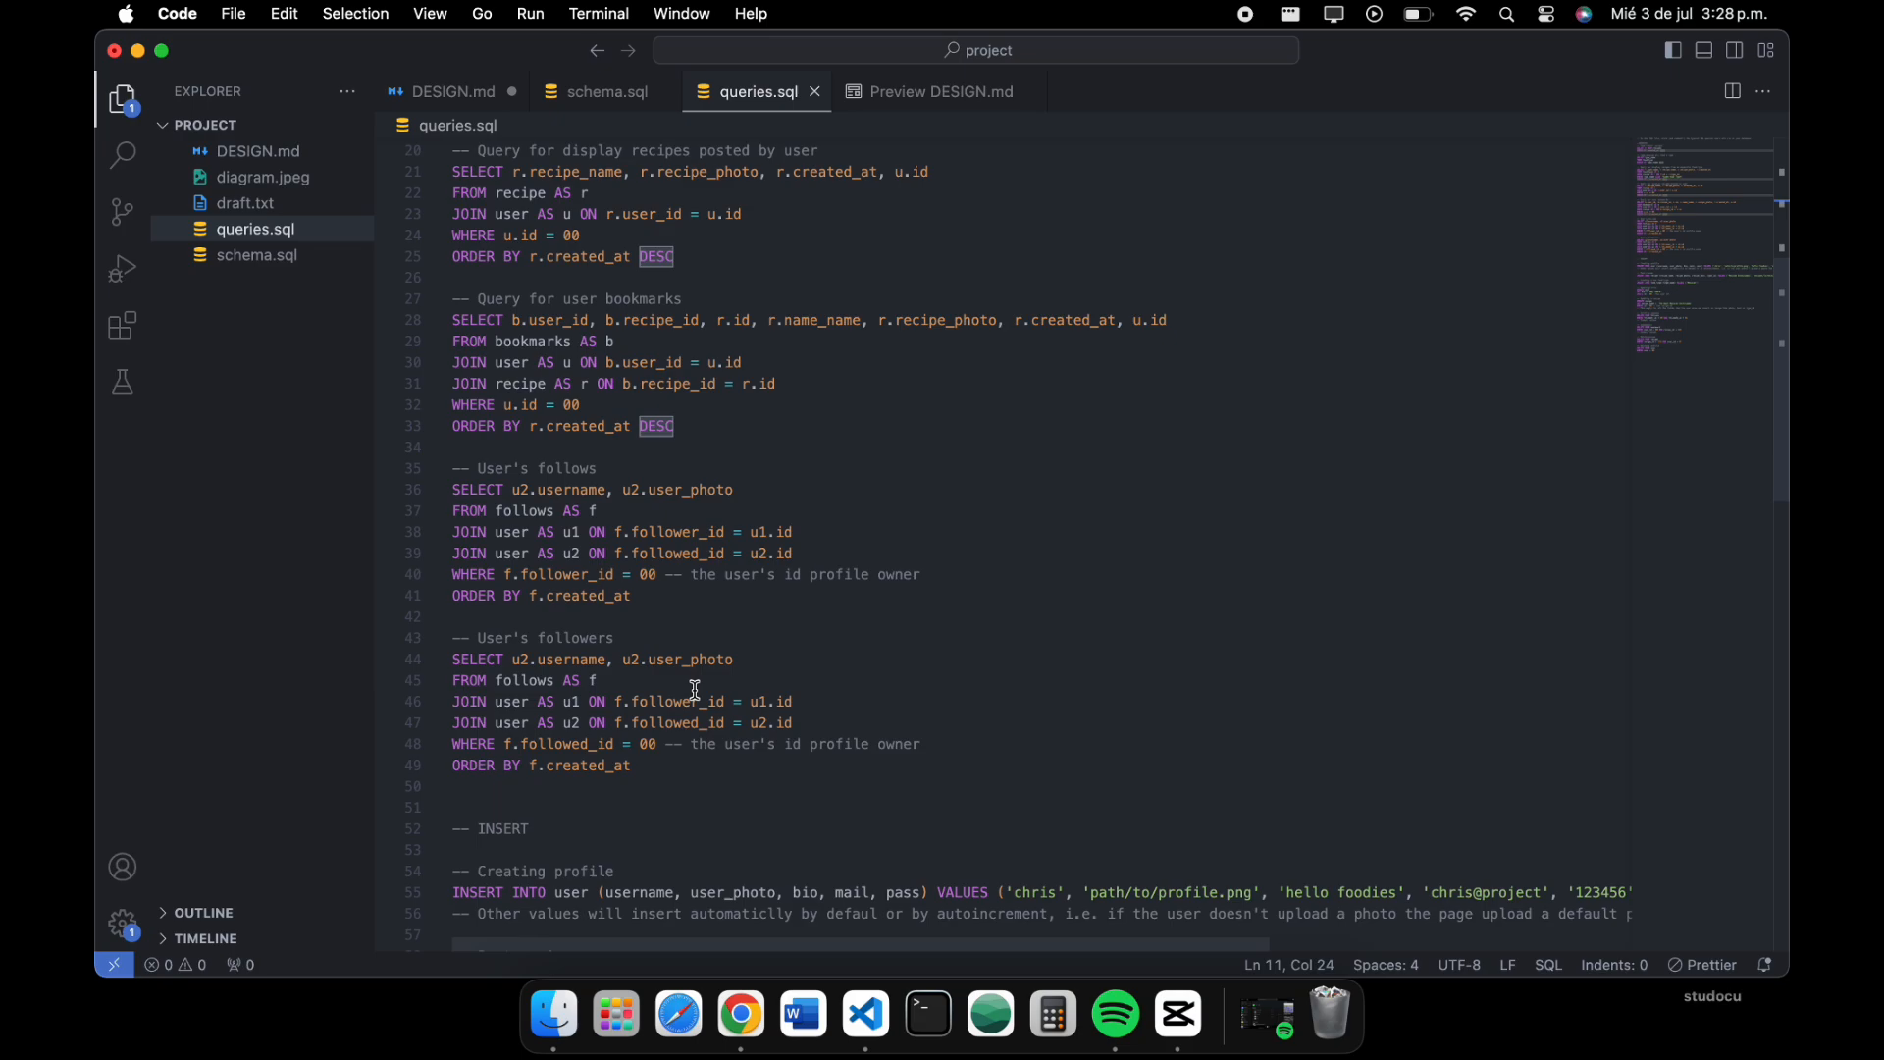
{"action": "scroll", "scroll_direction": "down", "scroll_amount": 3}
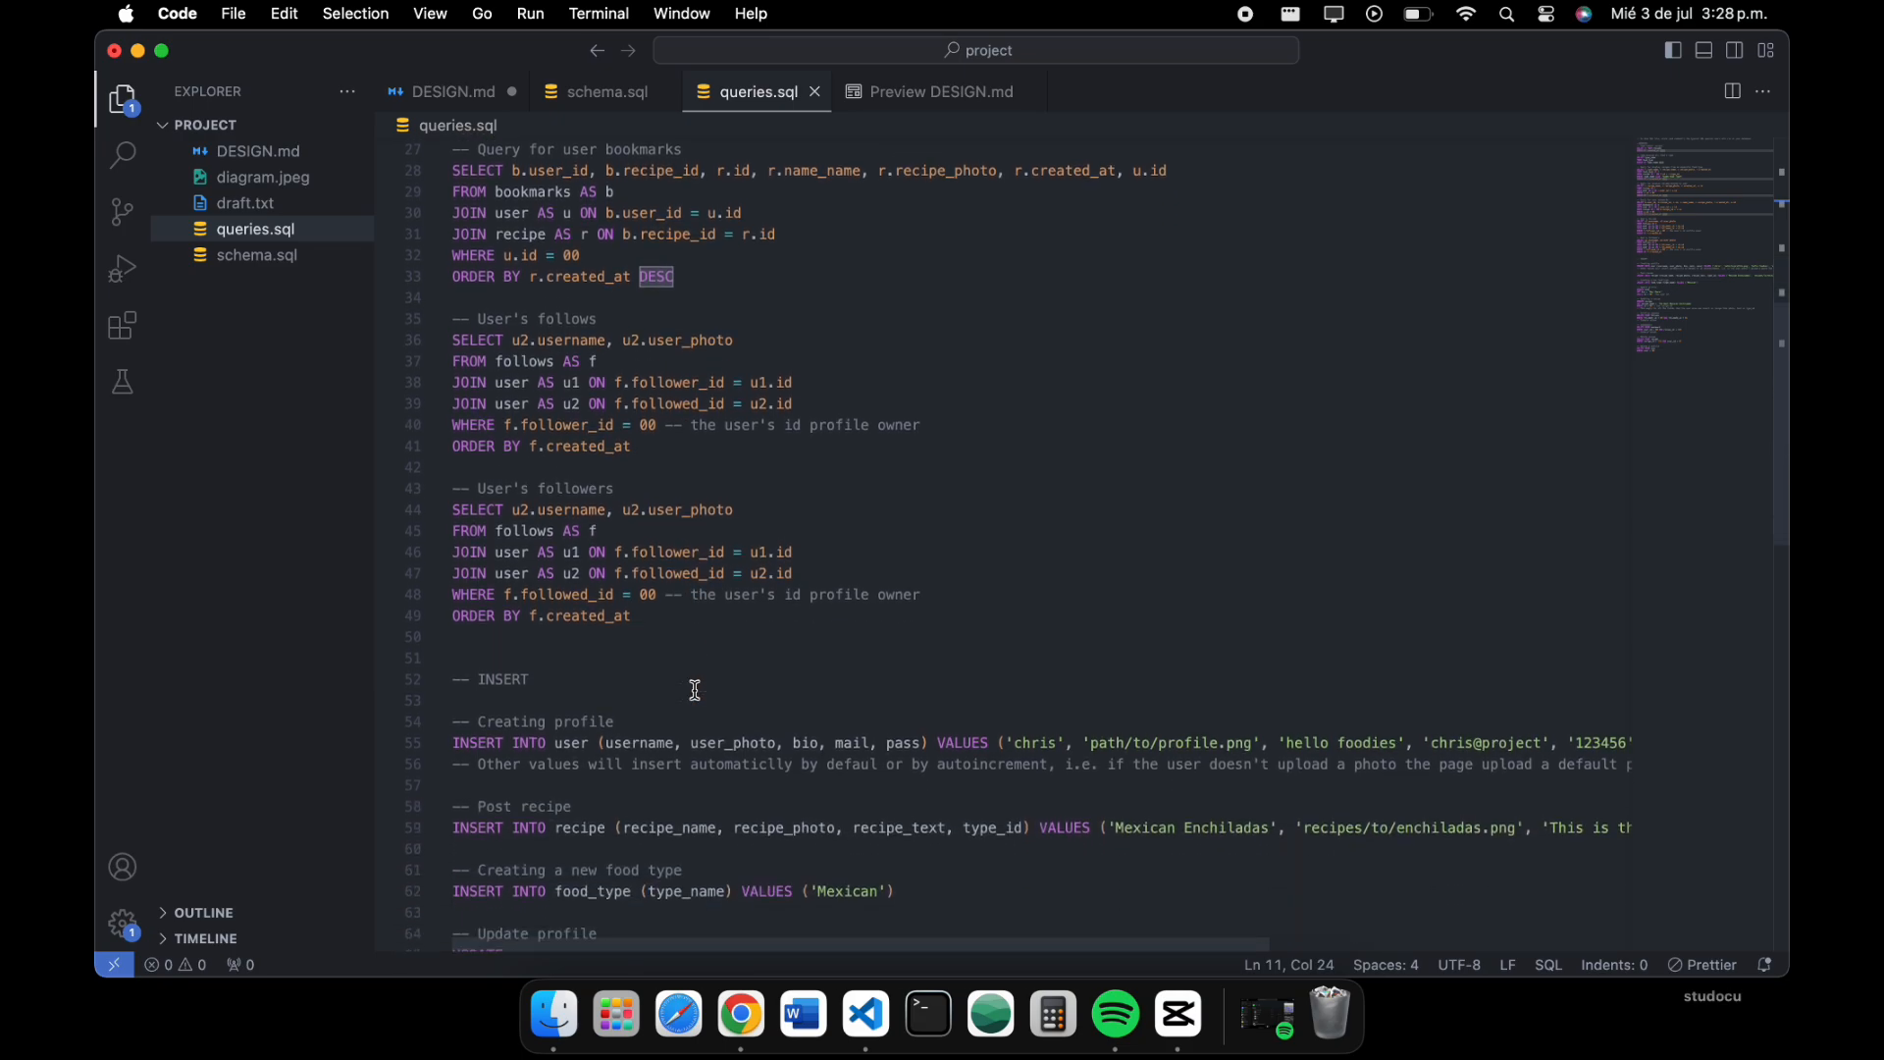
{"action": "scroll", "scroll_direction": "down", "scroll_amount": 3}
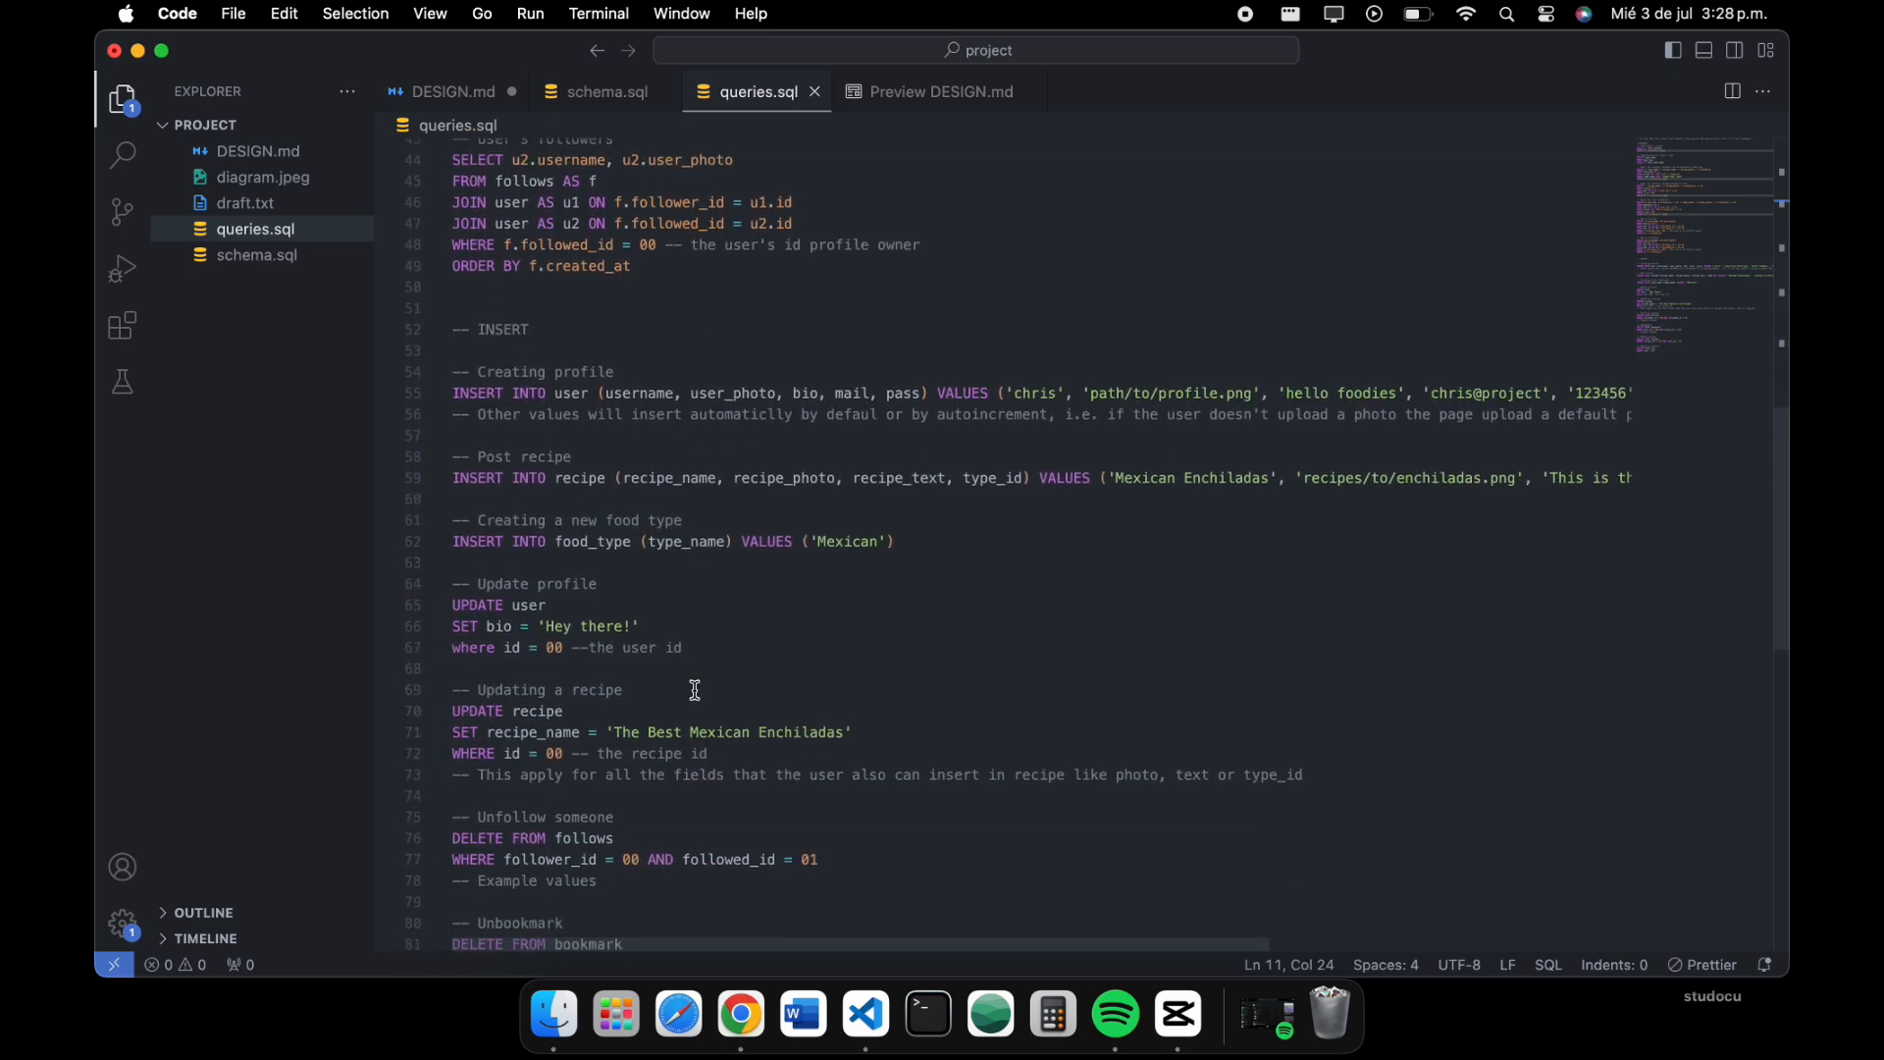
{"action": "scroll", "scroll_direction": "down", "scroll_amount": 3}
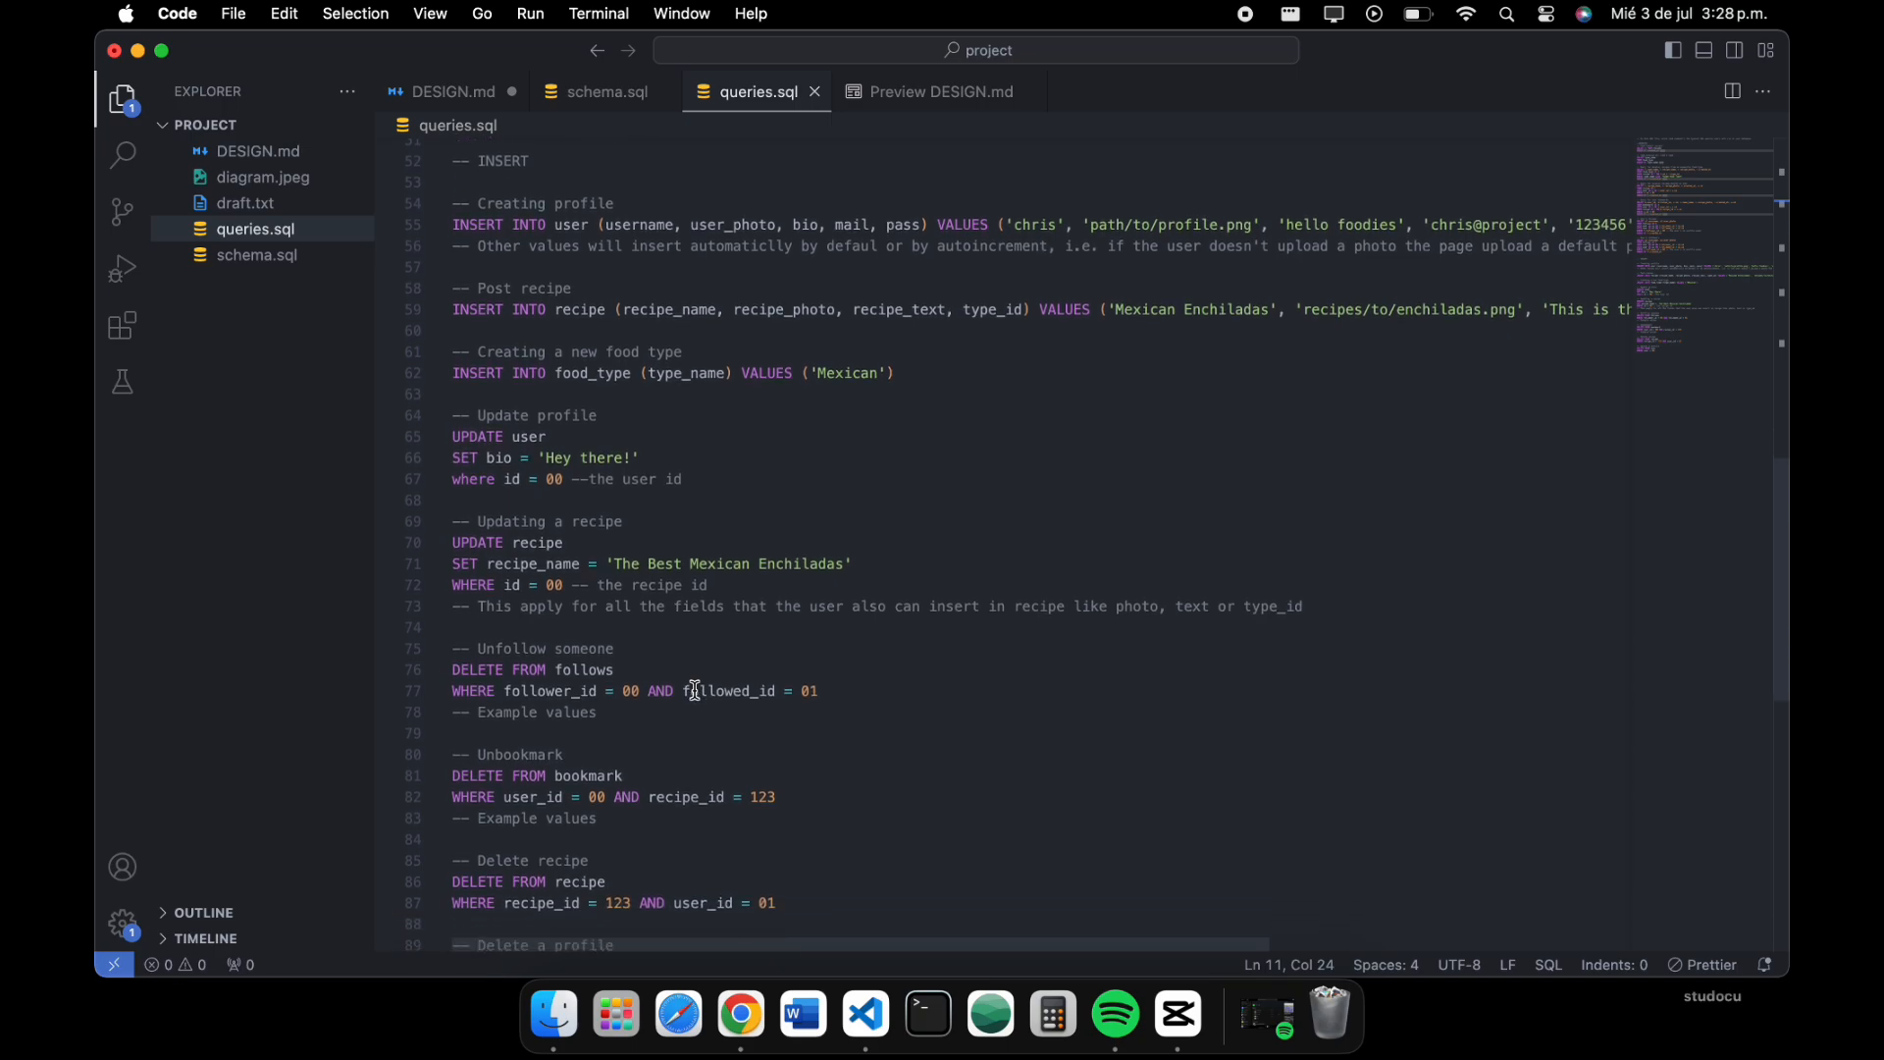
{"action": "mouse_move", "coordinate": [653, 316]}
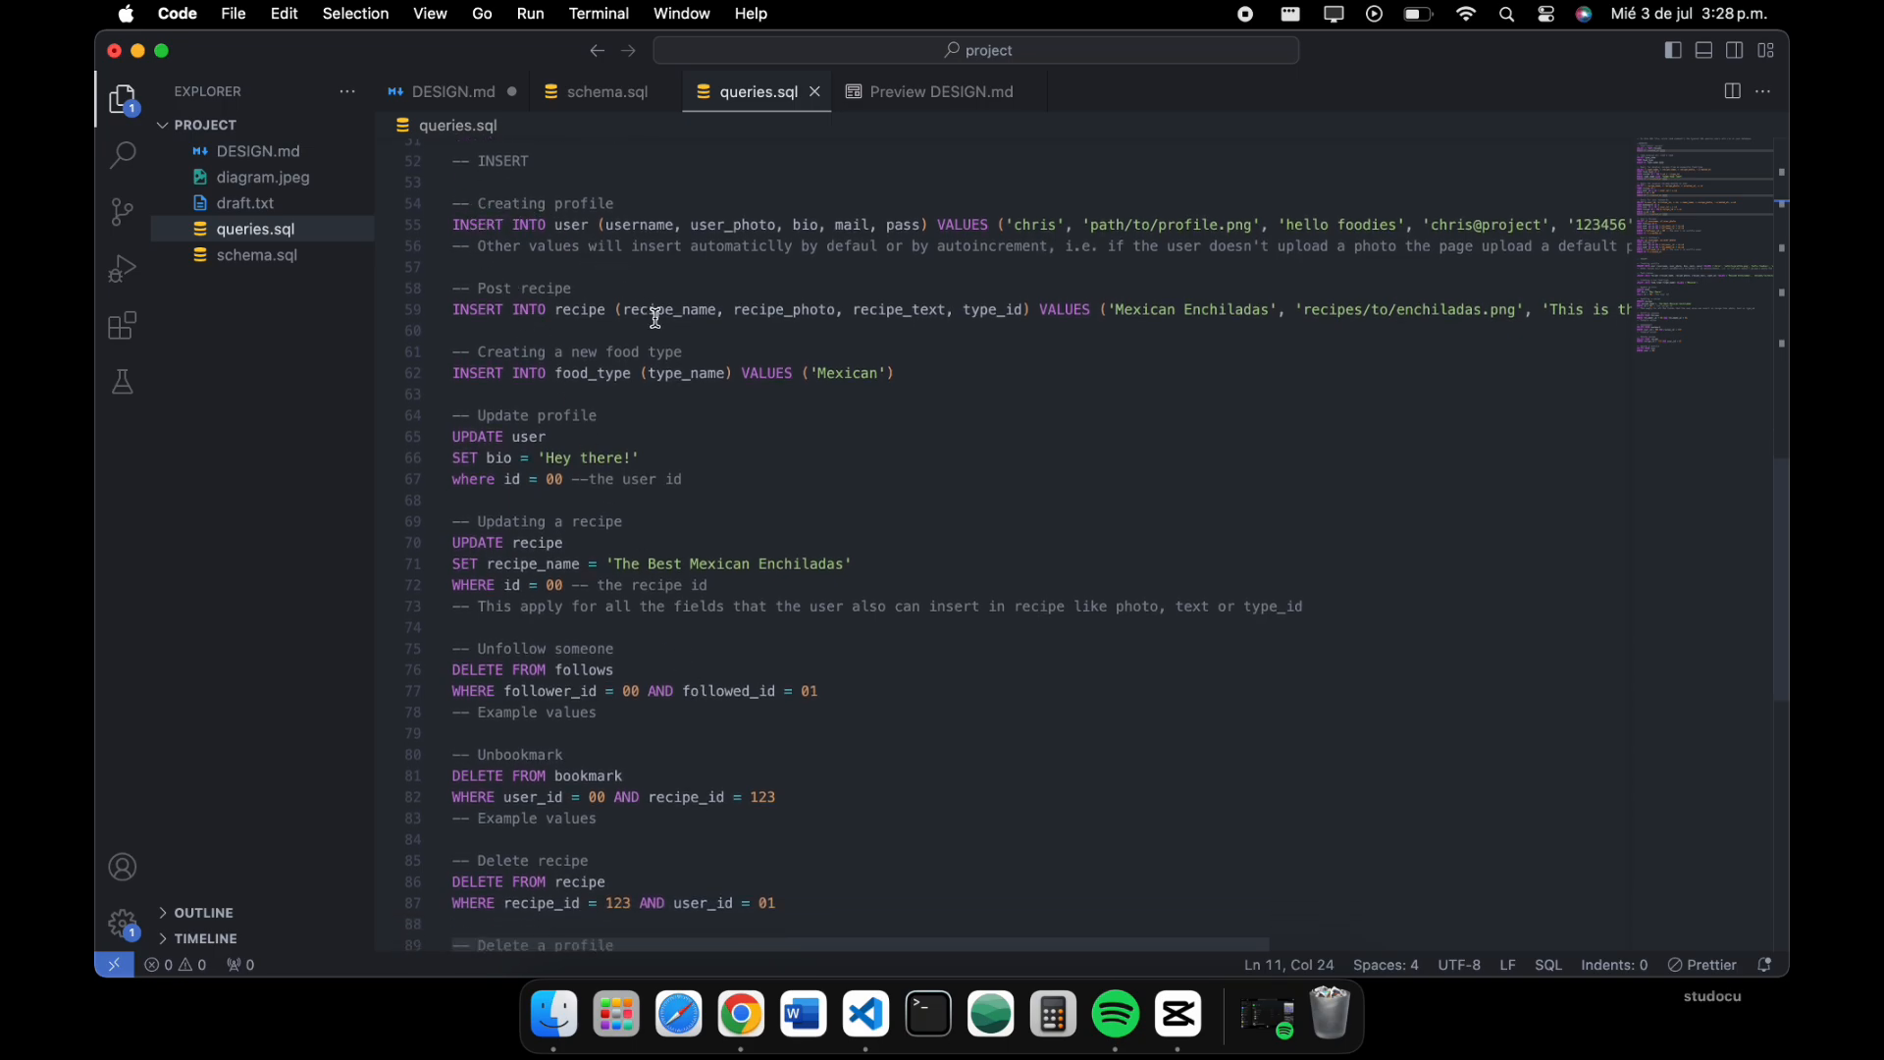
{"action": "mouse_move", "coordinate": [777, 526]}
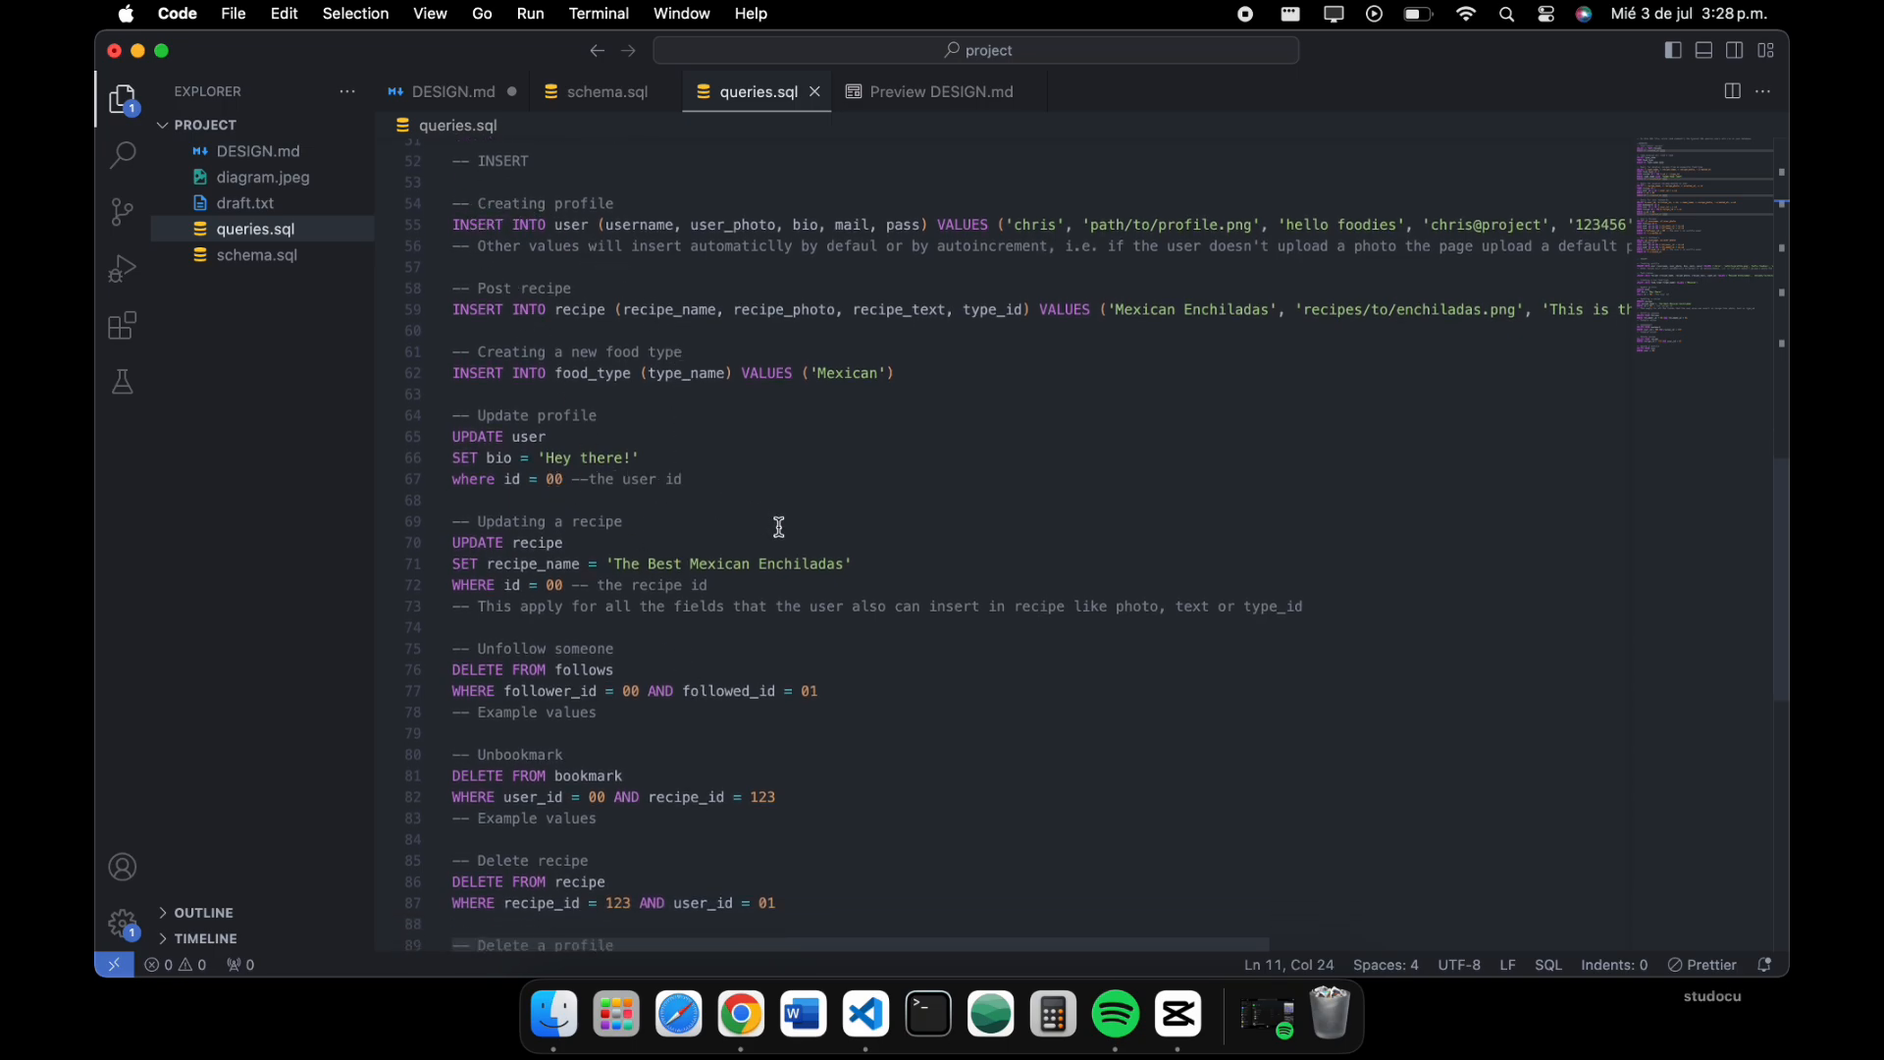
{"action": "scroll", "scroll_direction": "down", "scroll_amount": 3}
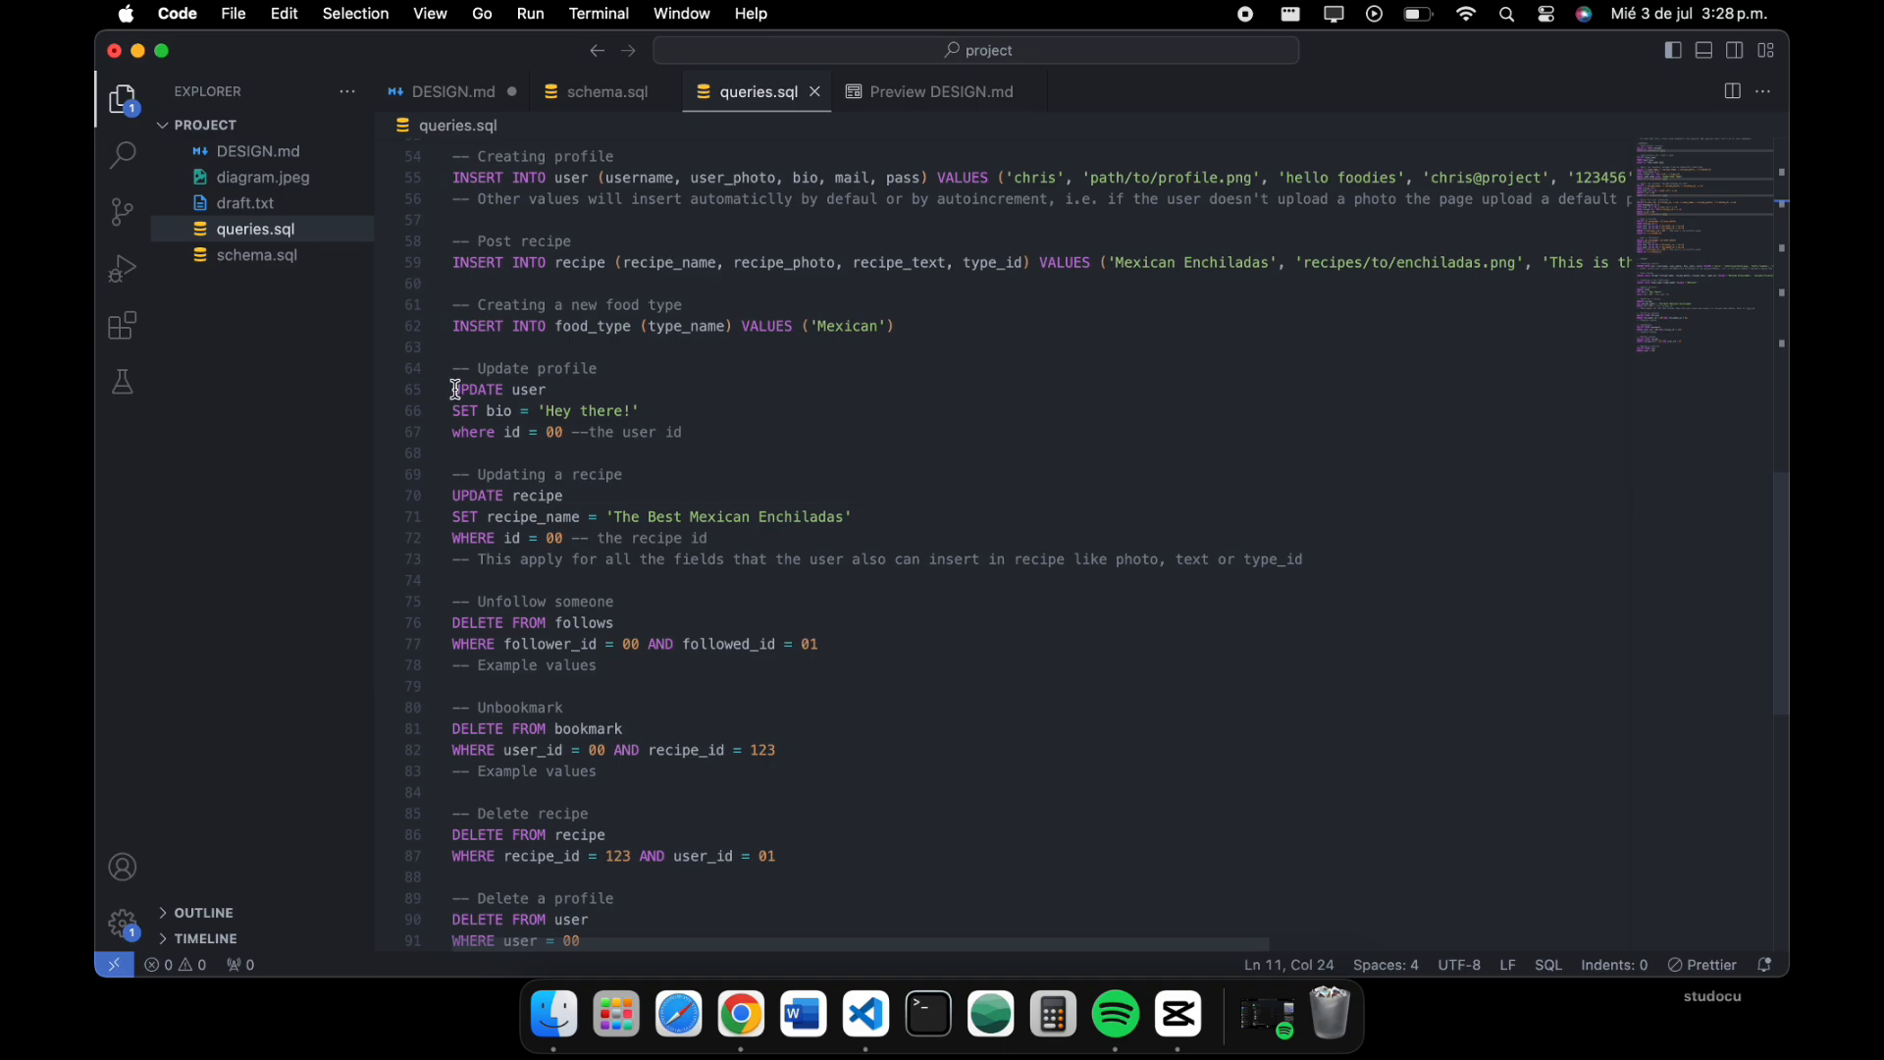
{"action": "left_click", "coordinate": [711, 538]}
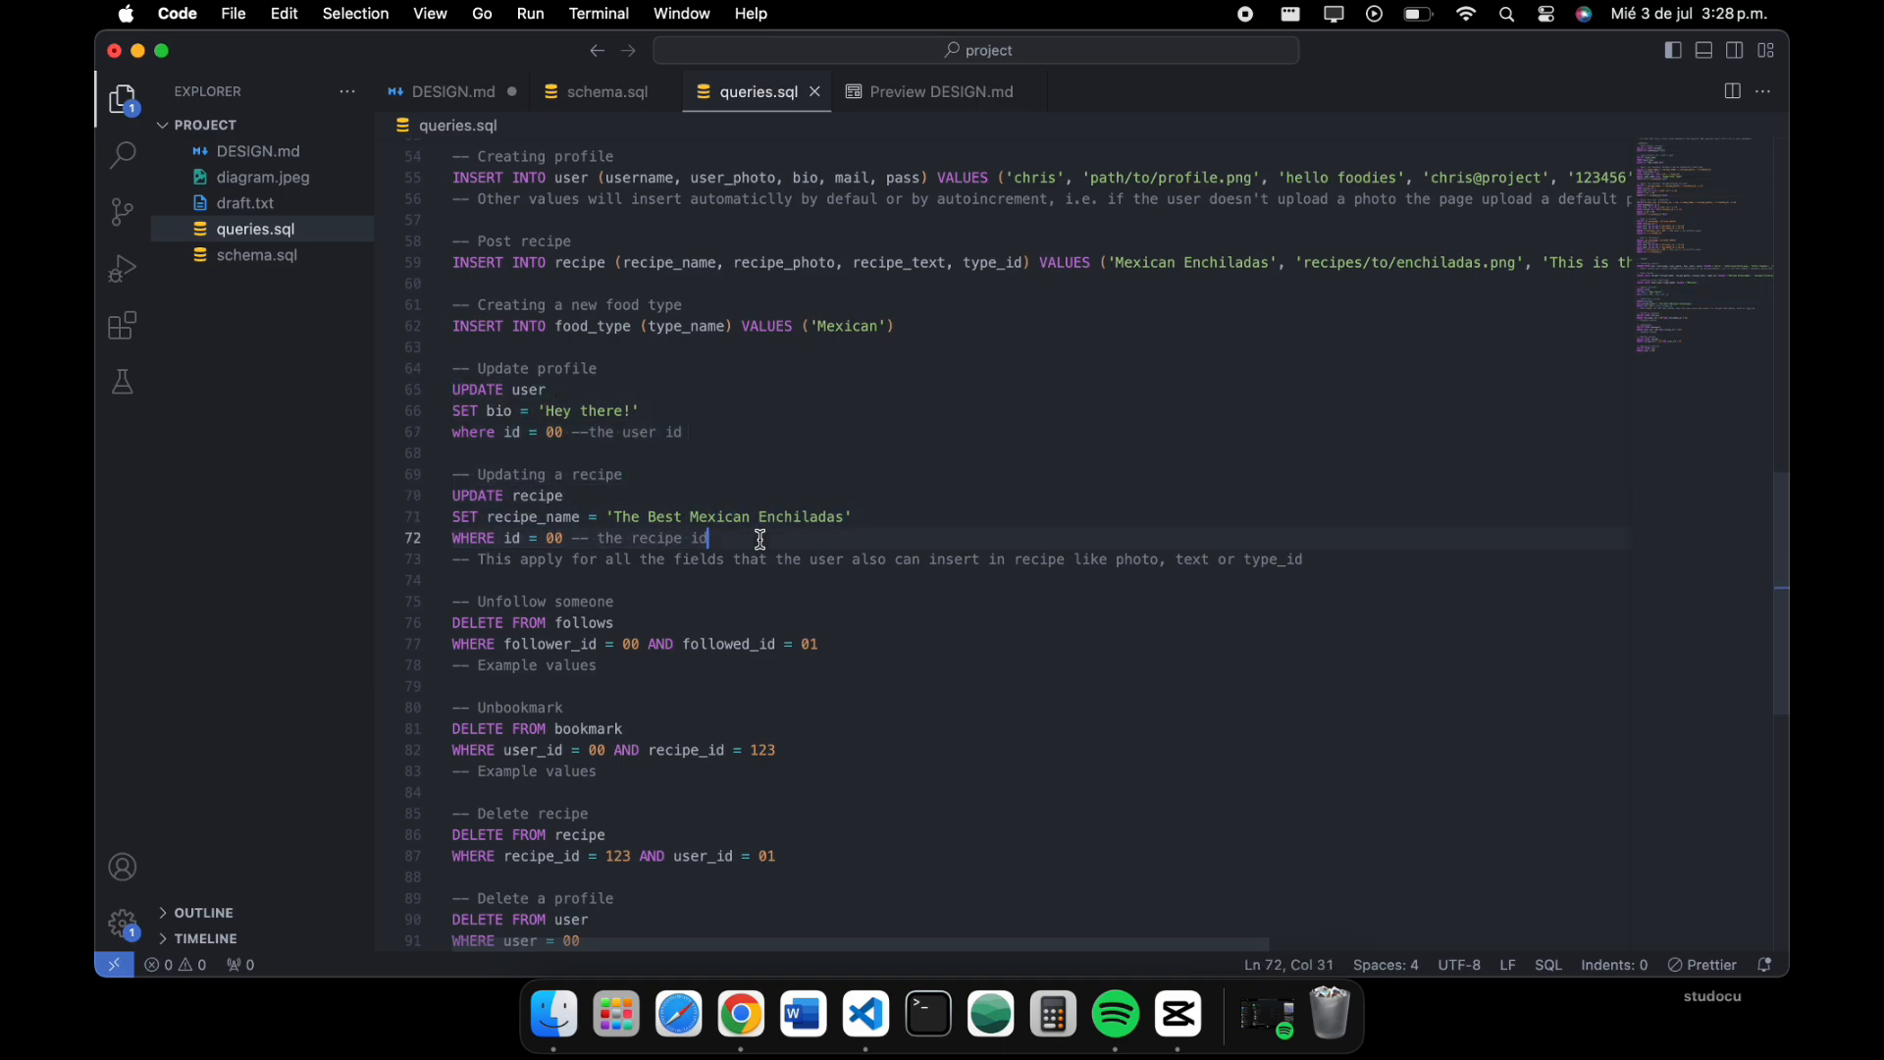
{"action": "scroll", "scroll_direction": "down", "scroll_amount": 3}
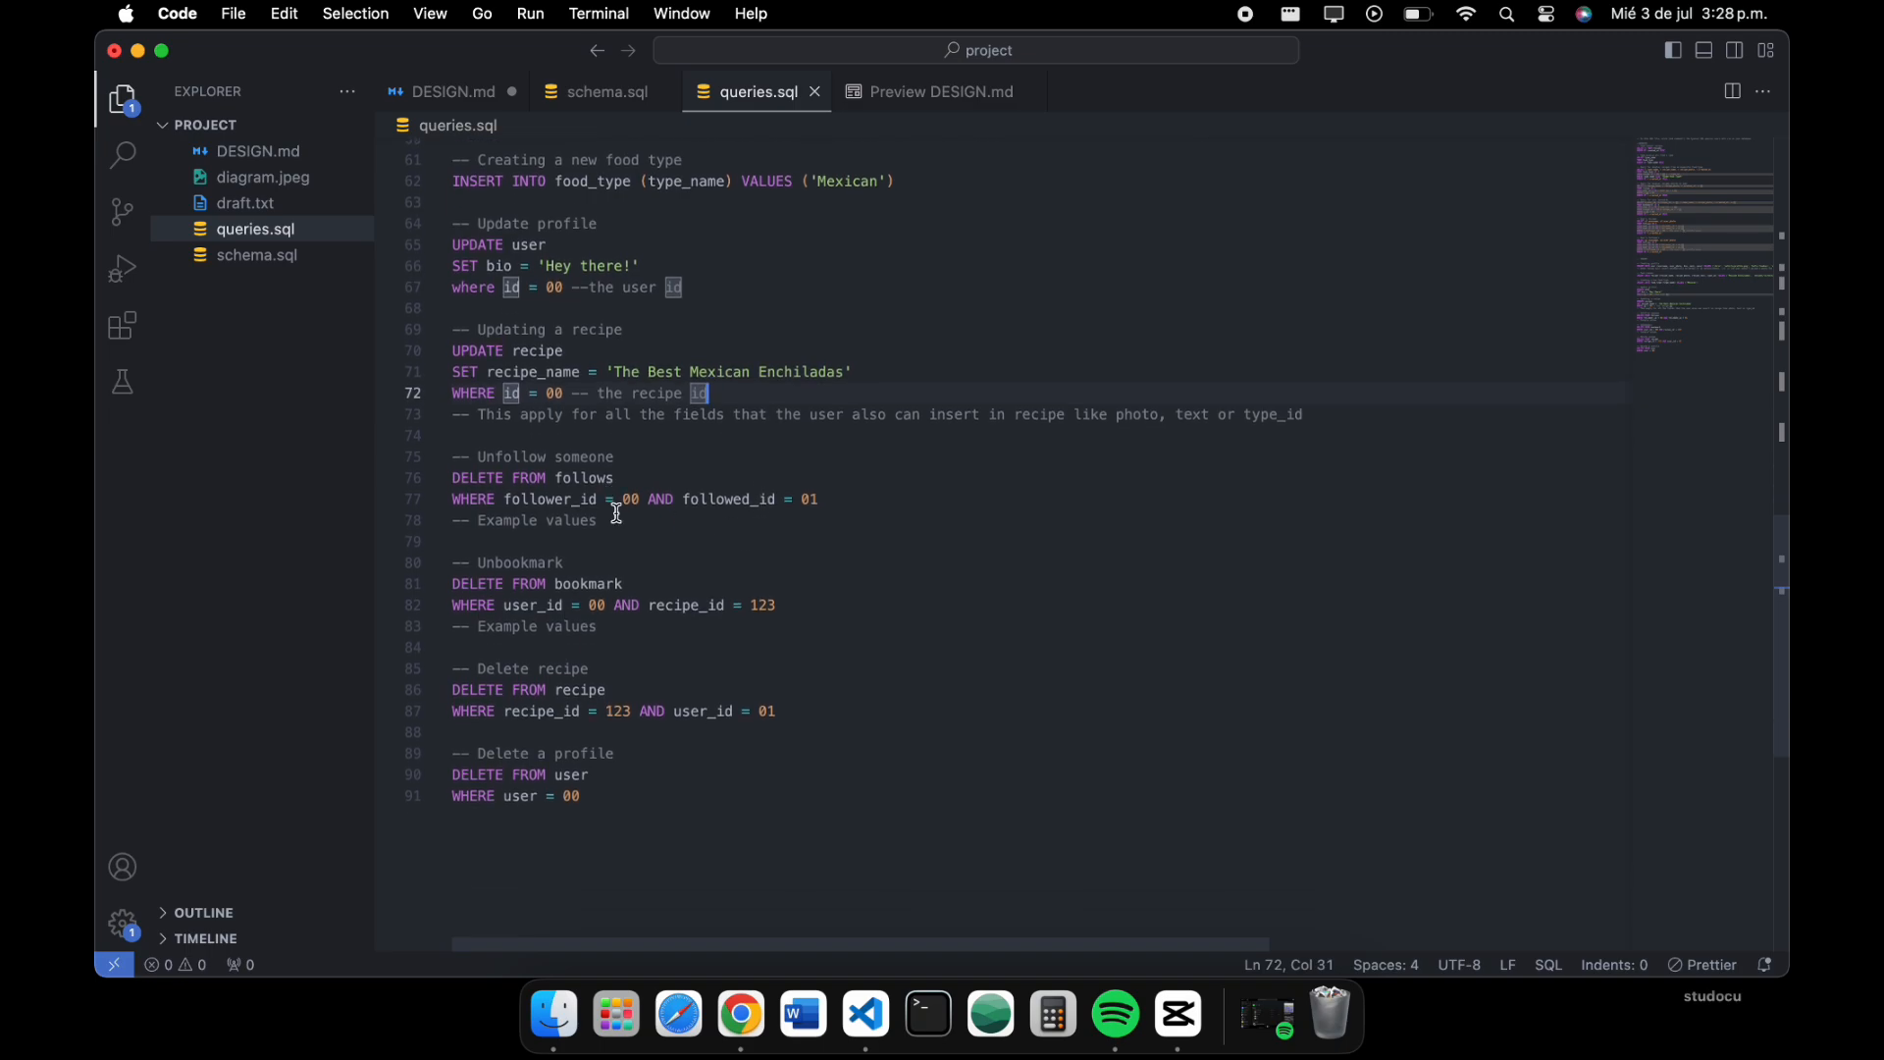
{"action": "mouse_move", "coordinate": [554, 687]}
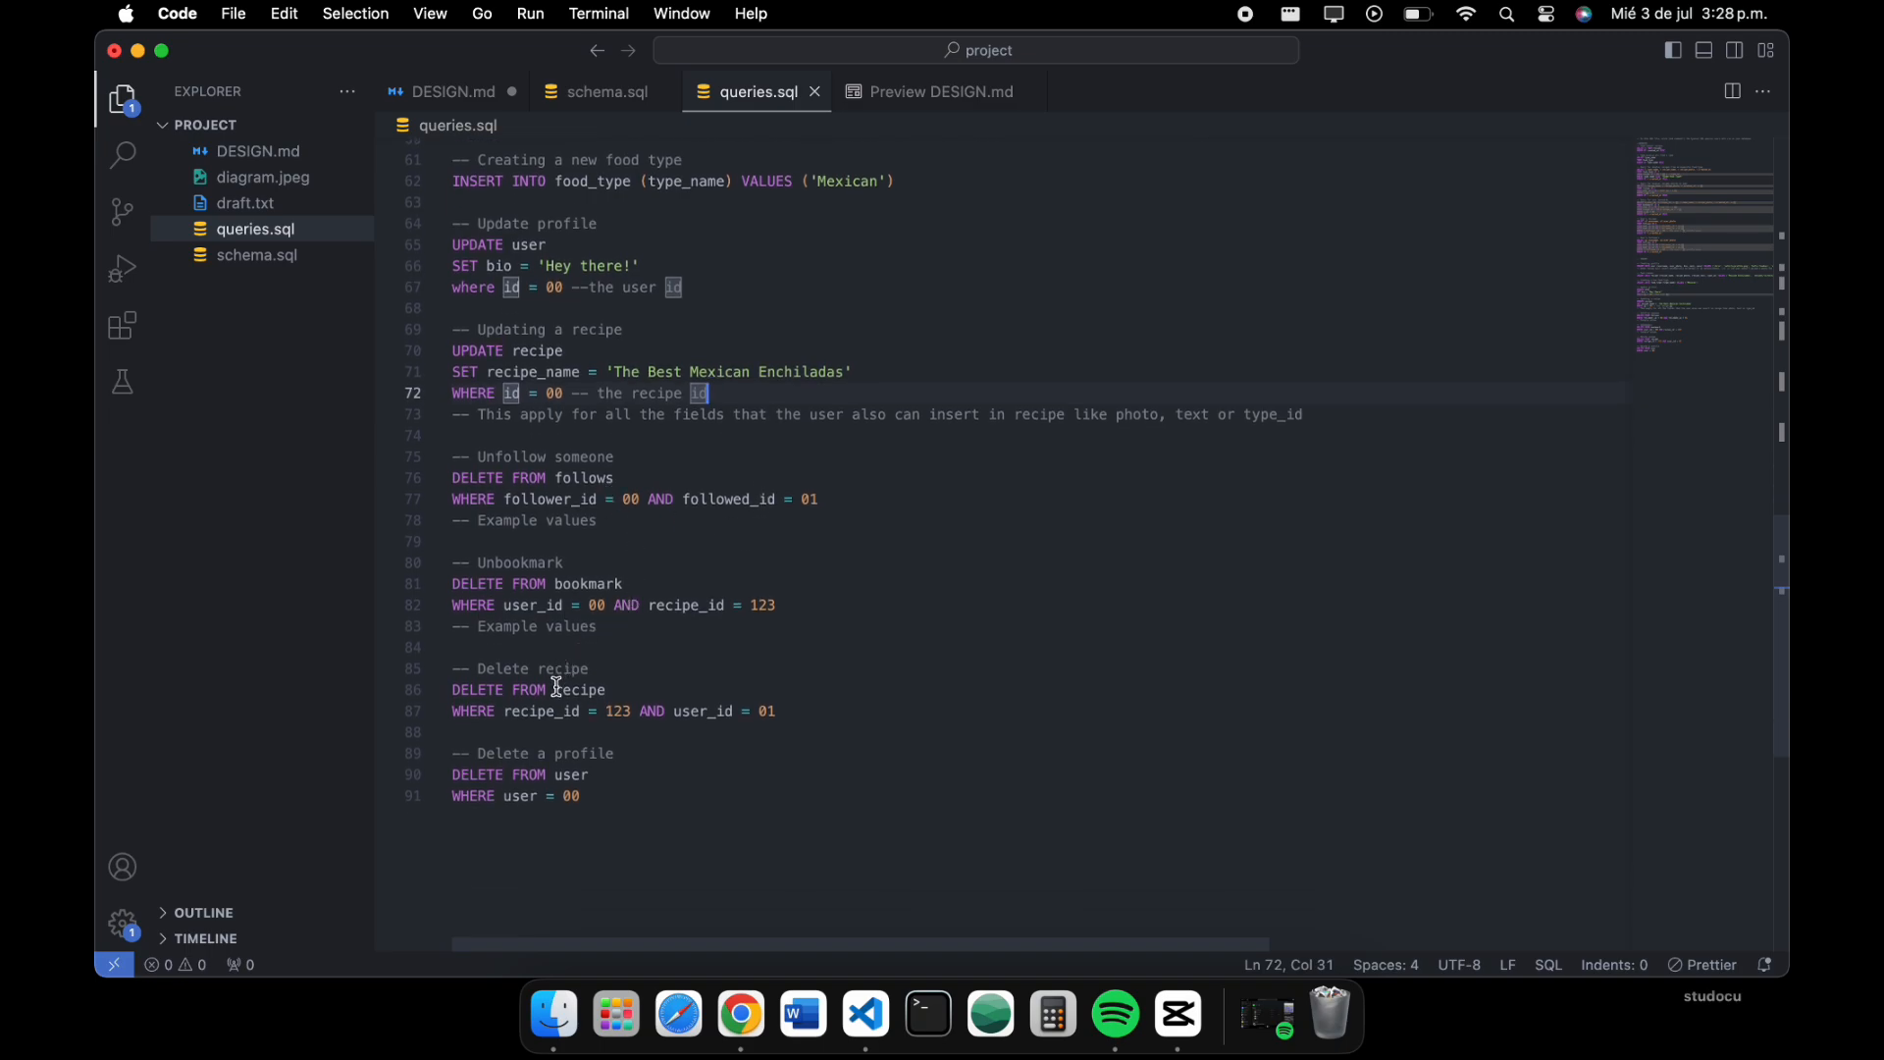
{"action": "mouse_move", "coordinate": [644, 789]}
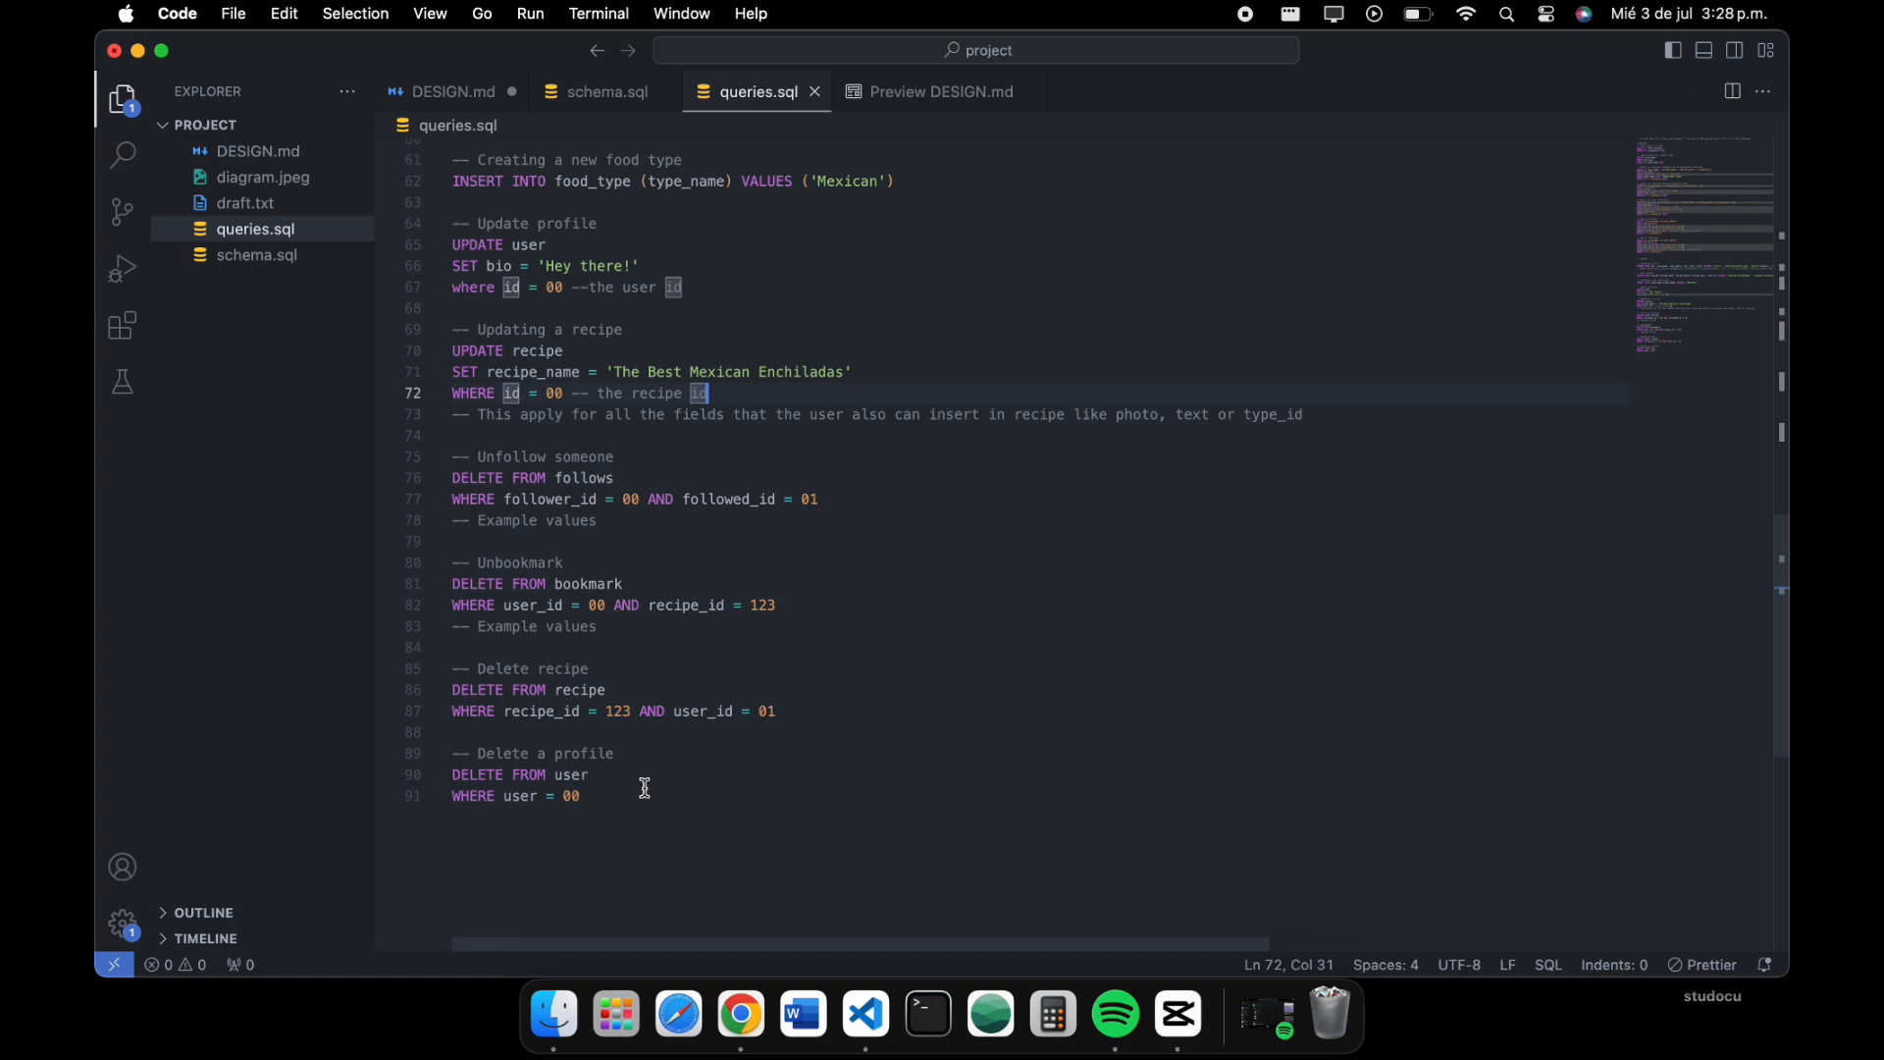
{"action": "left_click", "coordinate": [581, 795]}
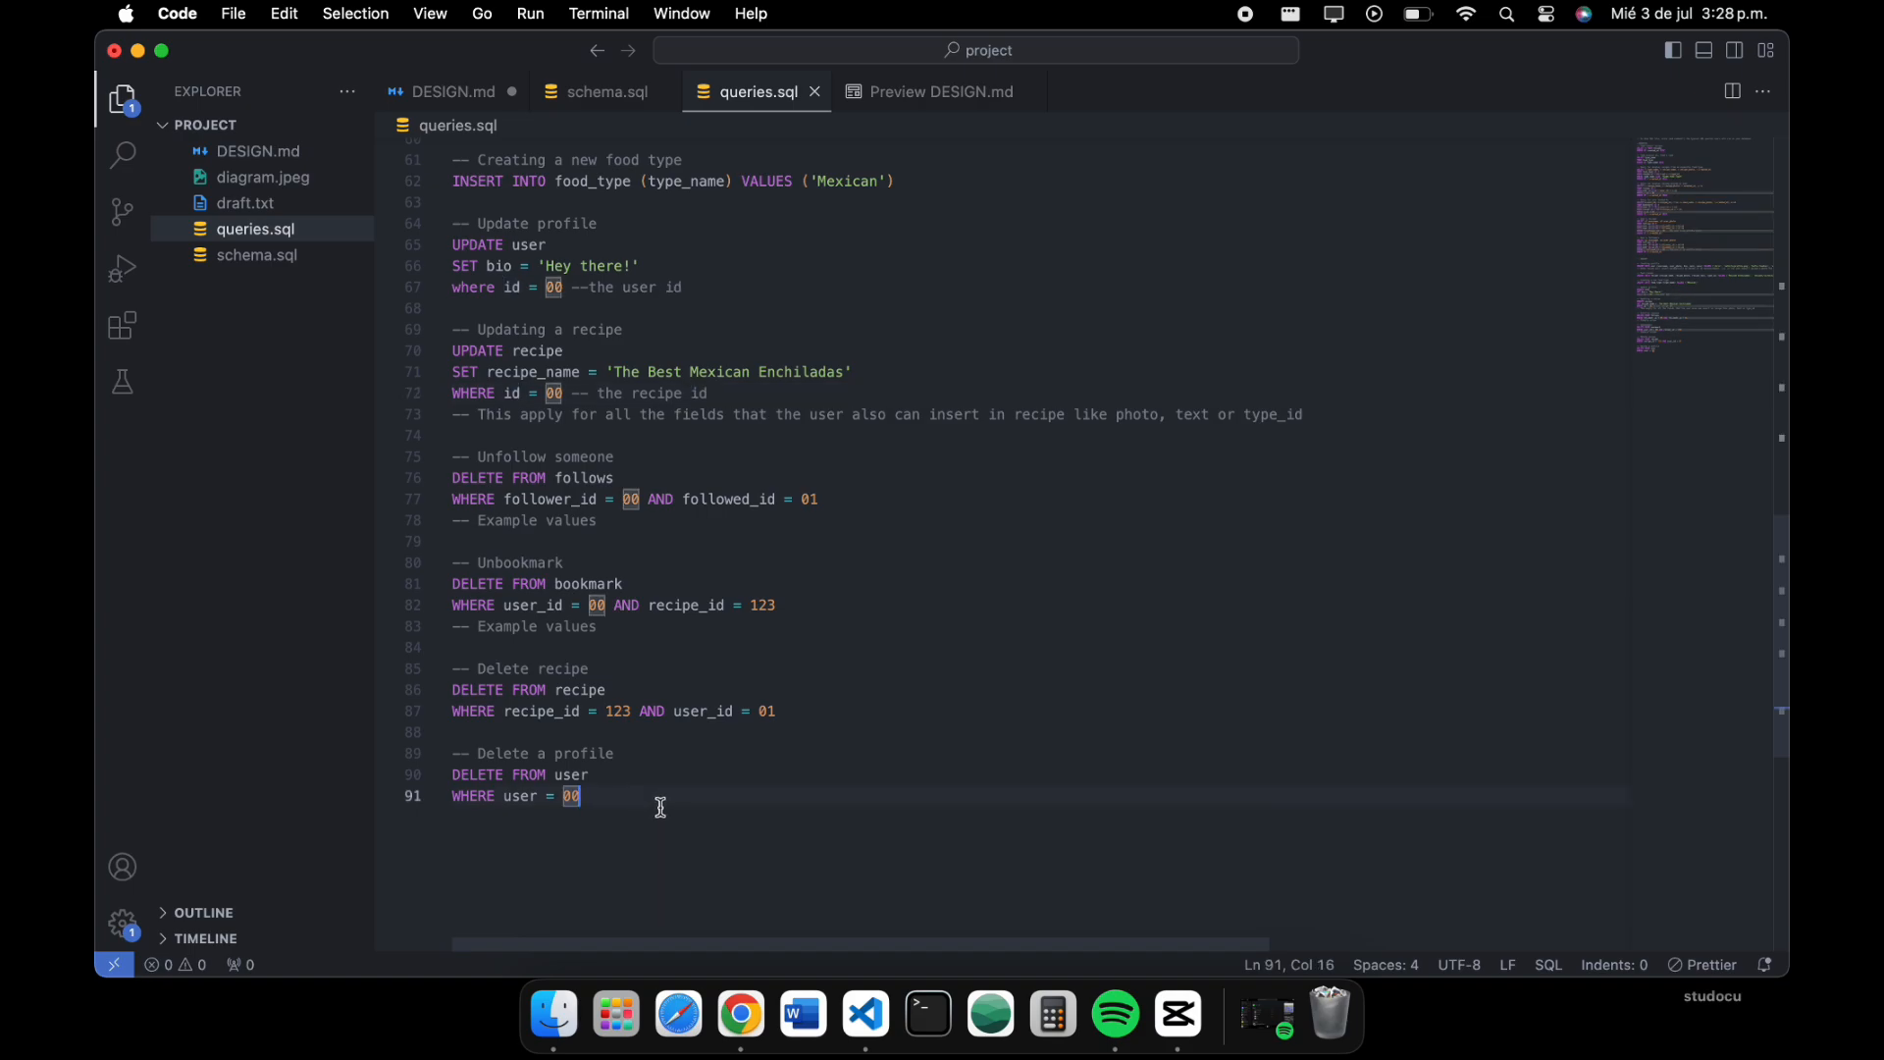